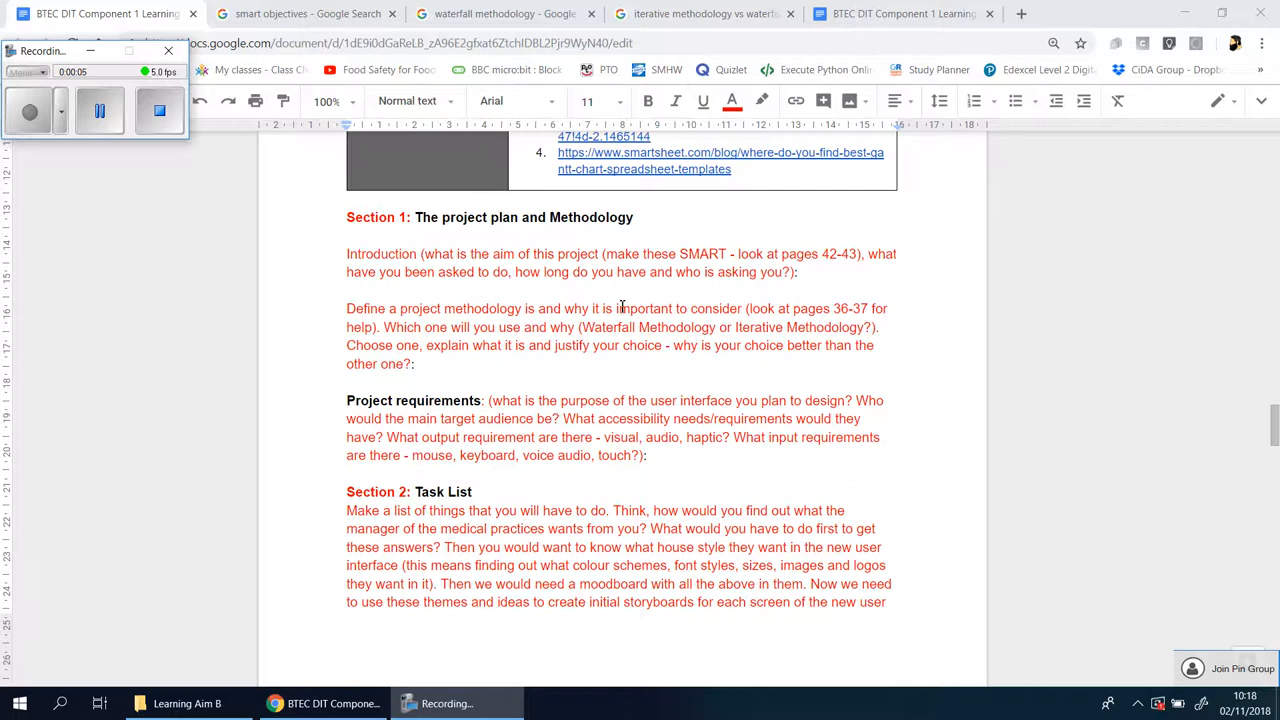
pyautogui.moveTo(440, 330)
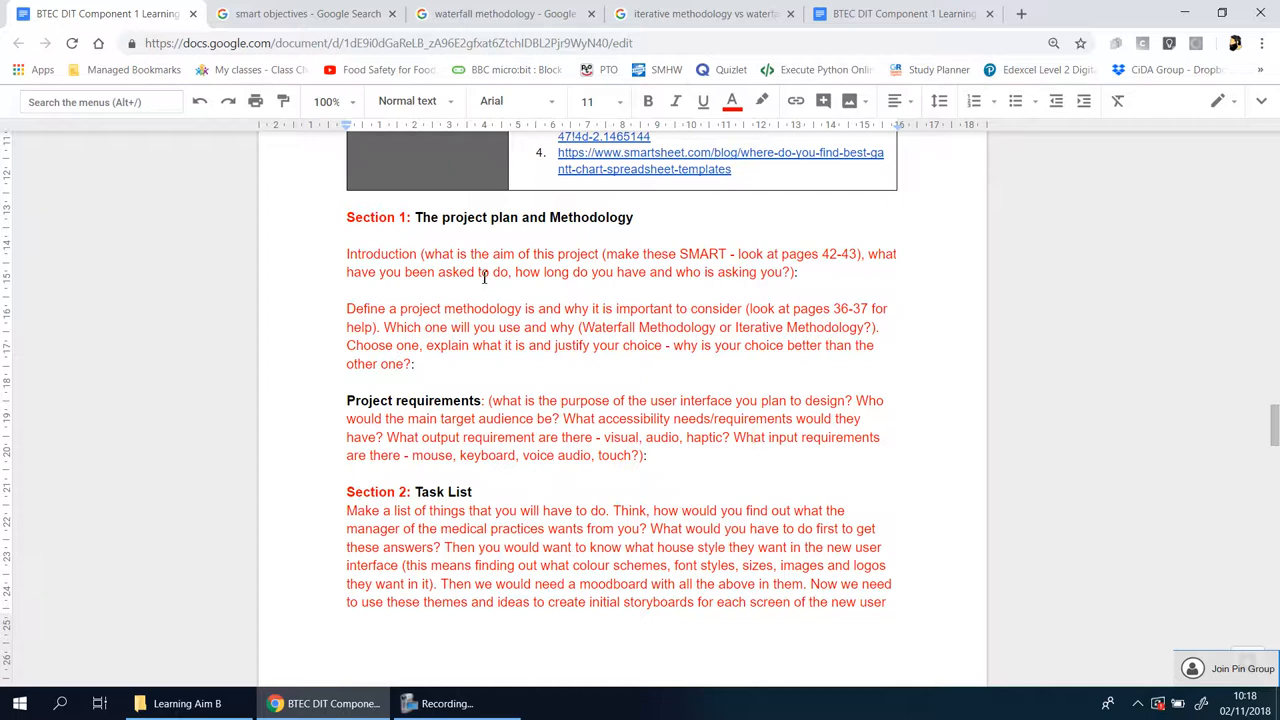
pyautogui.moveTo(813, 312)
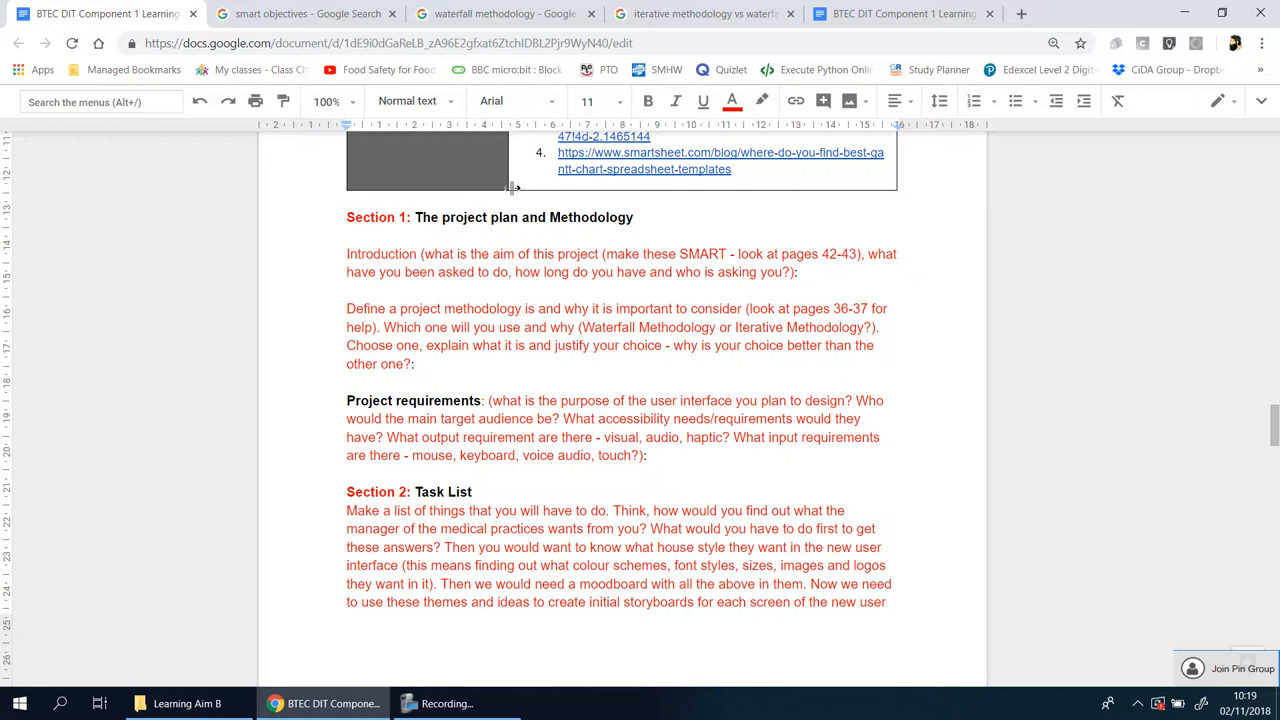
# - Select the word SMART in the Section 1 Introduction prompt as a key term
pyautogui.scroll(3)
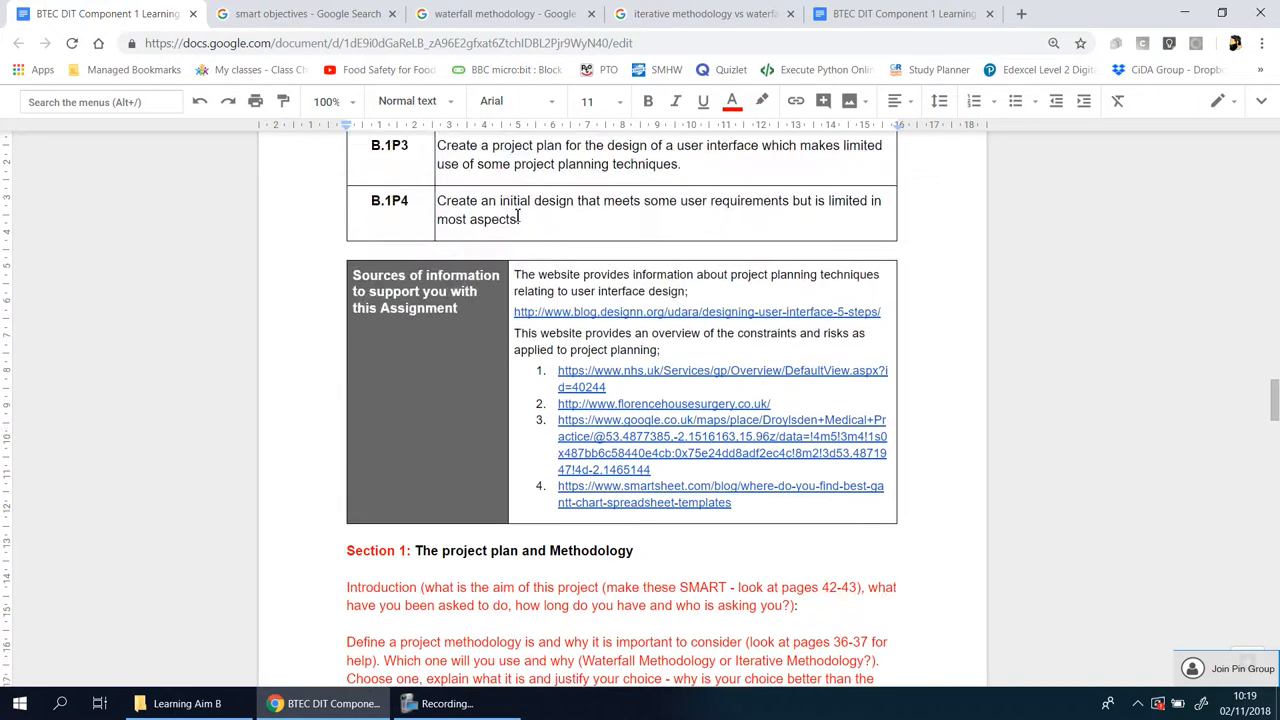
pyautogui.scroll(-3)
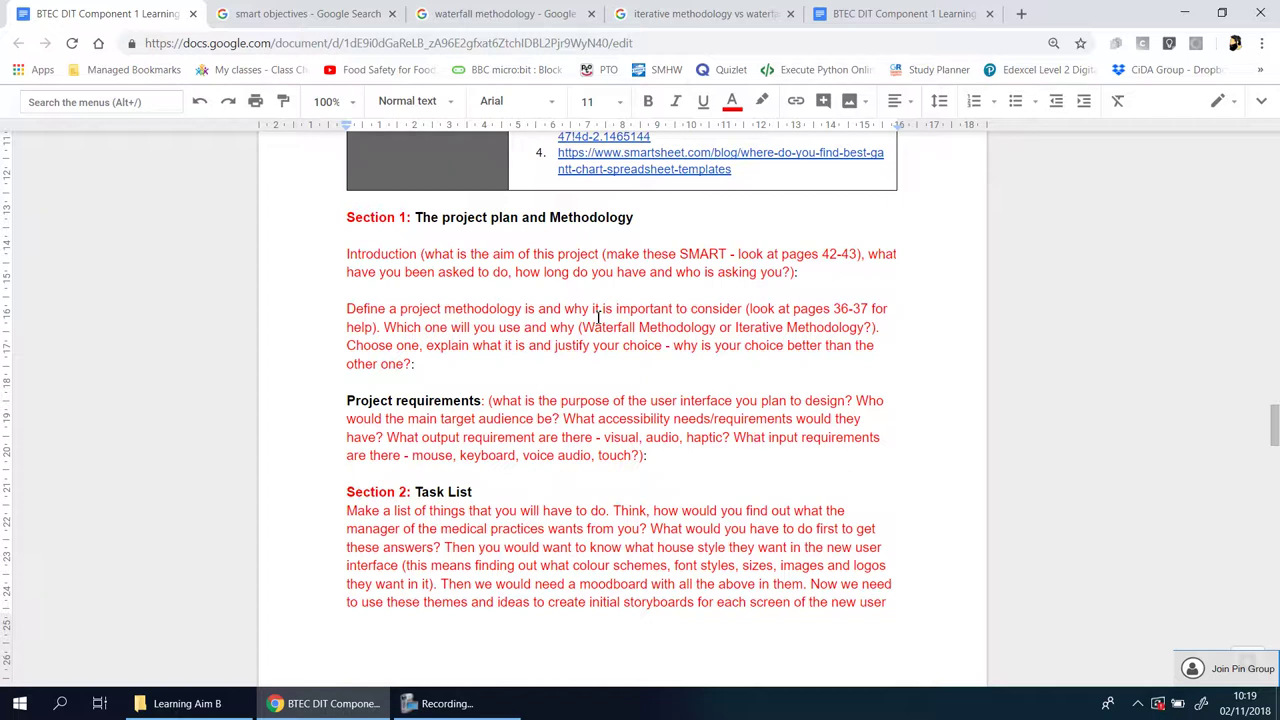
pyautogui.moveTo(378, 272)
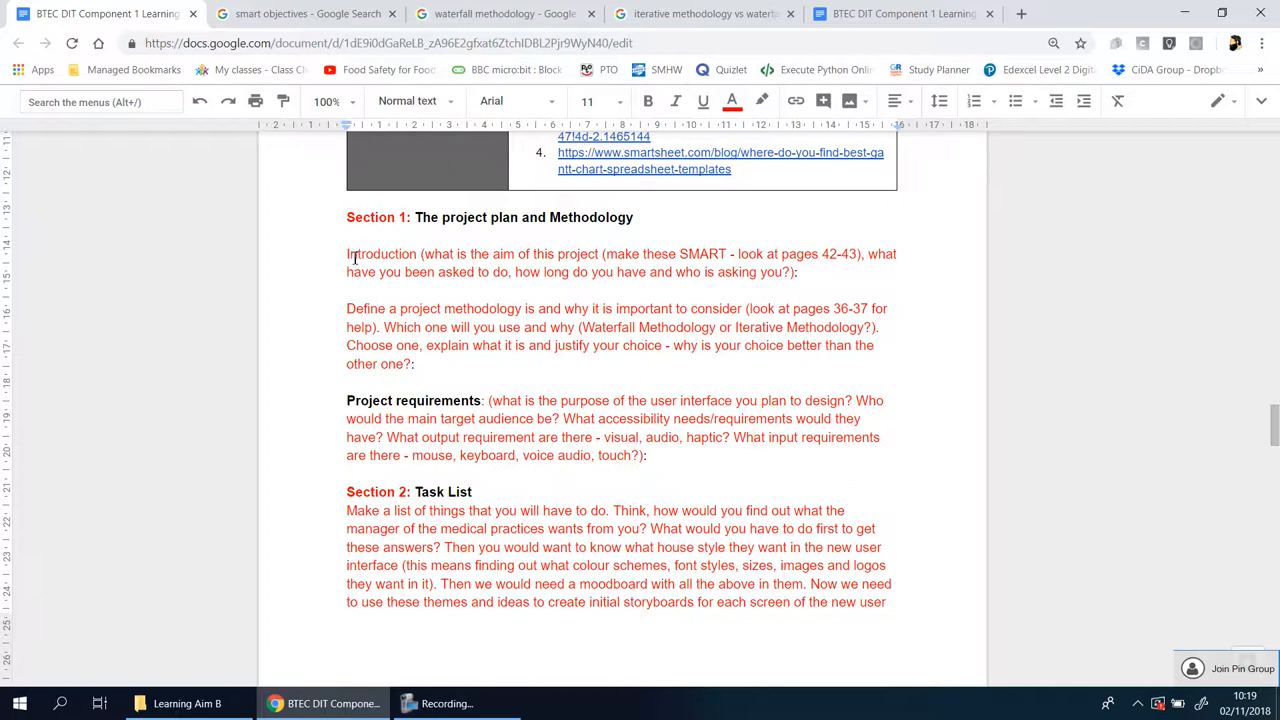
pyautogui.moveTo(546, 245)
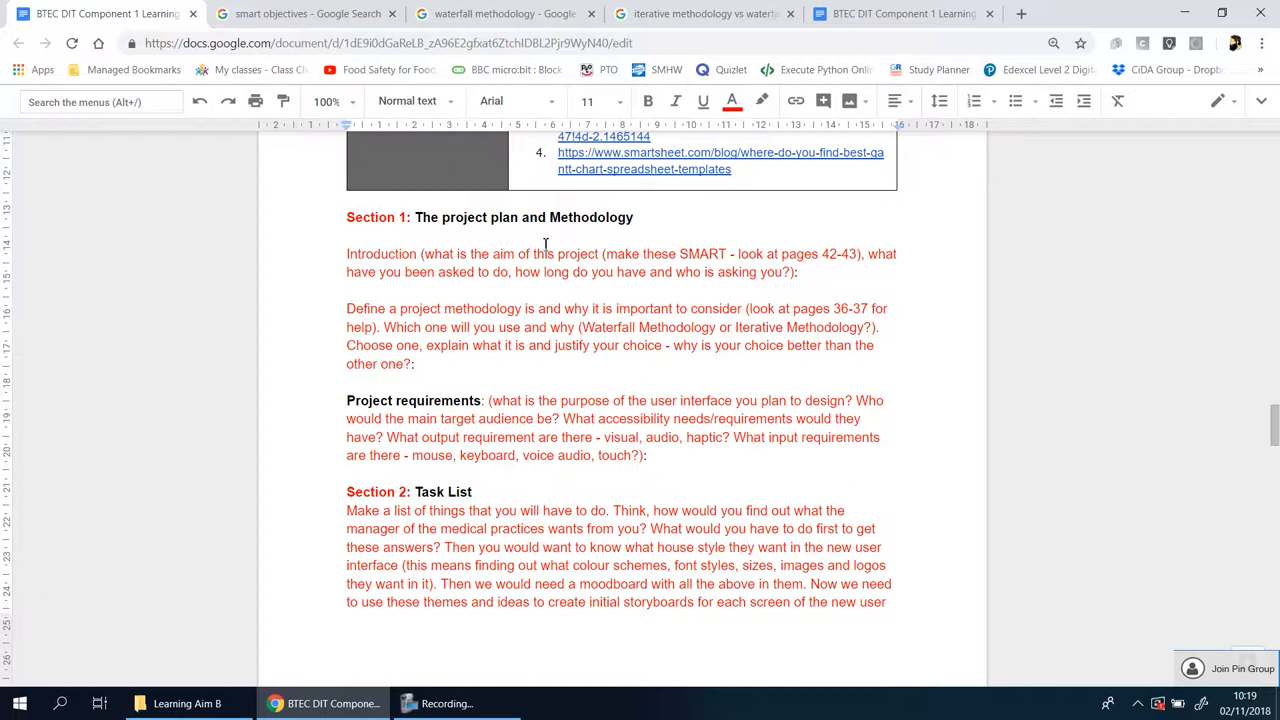
pyautogui.moveTo(475, 263)
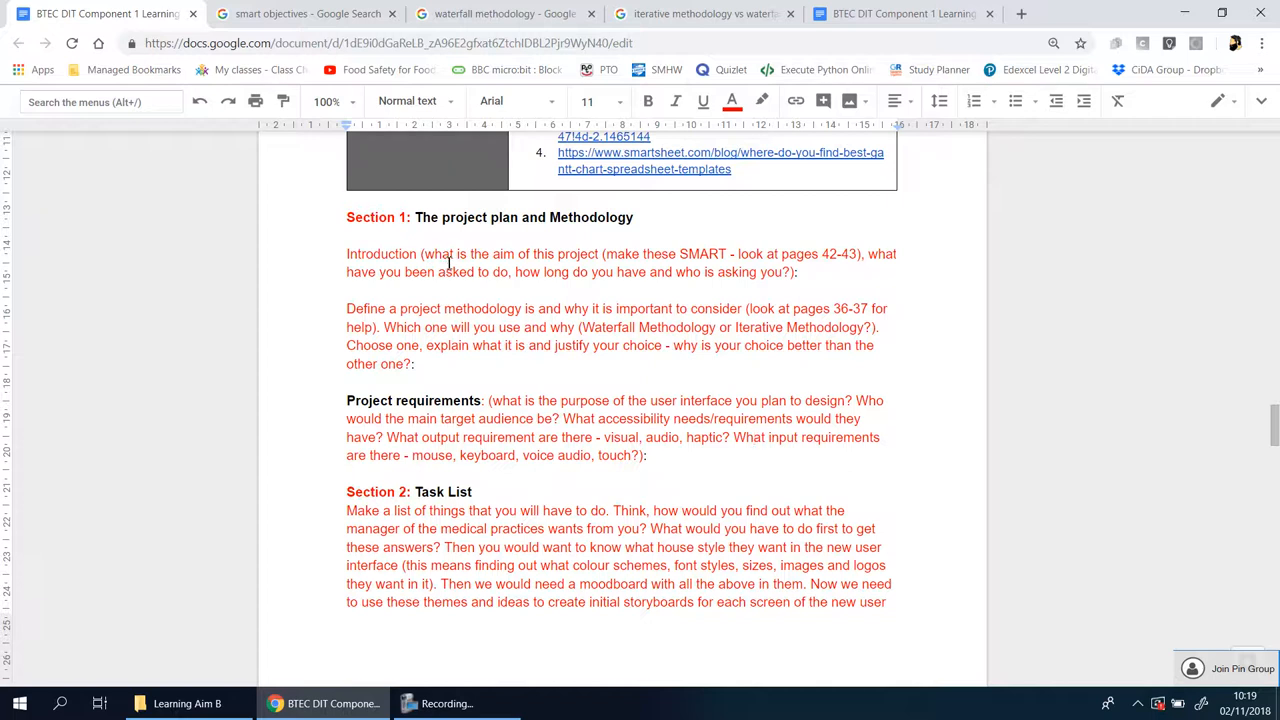
pyautogui.moveTo(584, 265)
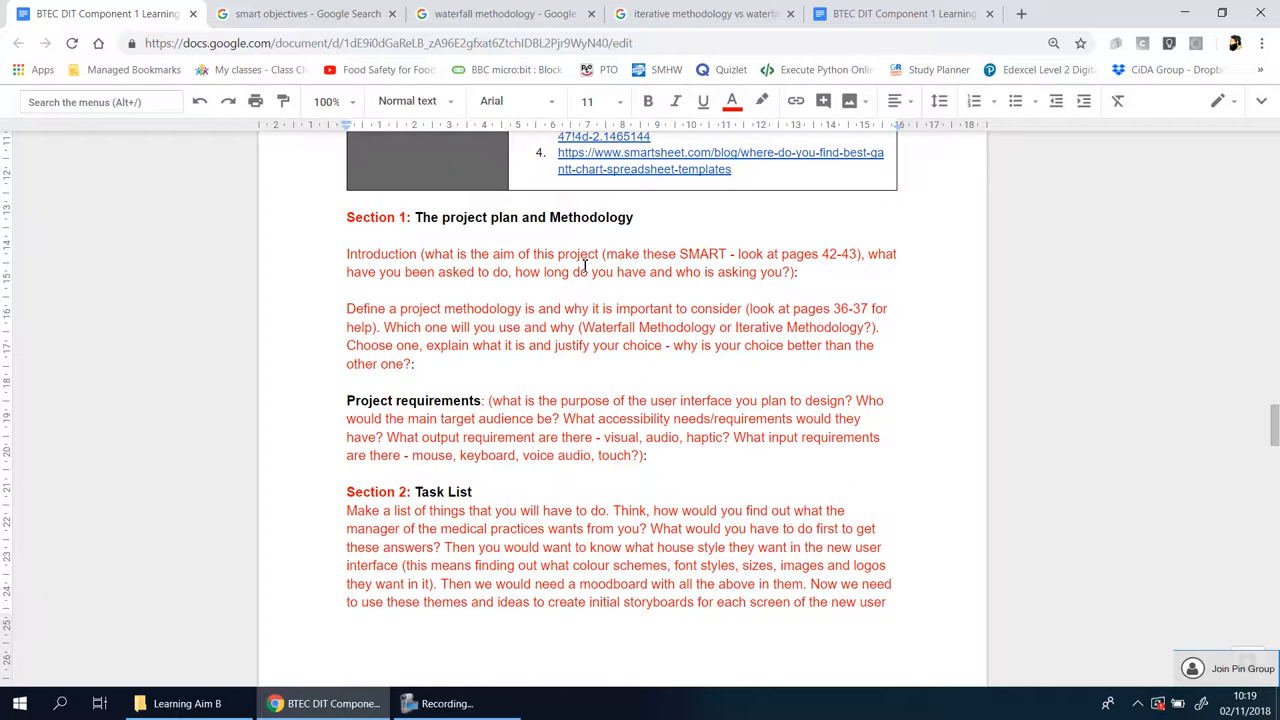
pyautogui.doubleClick(505, 254)
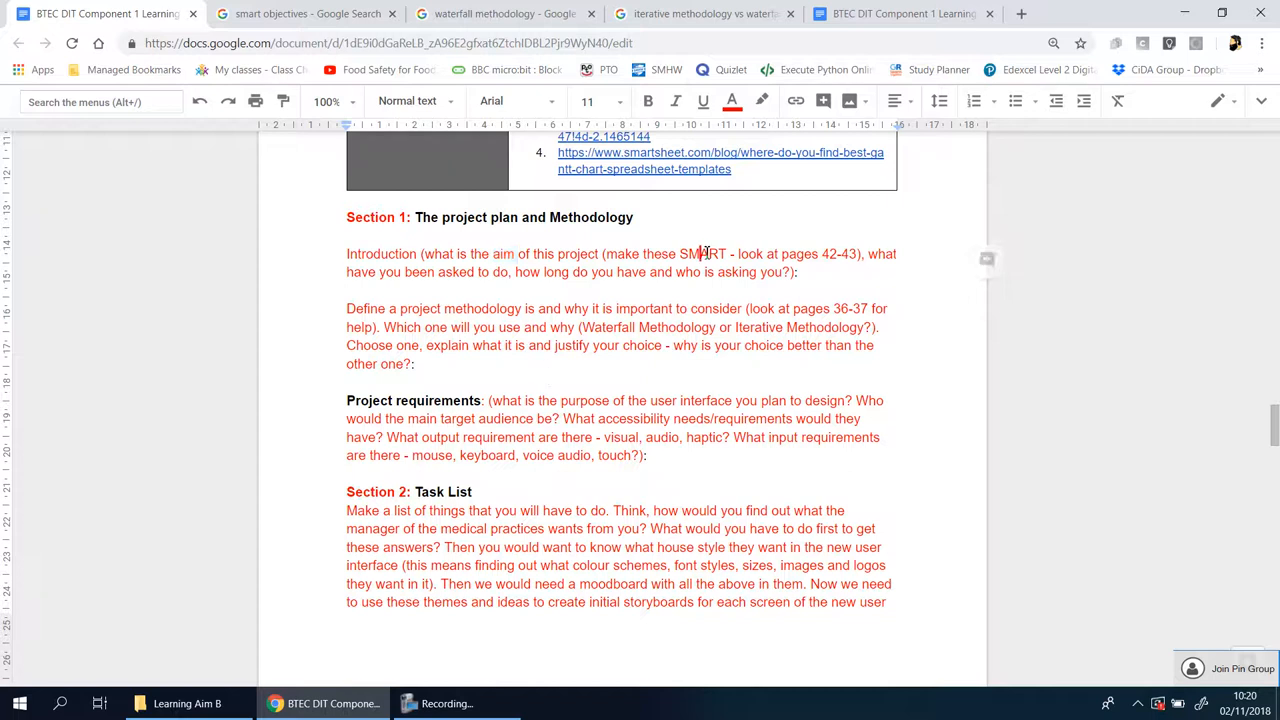
pyautogui.doubleClick(703, 254)
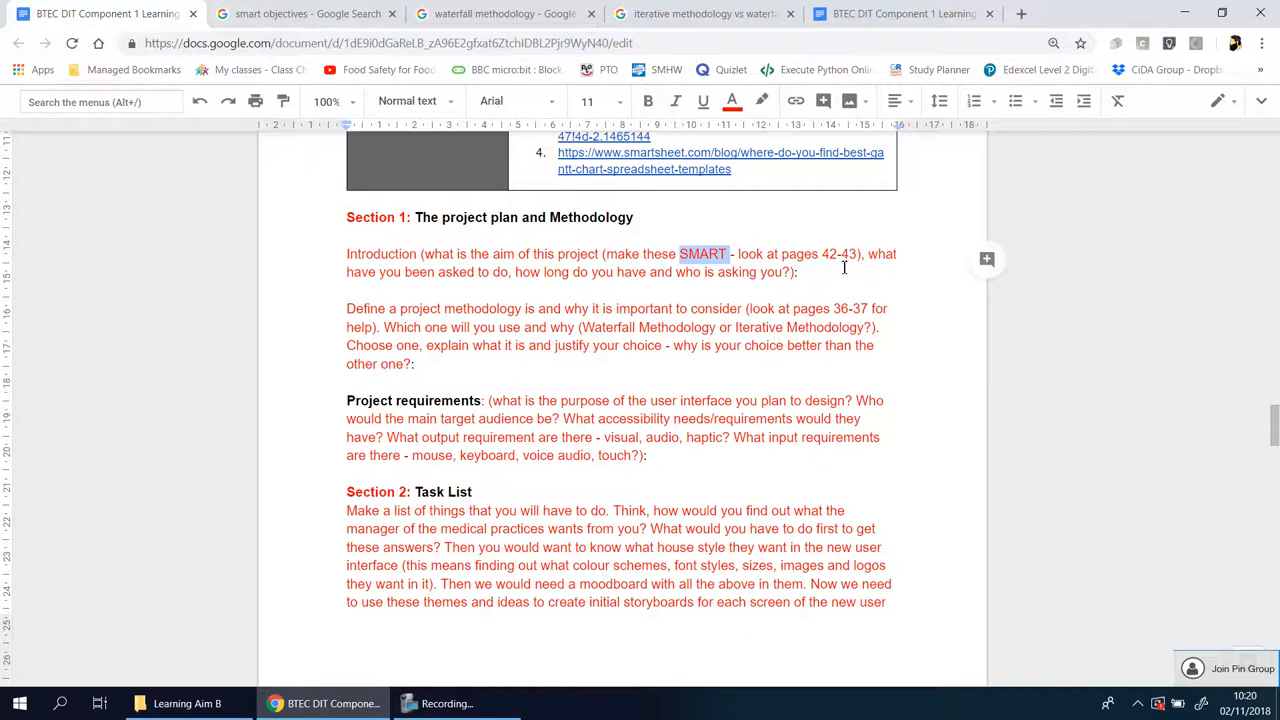
pyautogui.moveTo(843, 345)
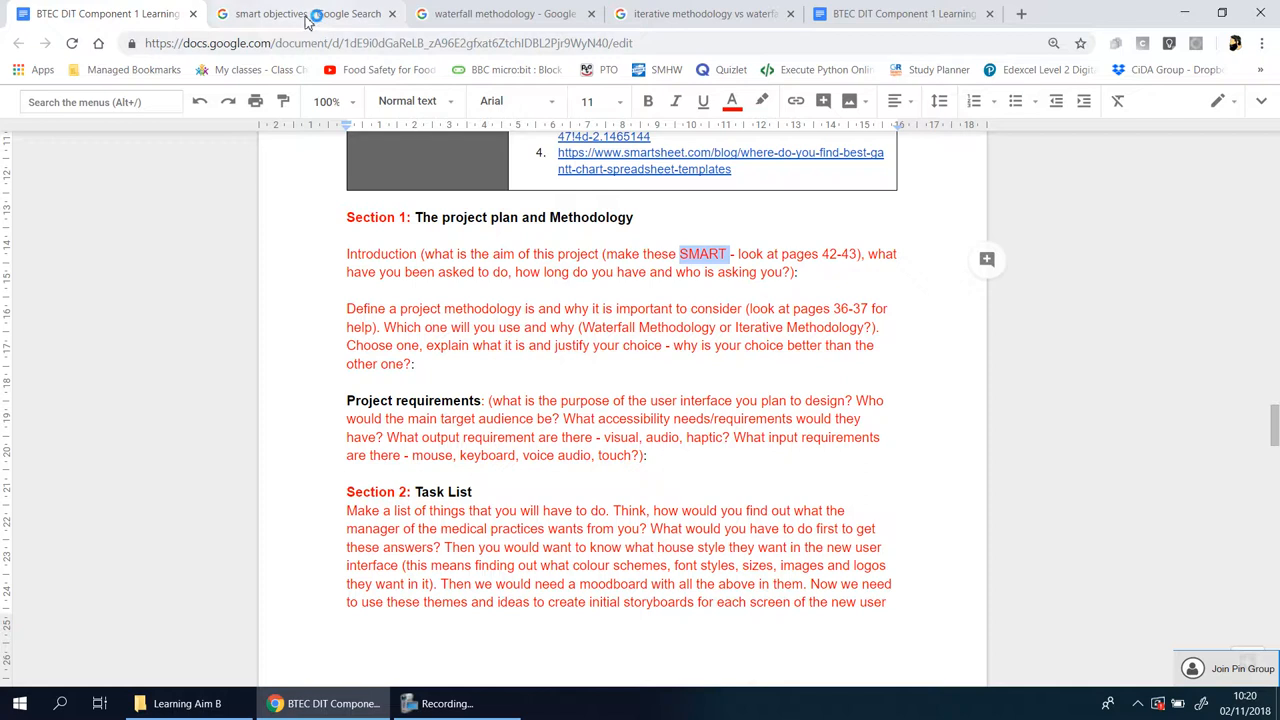
# - Switch to the 'smart objectives' image search to show the SMART goals infographic
pyautogui.click(300, 13)
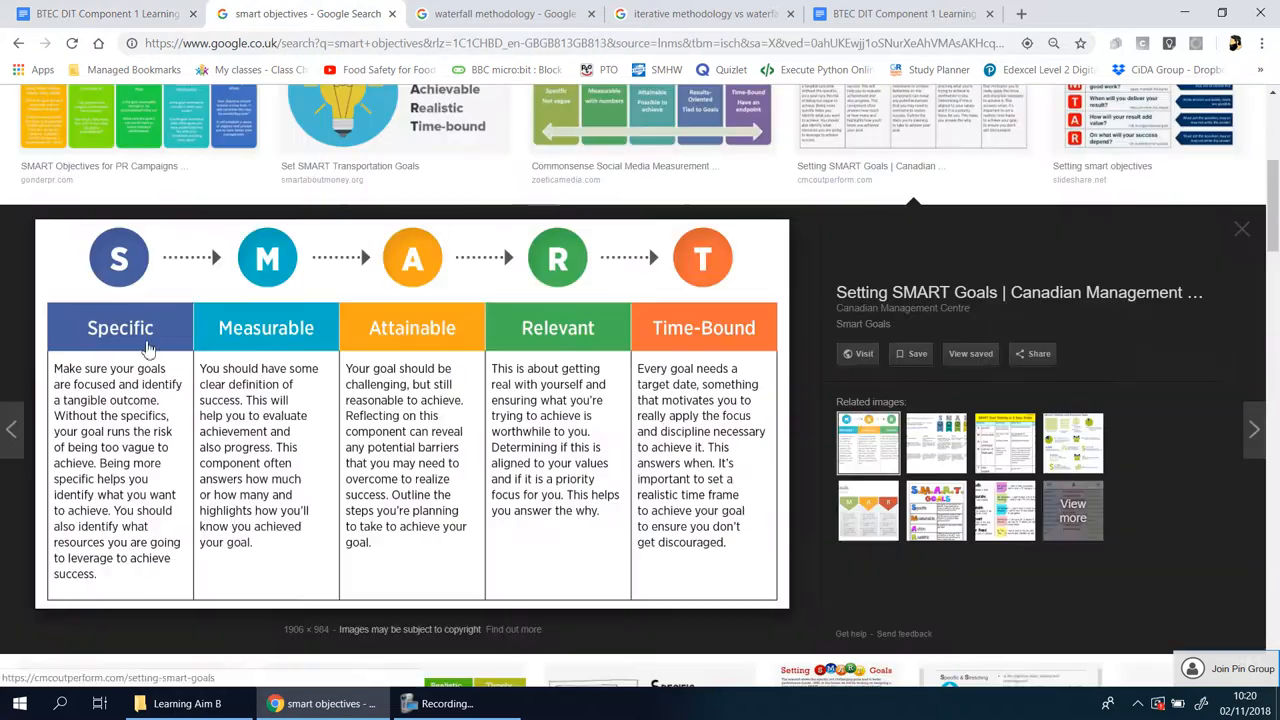
pyautogui.moveTo(140, 288)
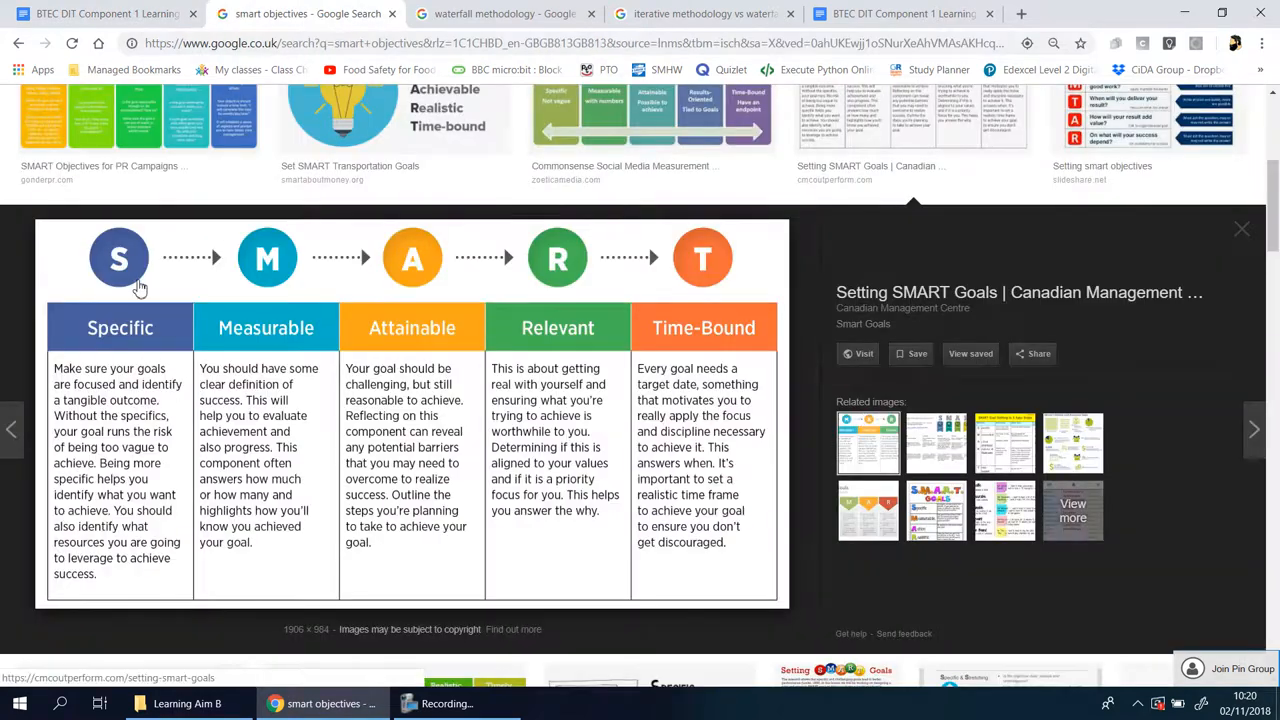
pyautogui.moveTo(268, 270)
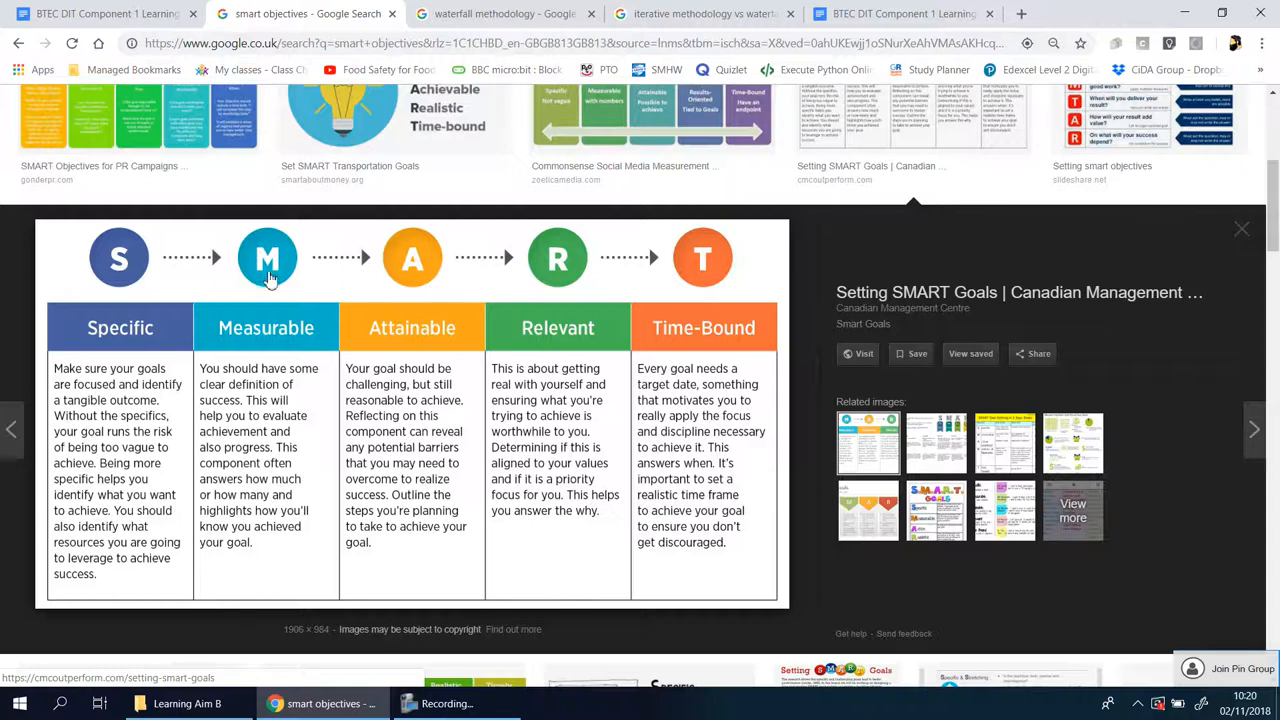
pyautogui.moveTo(423, 350)
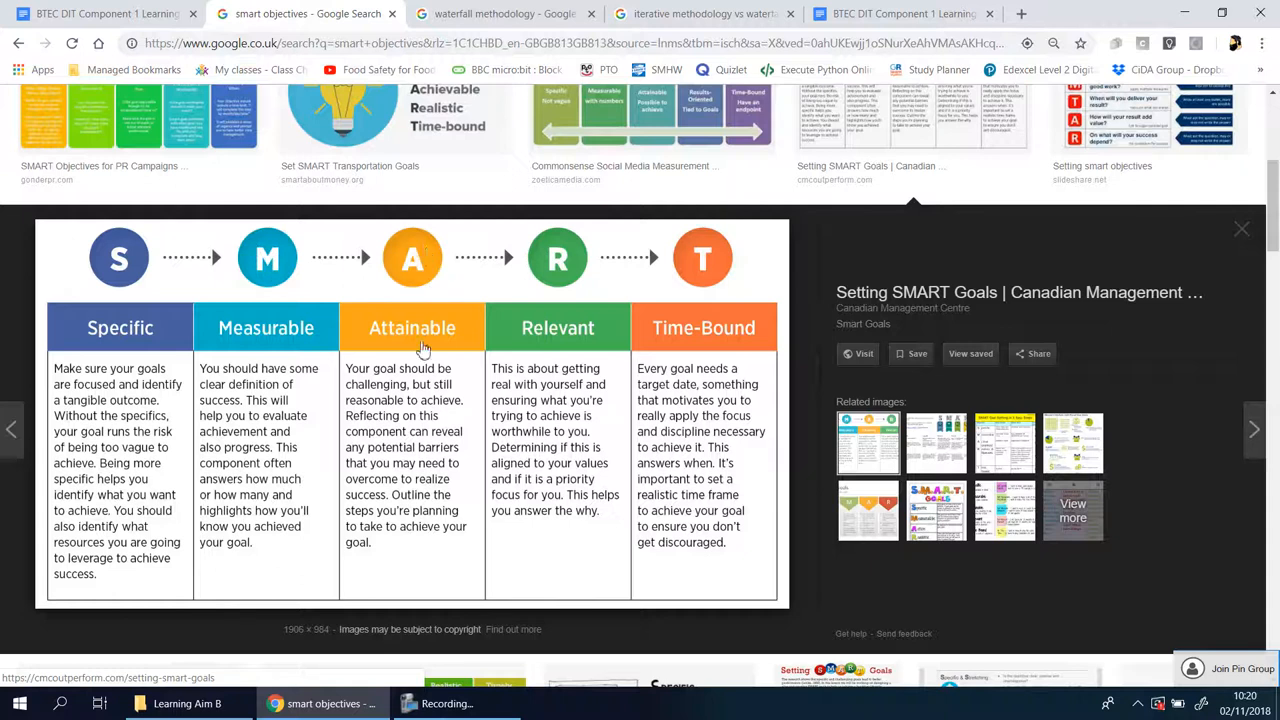
pyautogui.moveTo(738, 322)
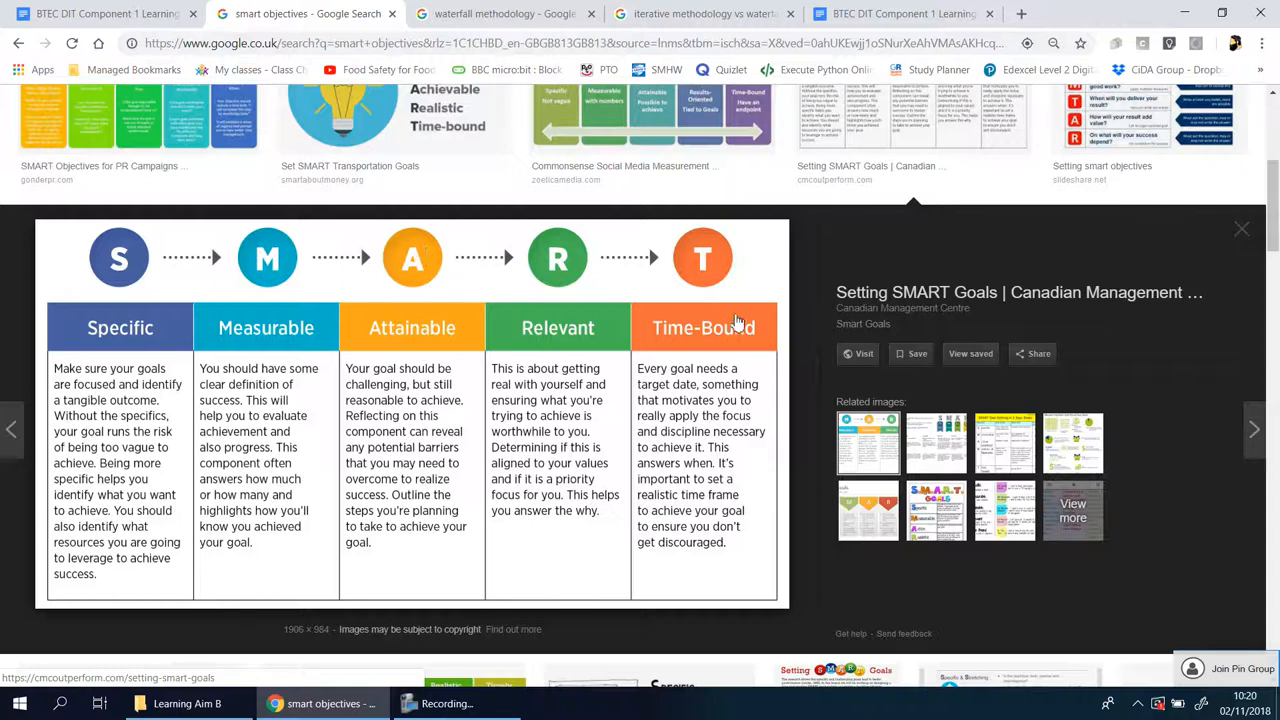
pyautogui.moveTo(213, 416)
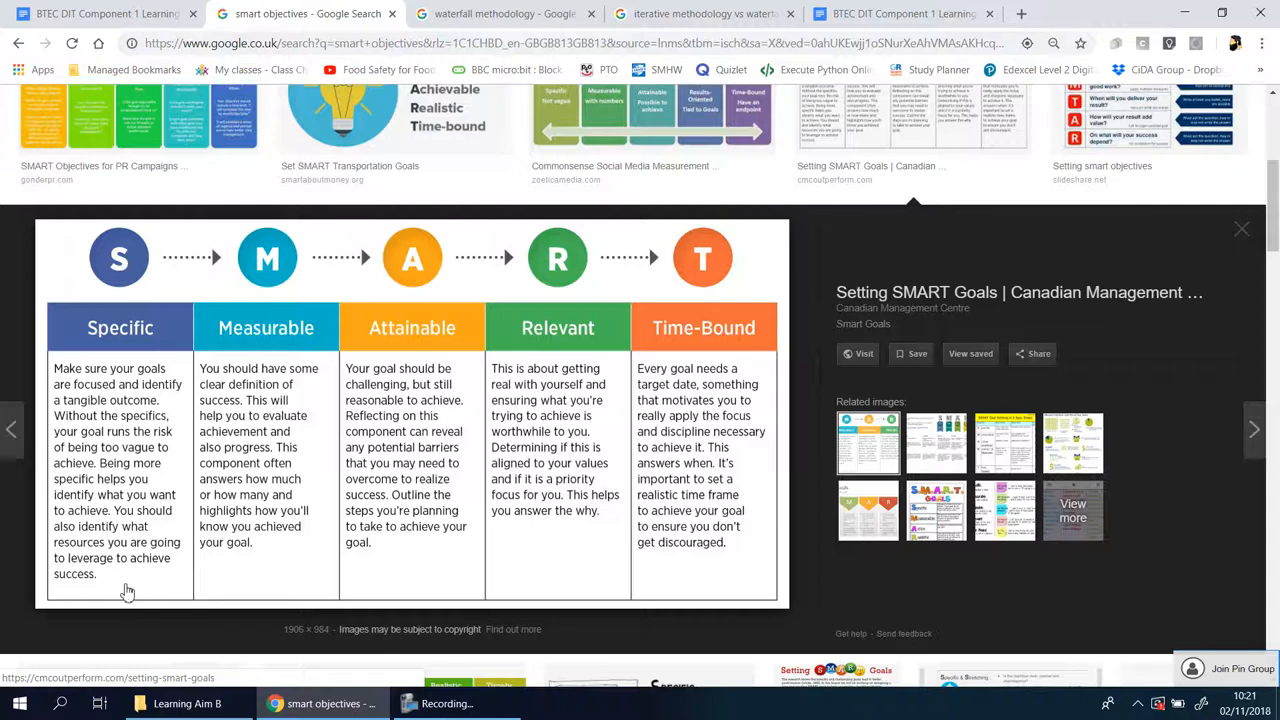
pyautogui.moveTo(304, 425)
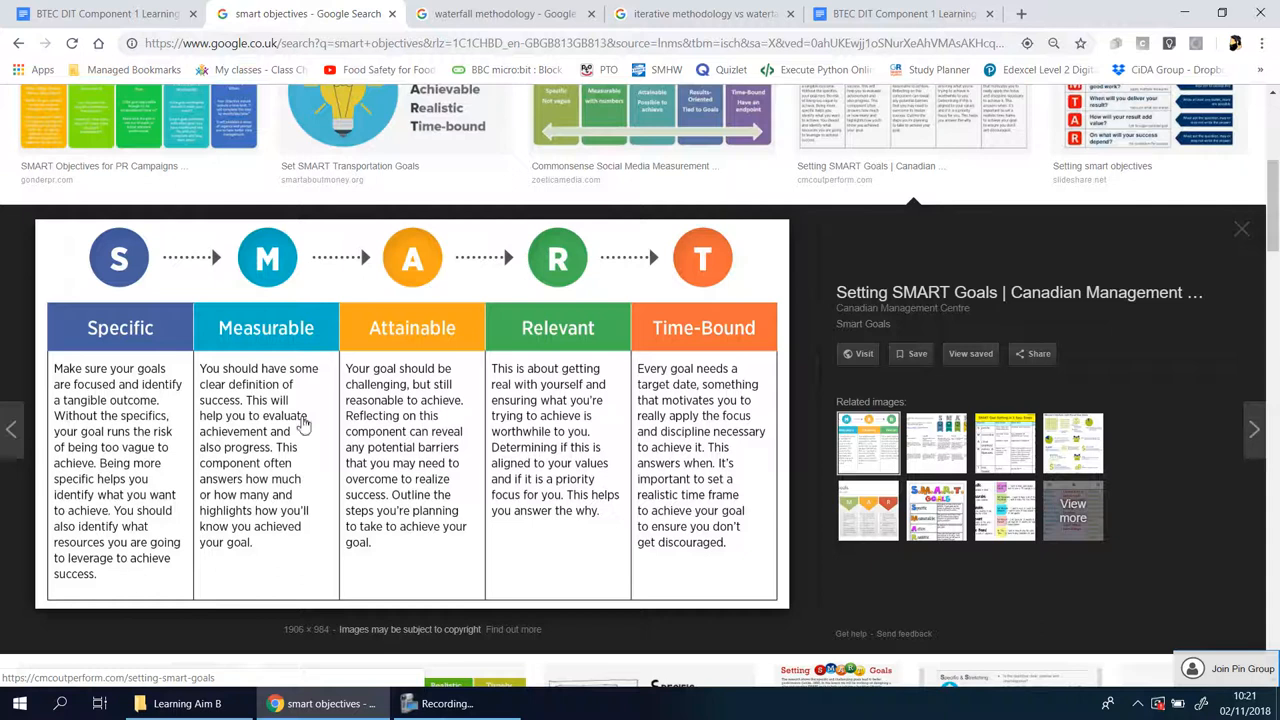
pyautogui.moveTo(272, 417)
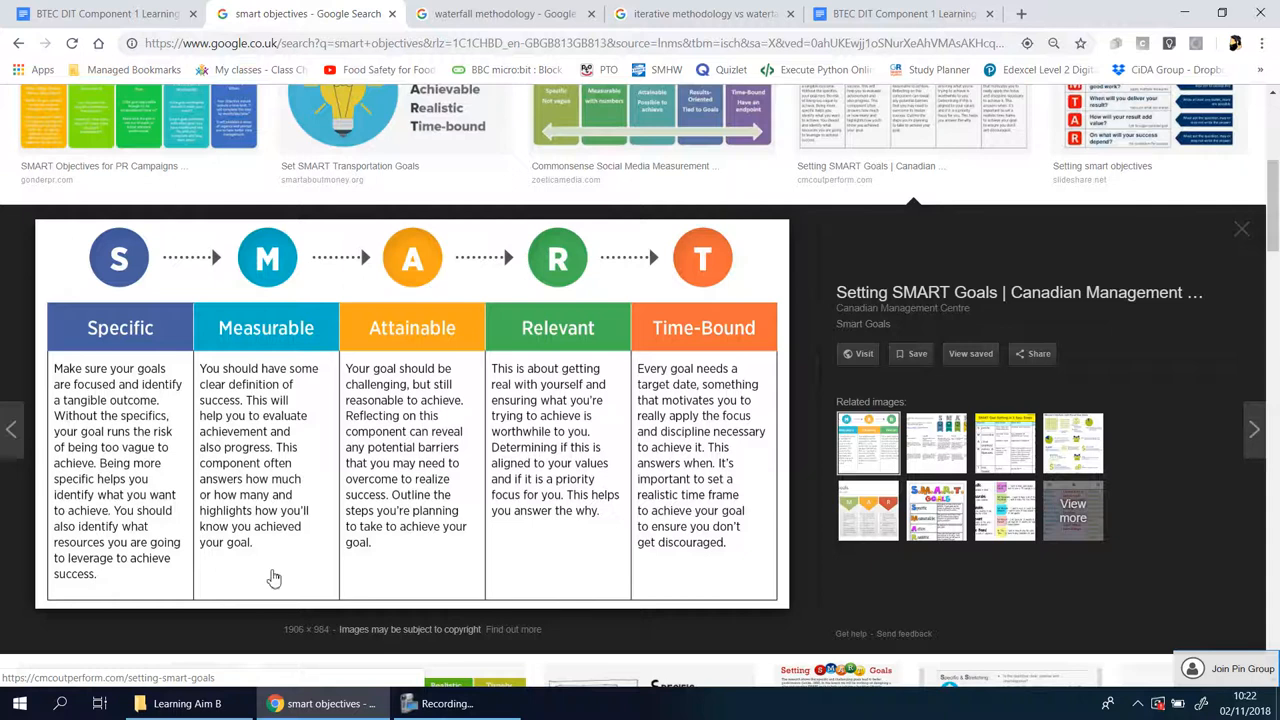
pyautogui.moveTo(318, 507)
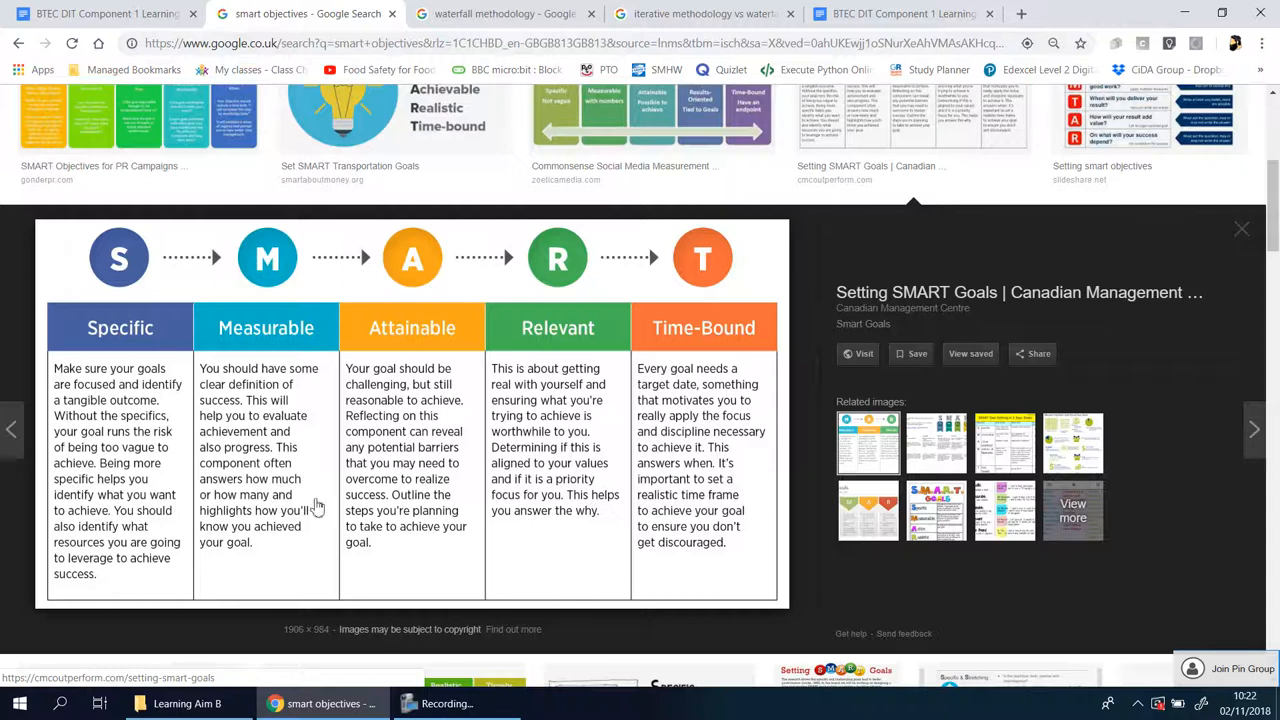
pyautogui.moveTo(477, 427)
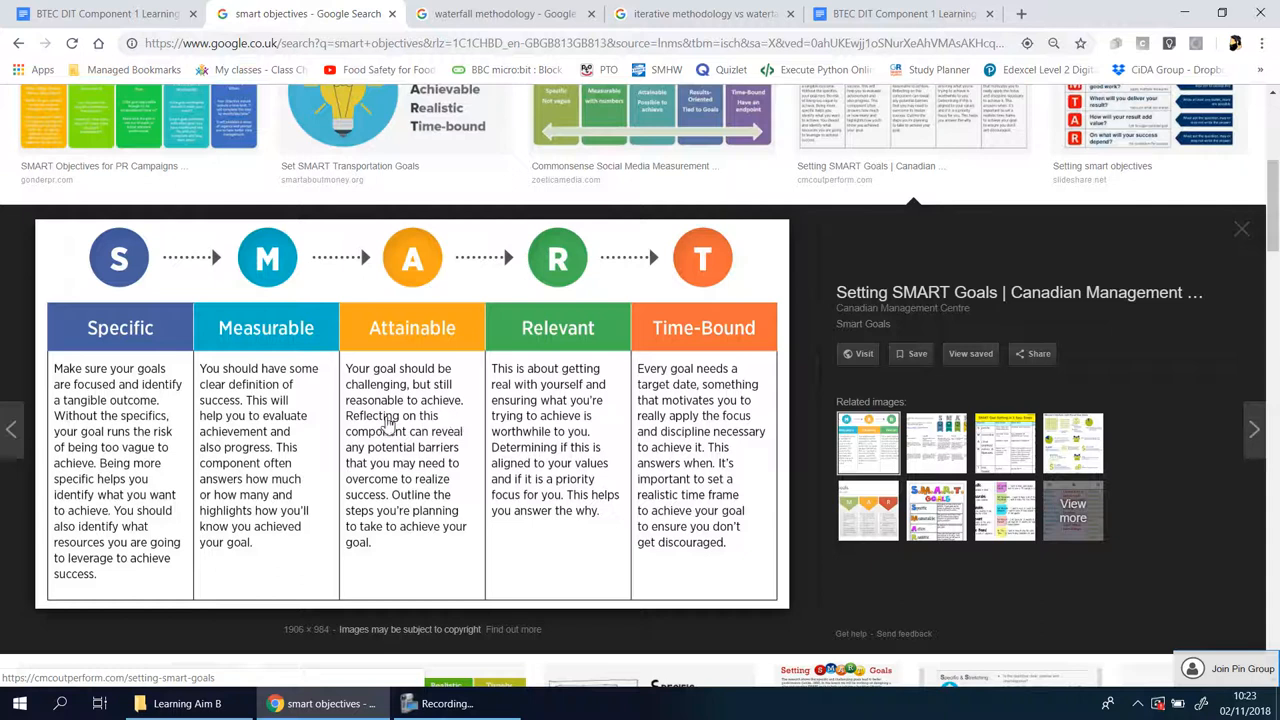
pyautogui.moveTo(366, 471)
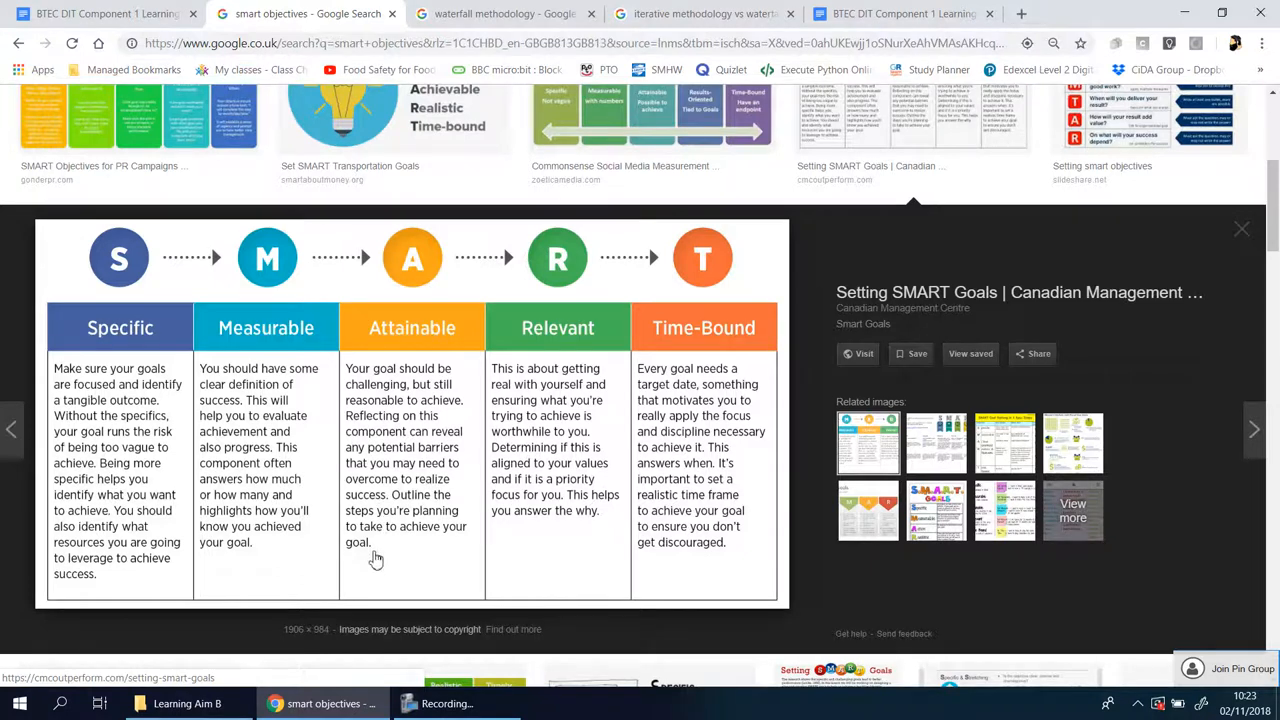
pyautogui.moveTo(548, 405)
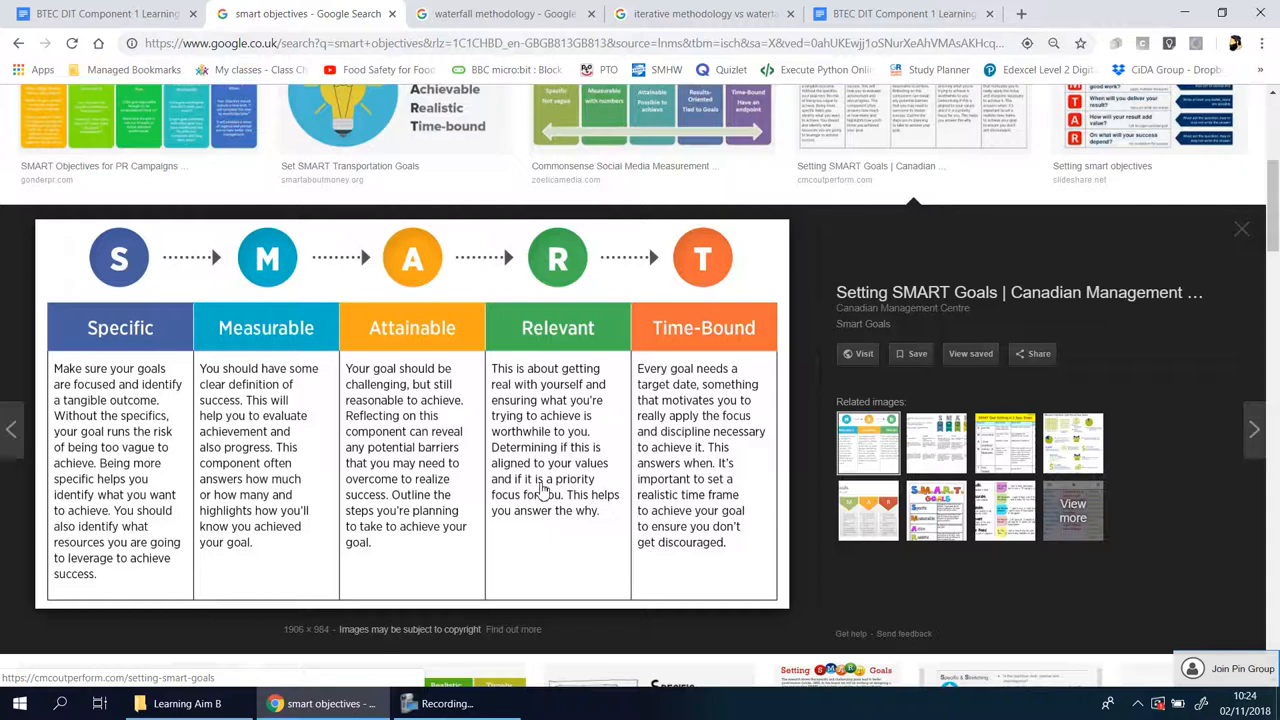
pyautogui.moveTo(603, 480)
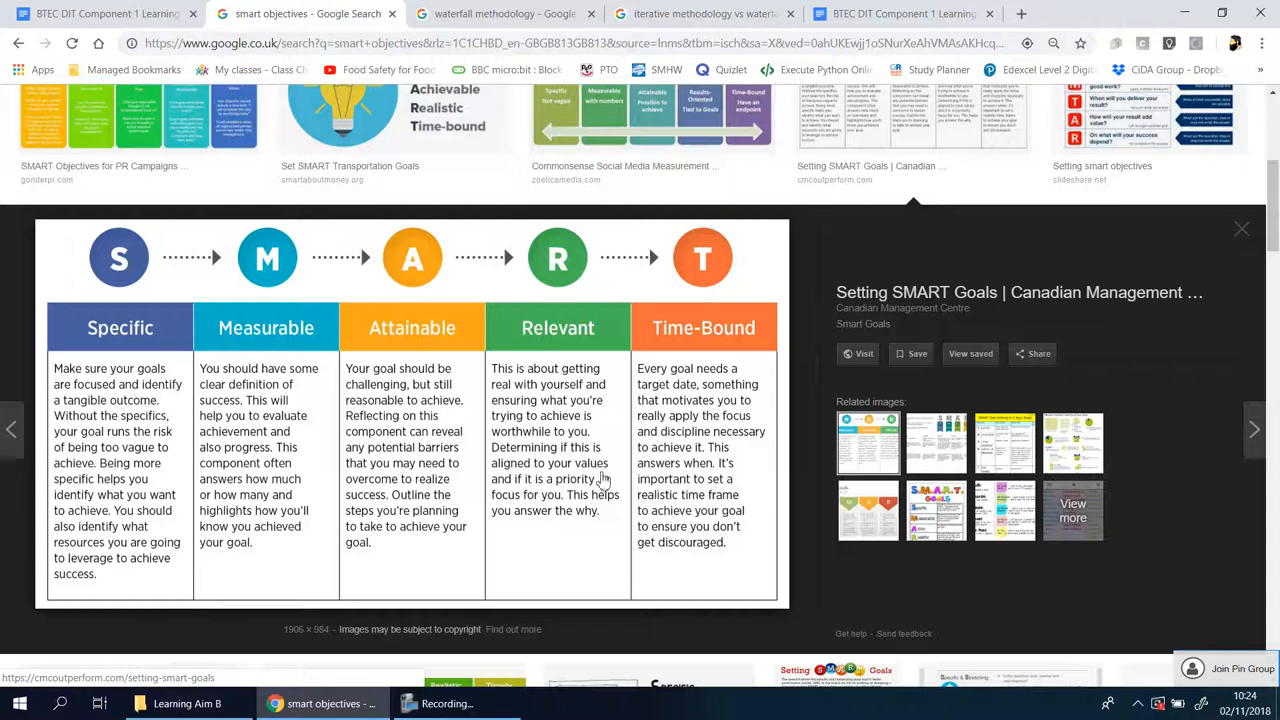
pyautogui.moveTo(167, 374)
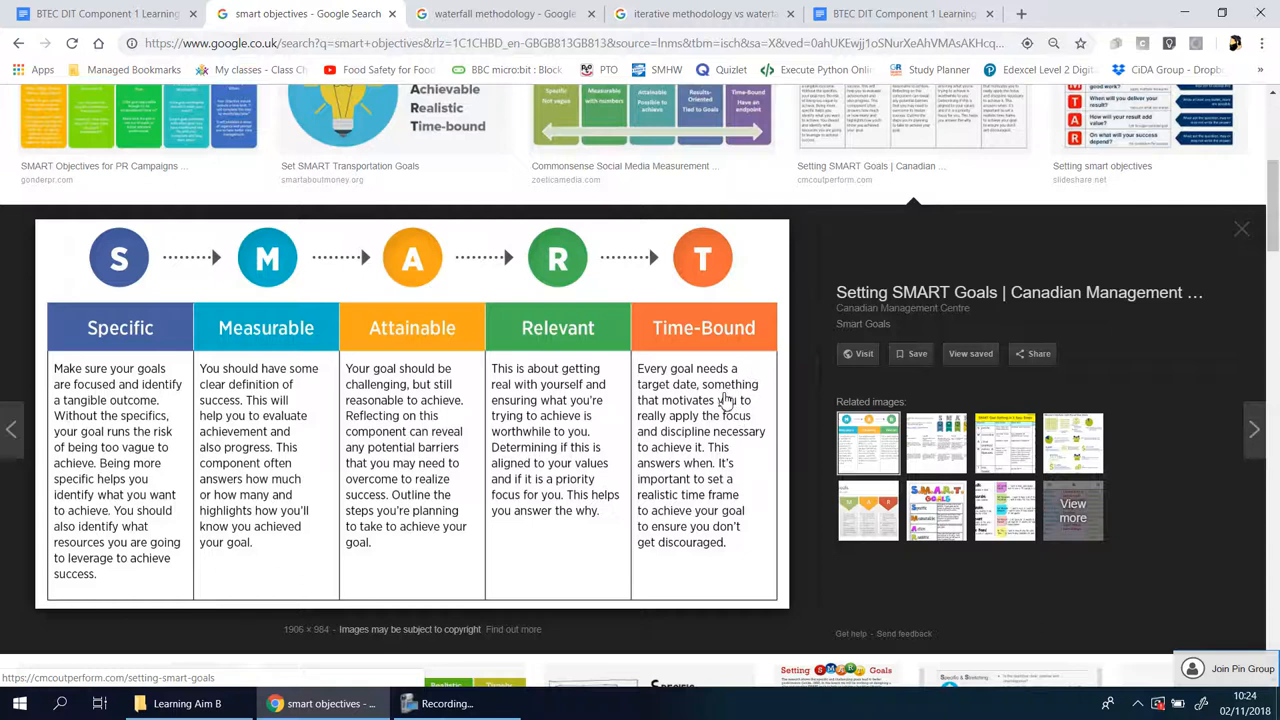
pyautogui.moveTo(131, 403)
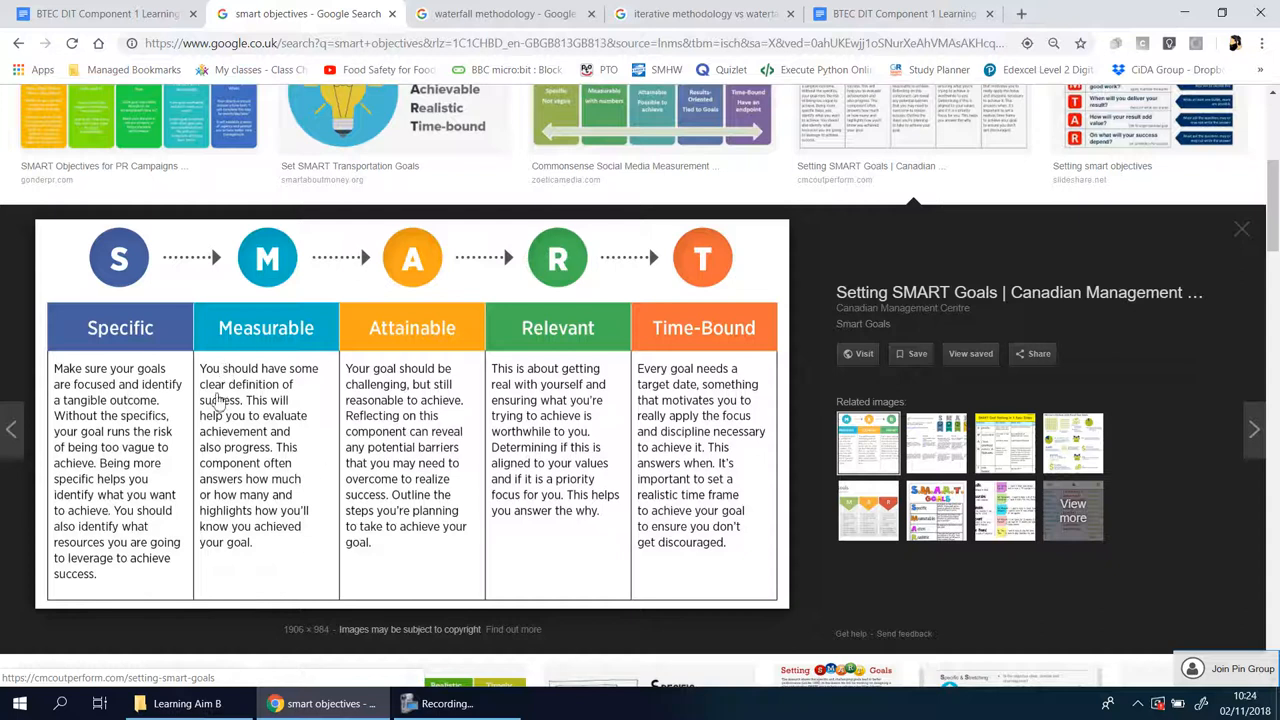
pyautogui.moveTo(357, 362)
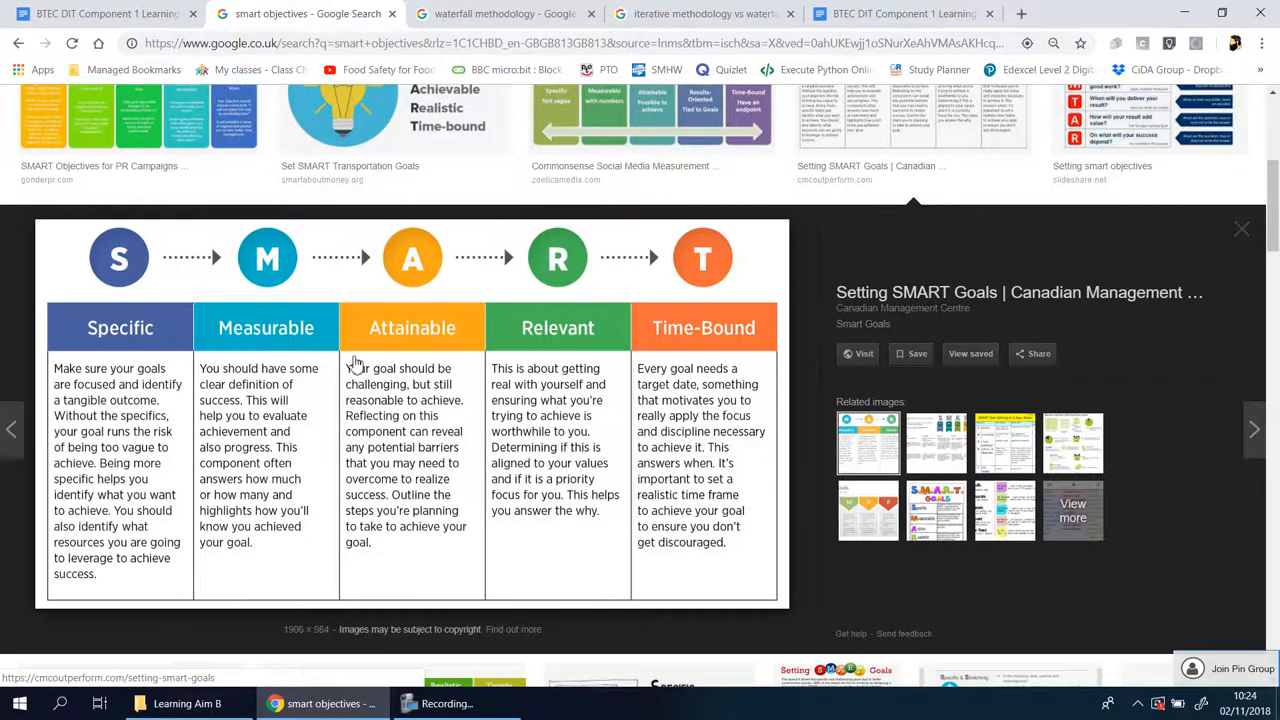
pyautogui.moveTo(456, 375)
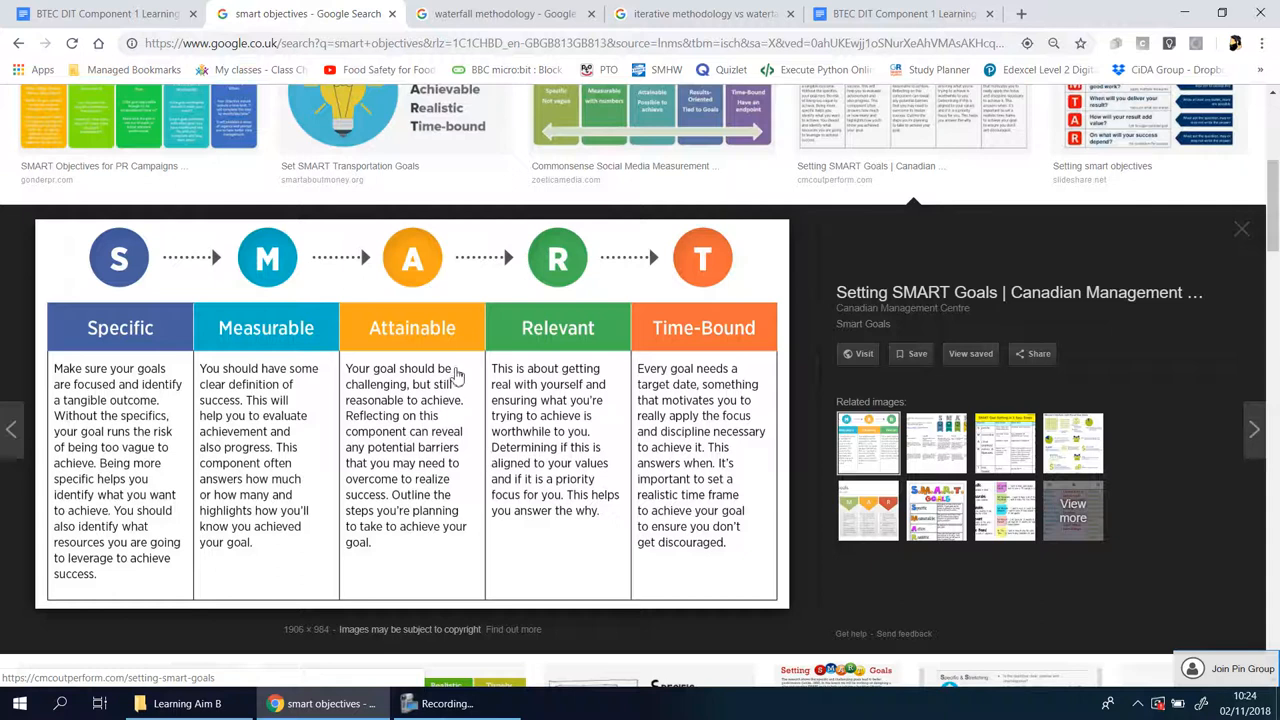
pyautogui.moveTo(405, 418)
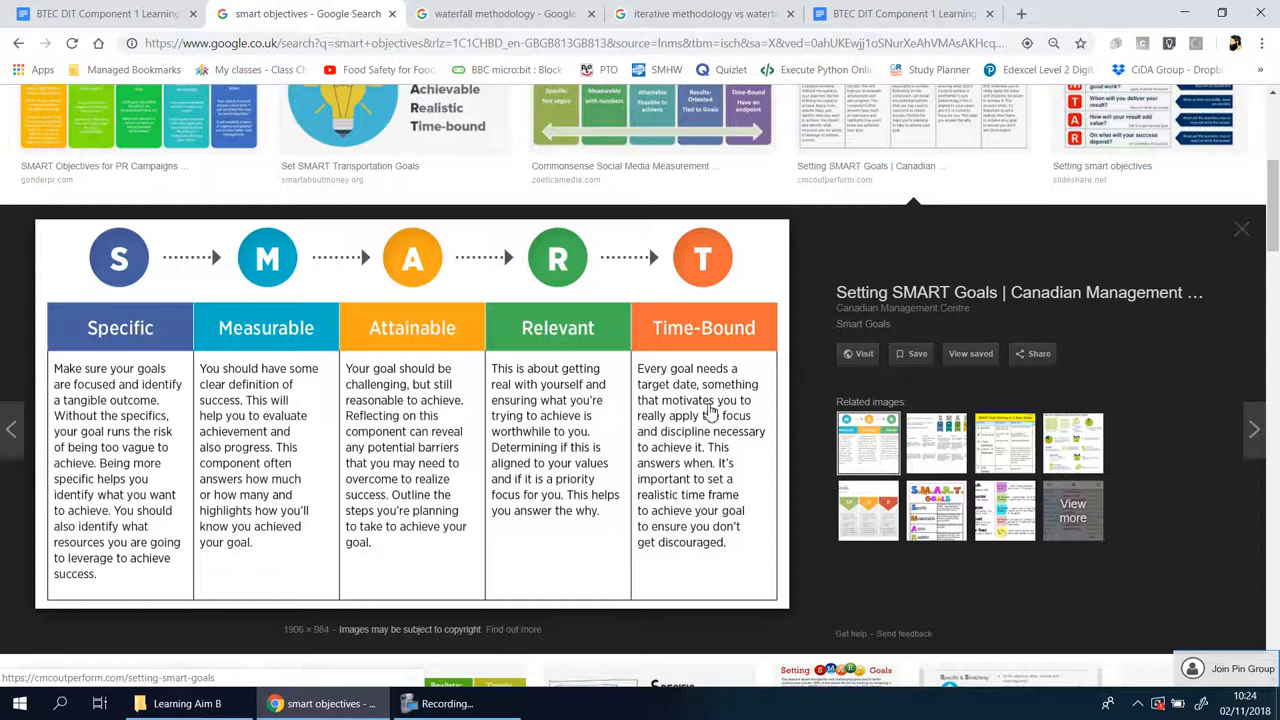
pyautogui.moveTo(655, 465)
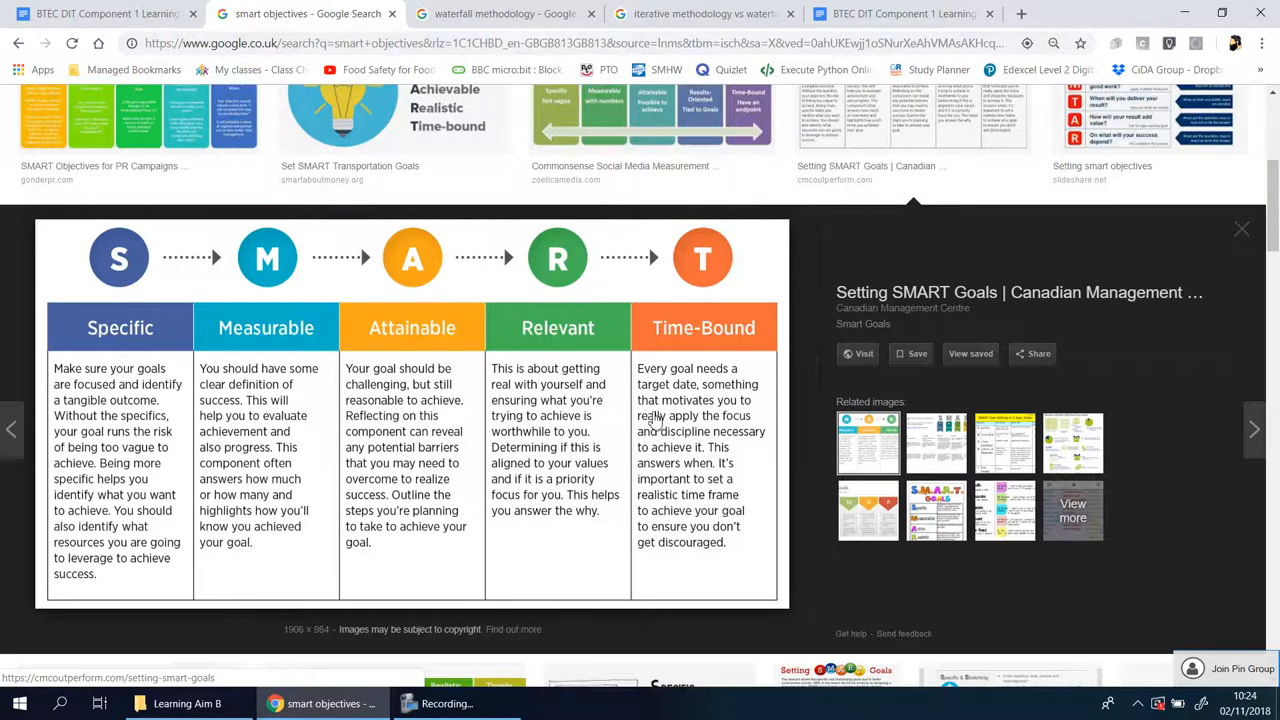
pyautogui.moveTo(735, 435)
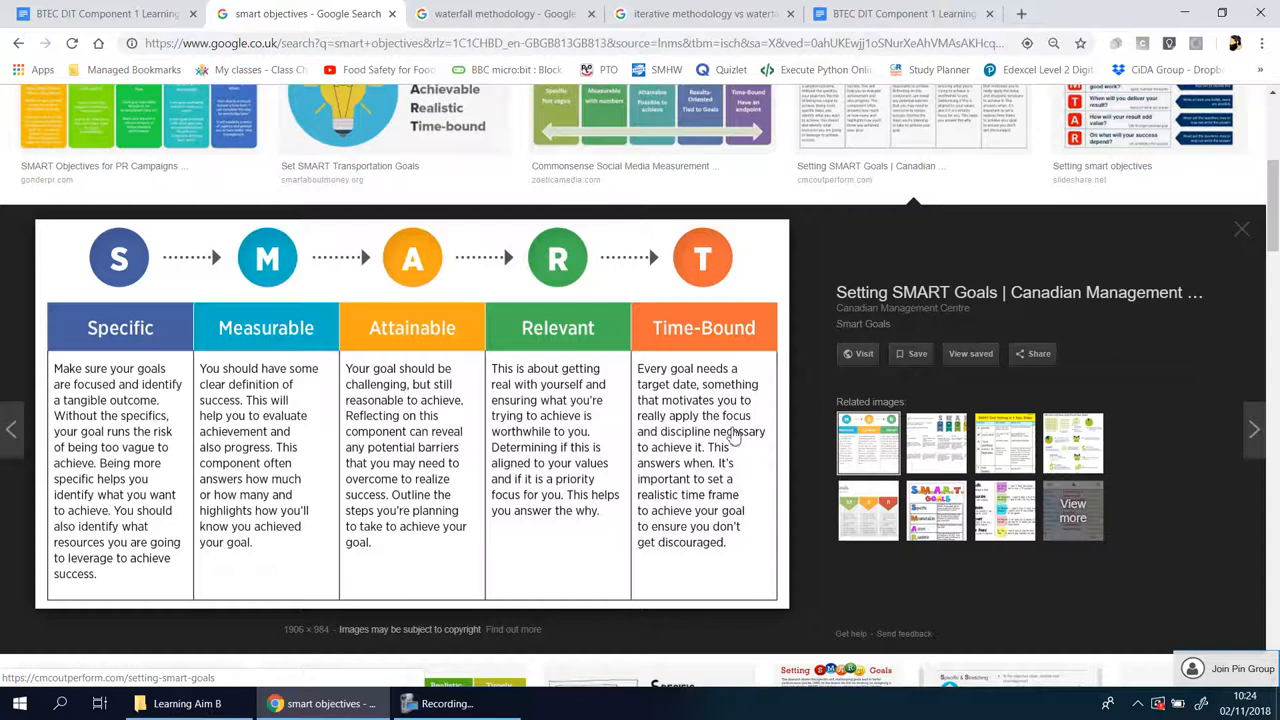
pyautogui.moveTo(650, 475)
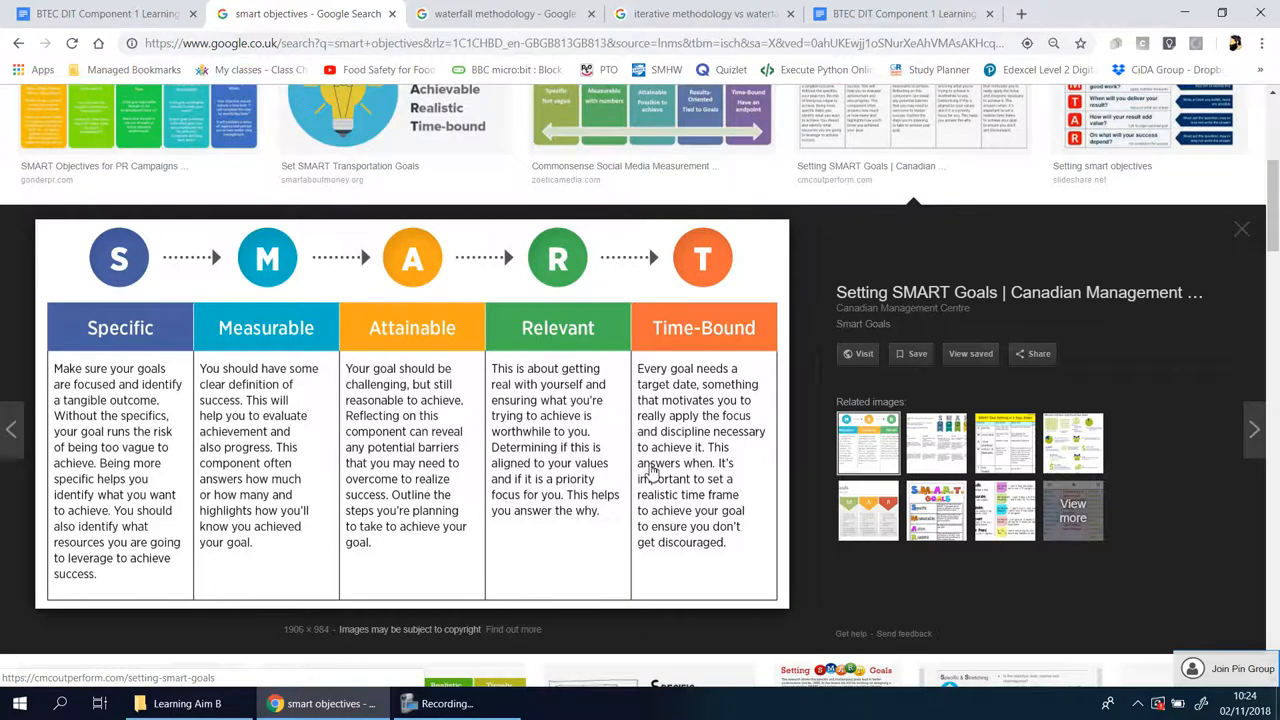
pyautogui.moveTo(705, 490)
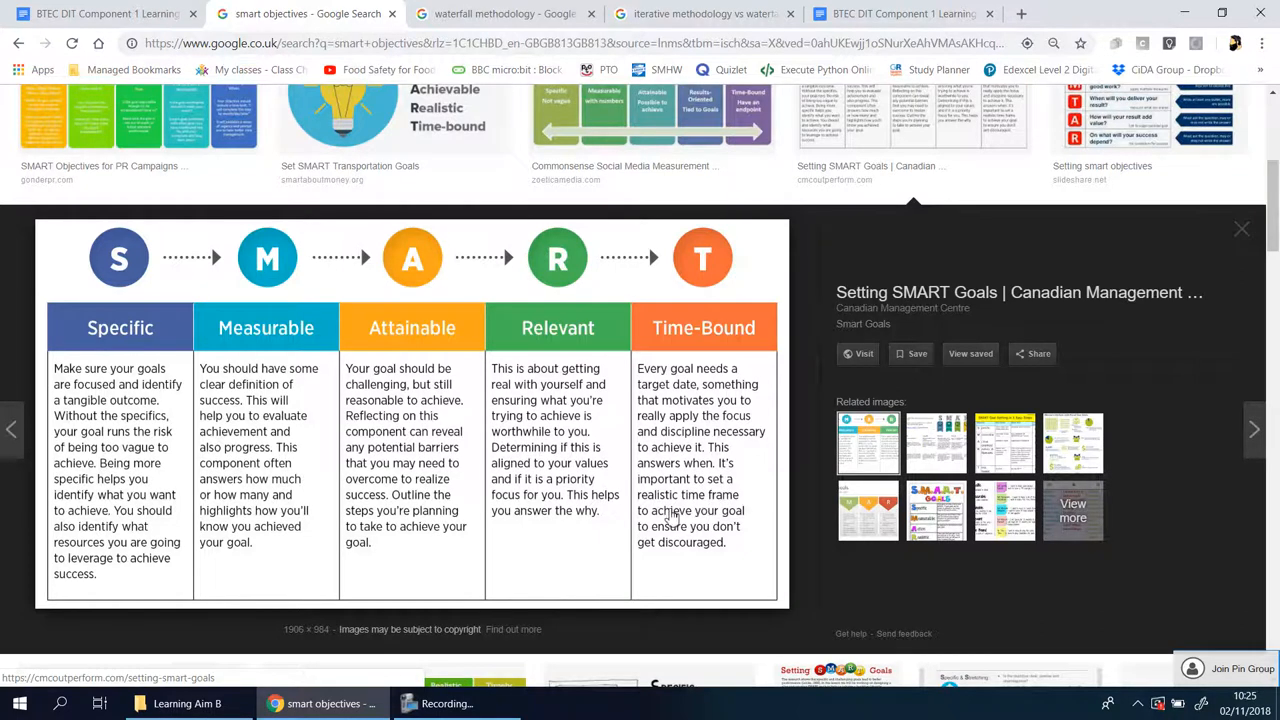
pyautogui.moveTo(703, 583)
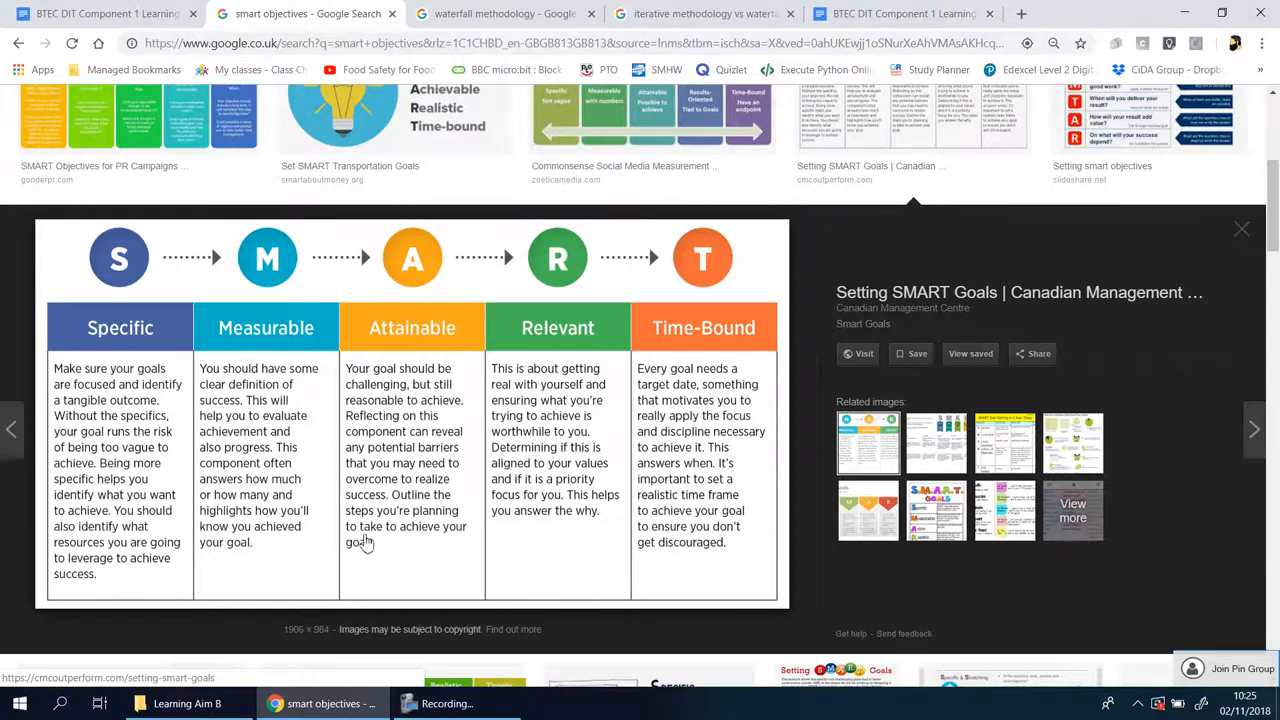
pyautogui.moveTo(820, 243)
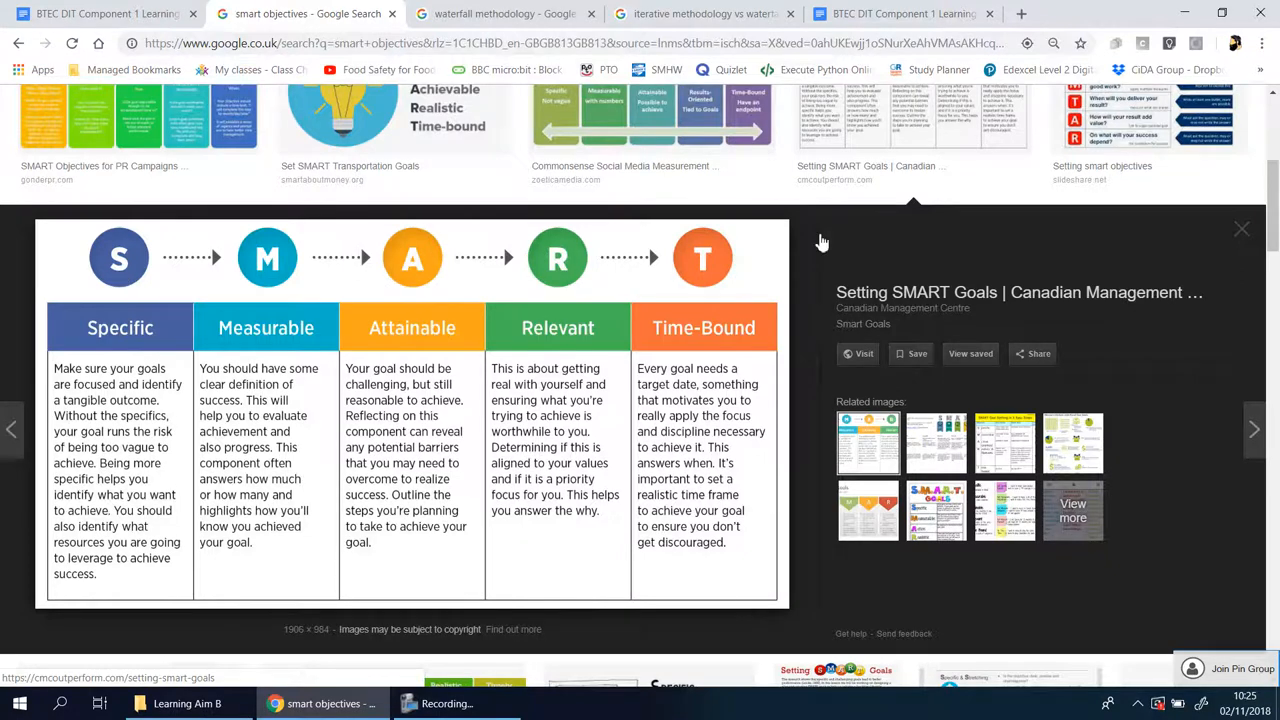
pyautogui.moveTo(130, 303)
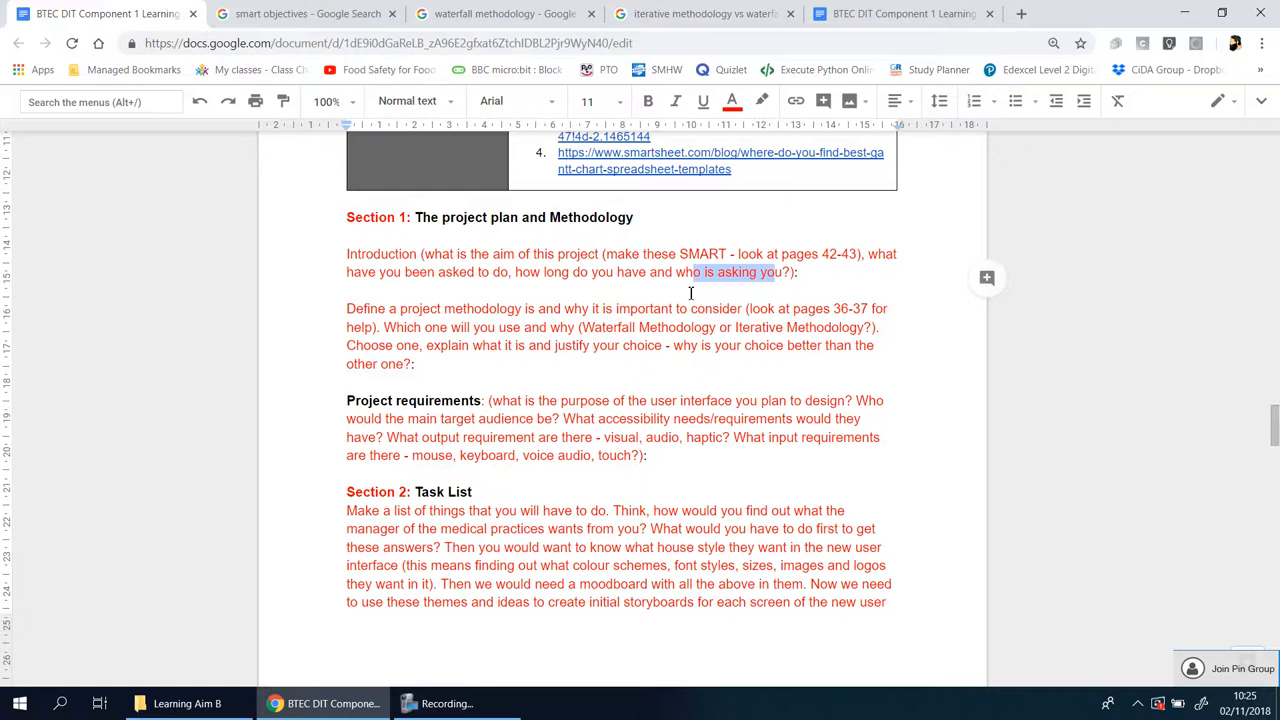
# - Scroll up through the grading criteria and task table, then back down to Section 1
pyautogui.scroll(-3)
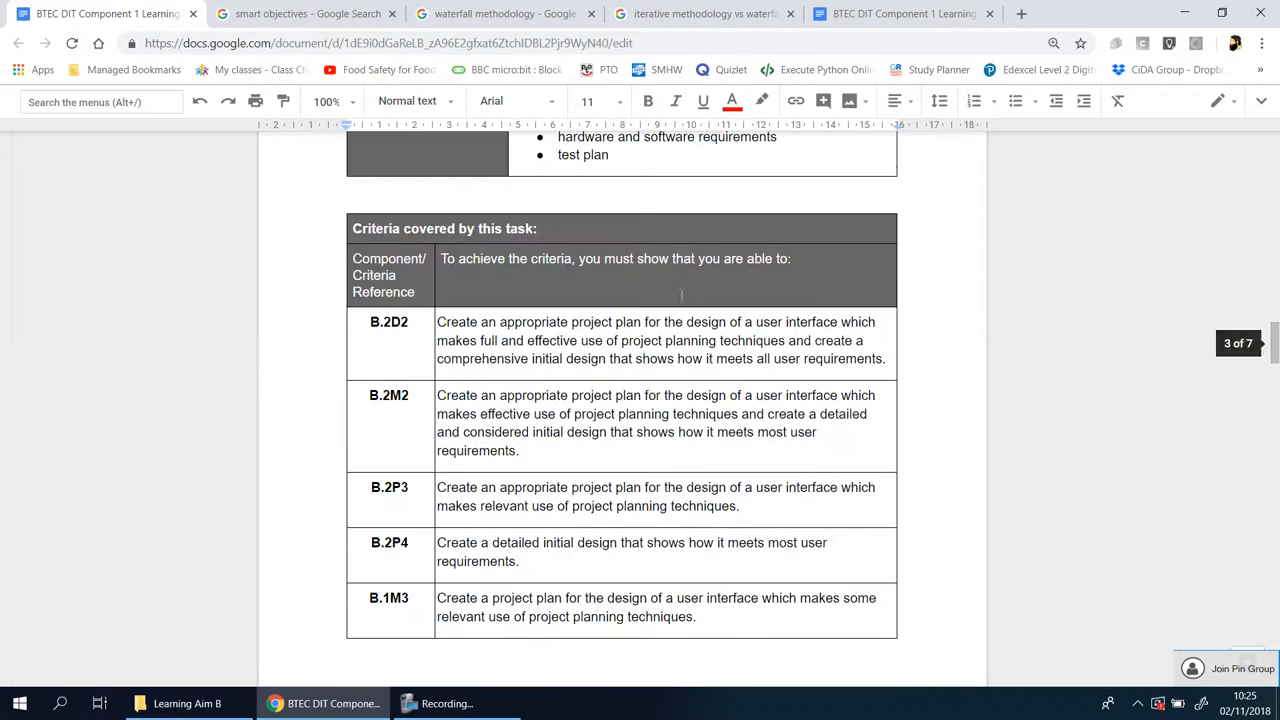
pyautogui.scroll(3)
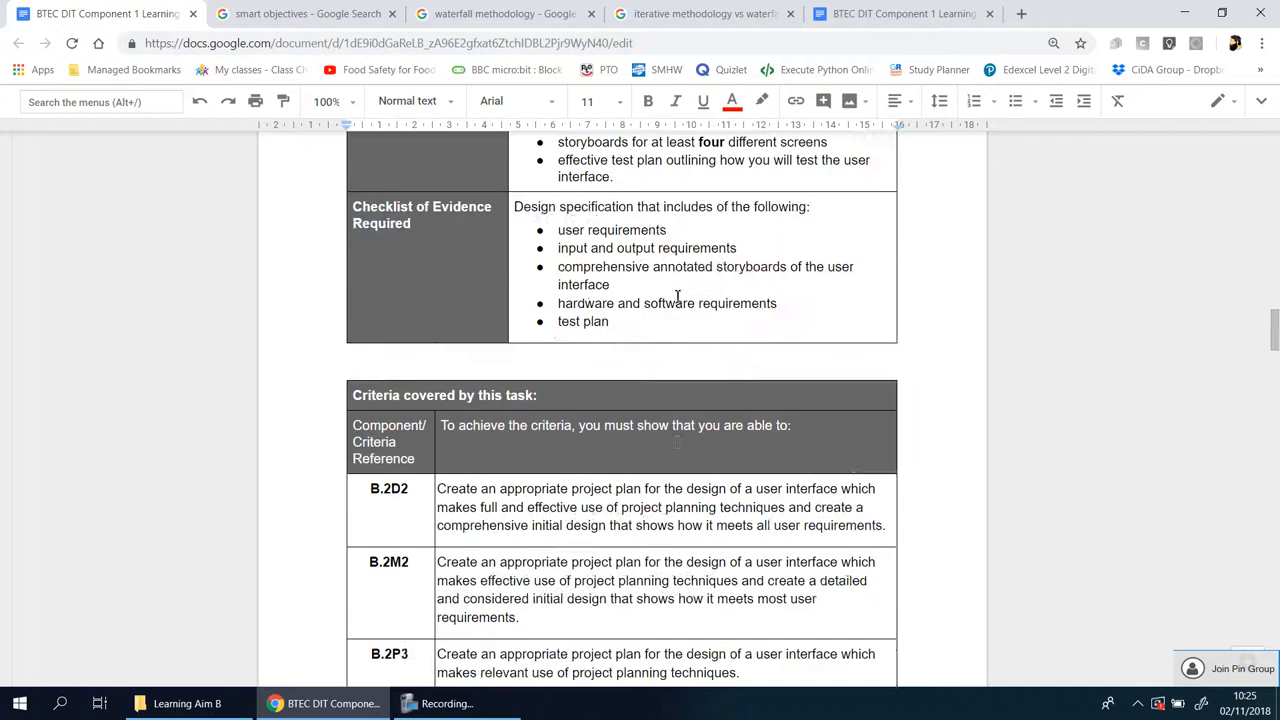
pyautogui.scroll(3)
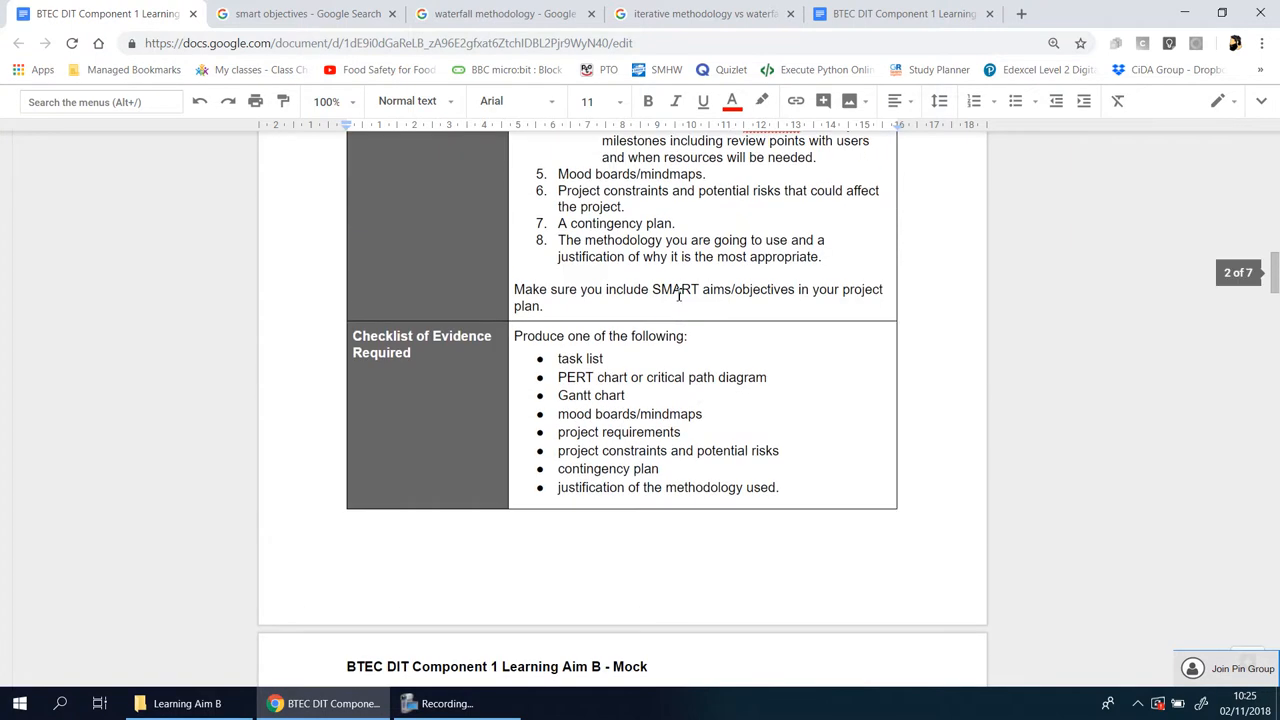
pyautogui.scroll(3)
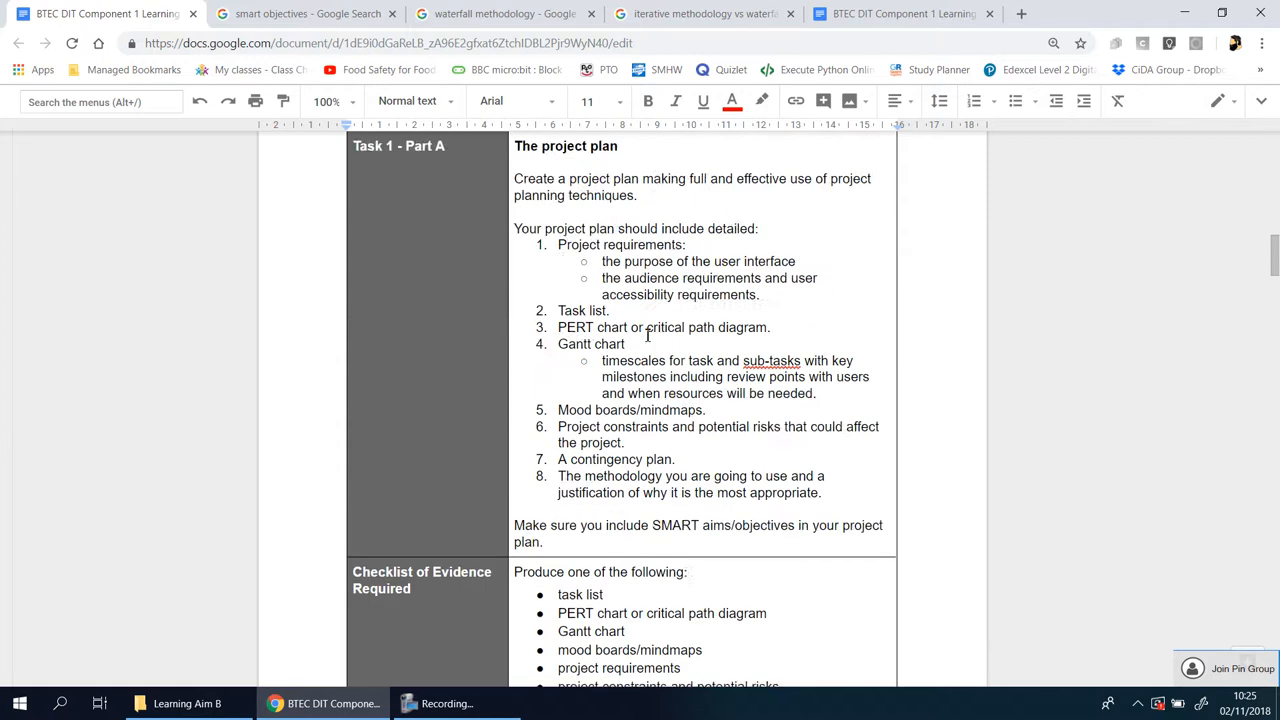
pyautogui.scroll(3)
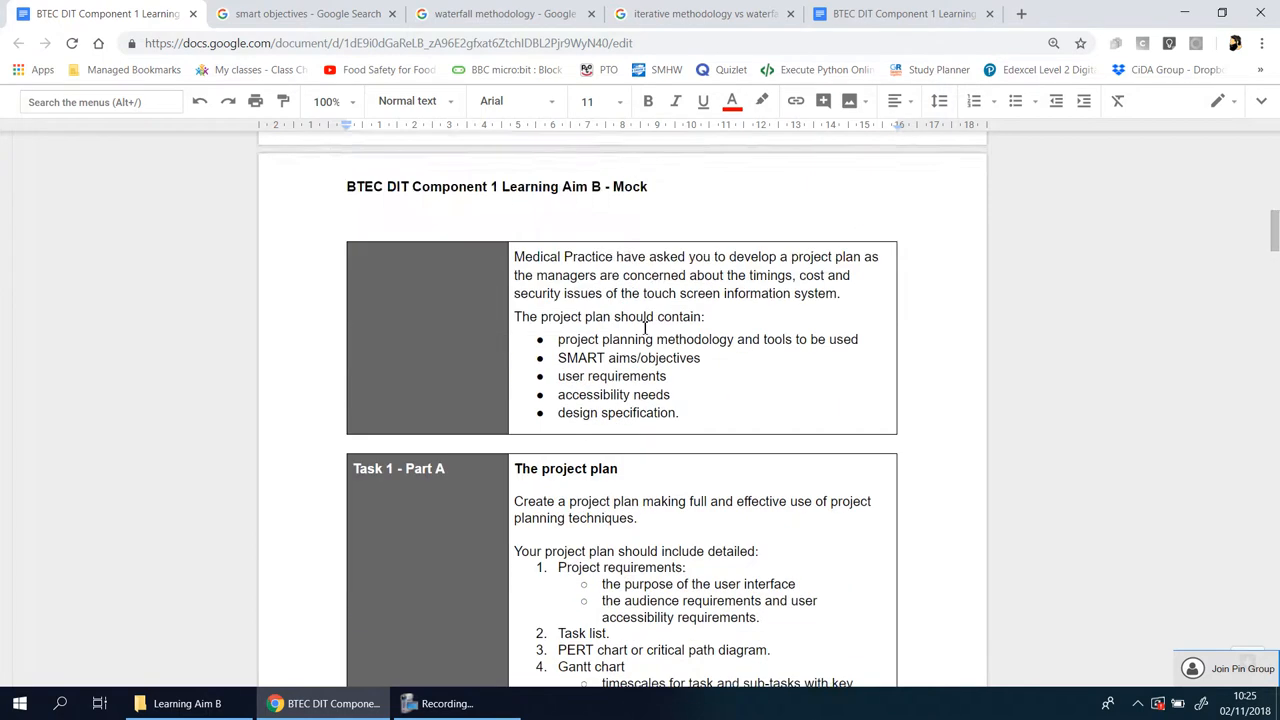
pyautogui.scroll(-3)
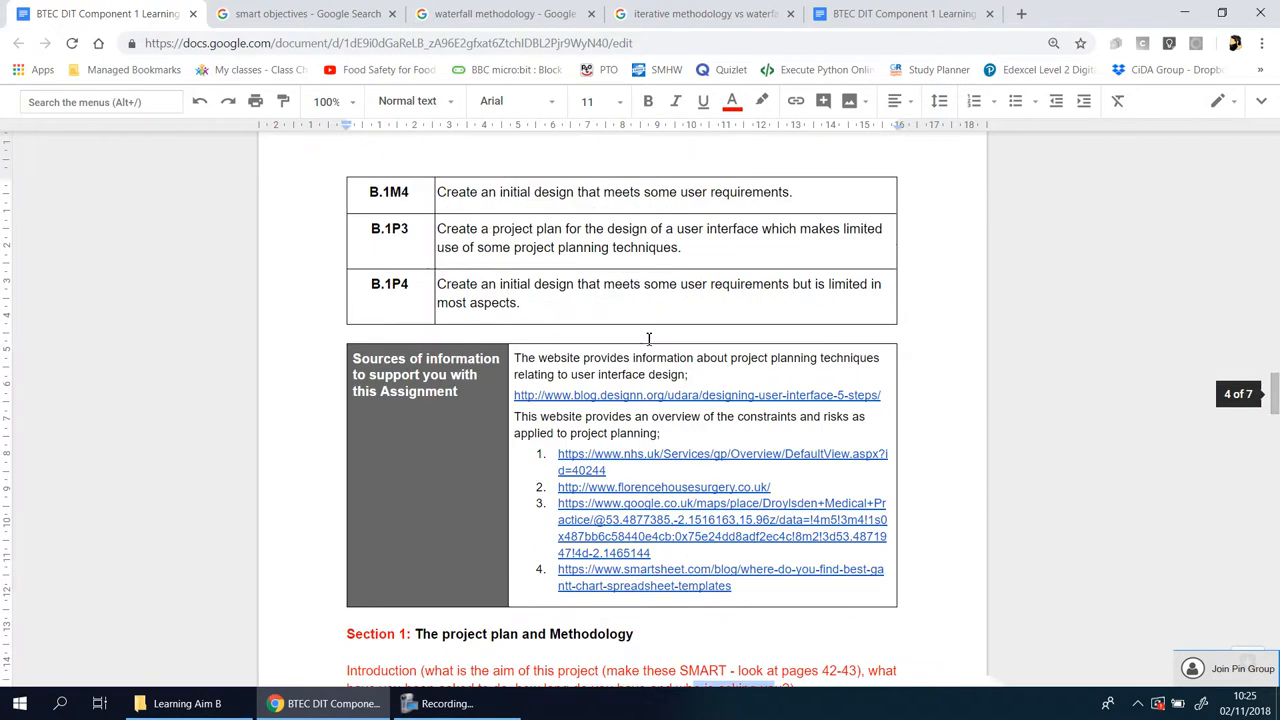
pyautogui.scroll(-3)
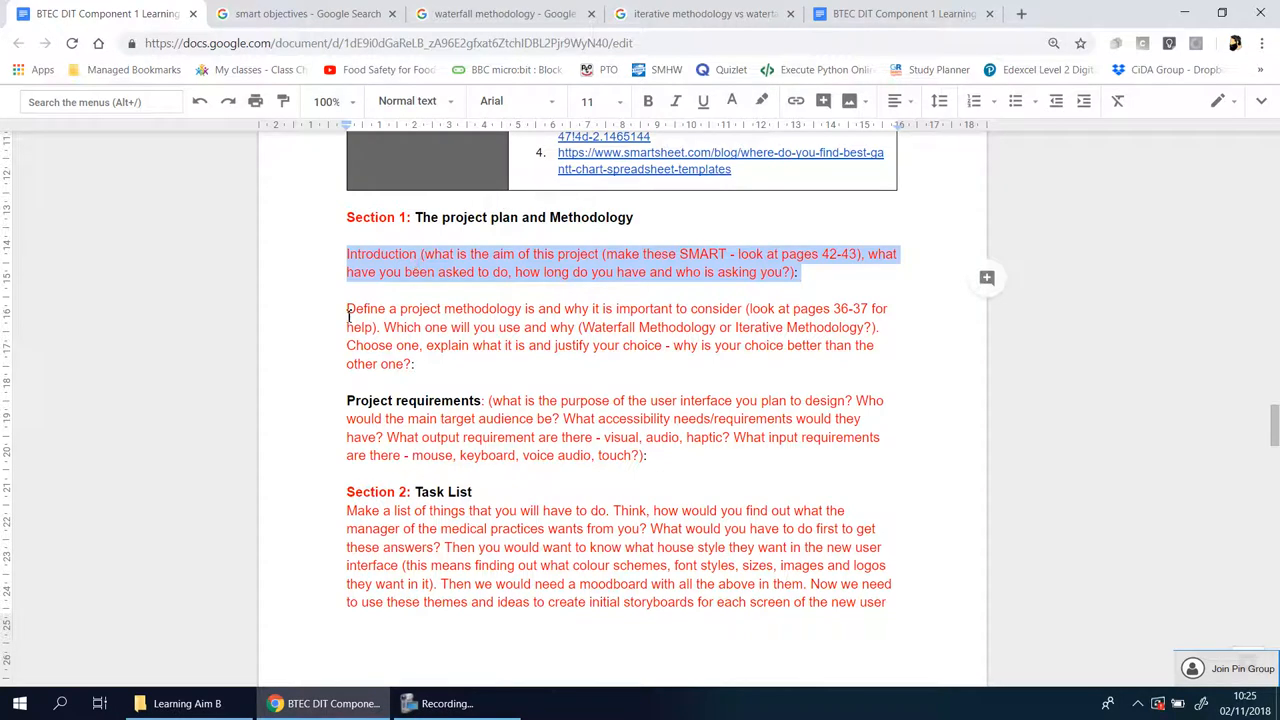
# - Deselect the introduction text and select 'Iterative Methodology' in the methodology prompt
pyautogui.click(480, 318)
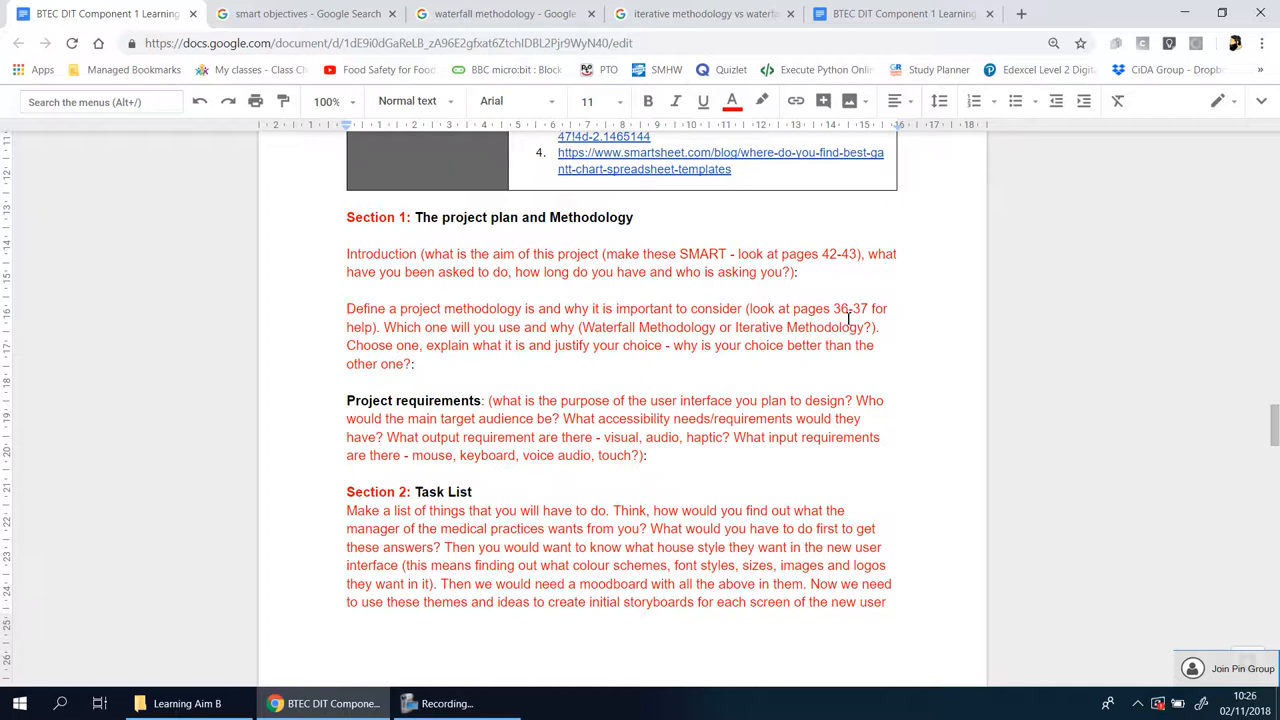
pyautogui.moveTo(668, 392)
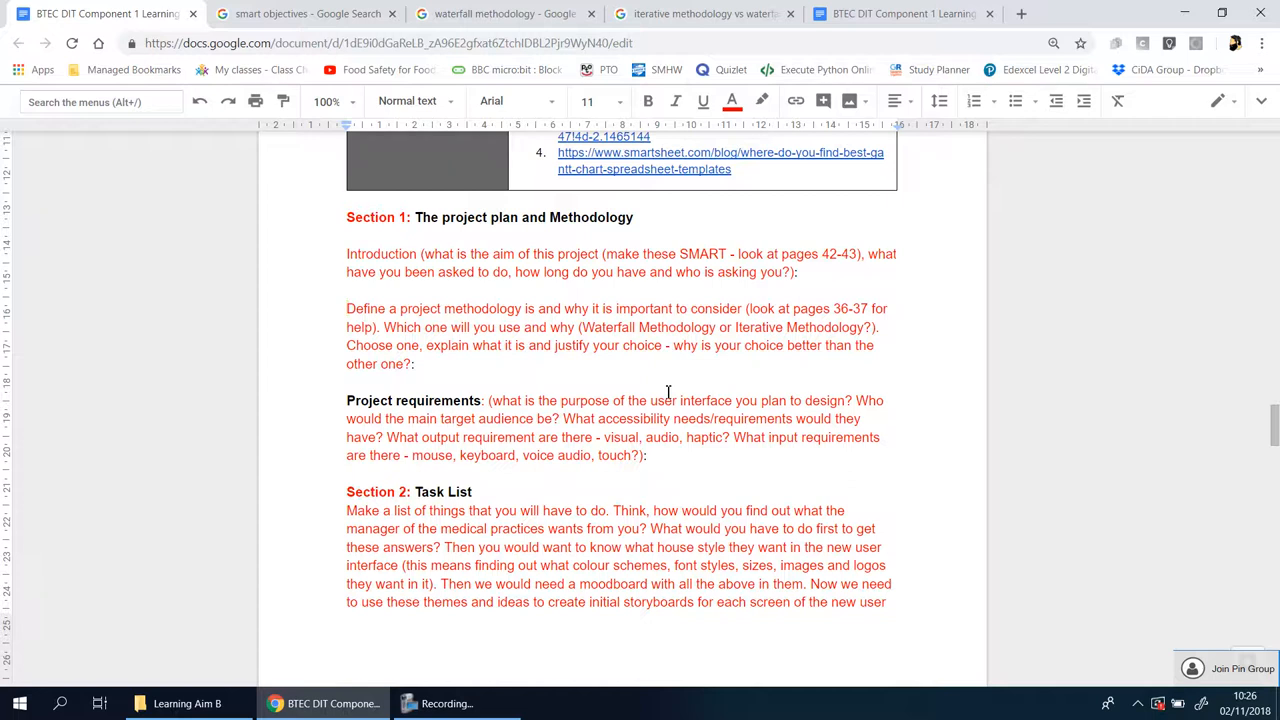
pyautogui.moveTo(644, 350)
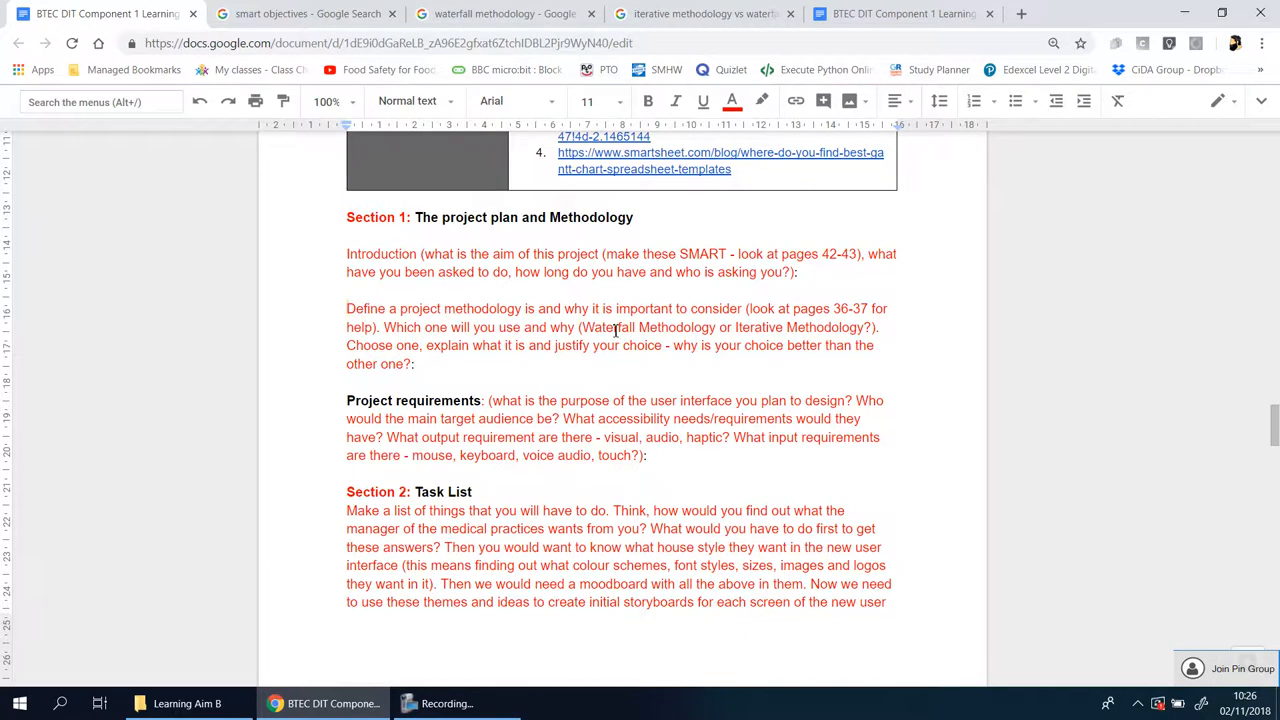
pyautogui.doubleClick(648, 327)
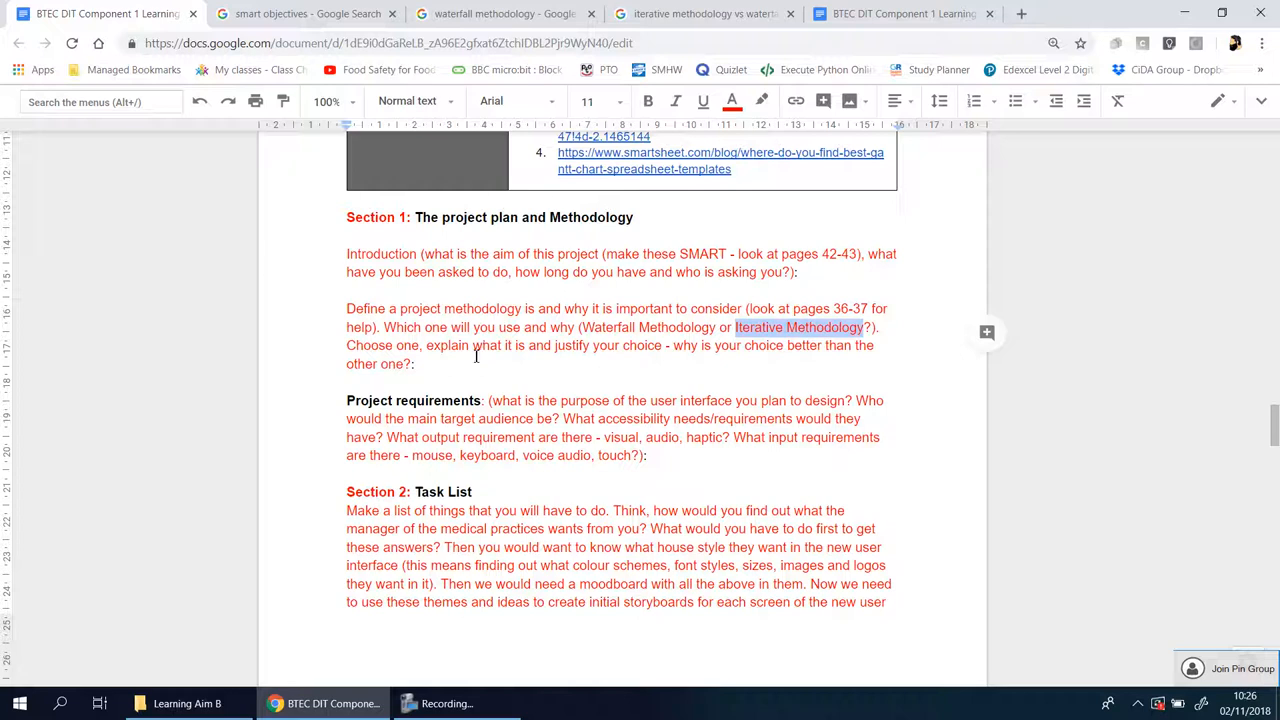
pyautogui.moveTo(853, 321)
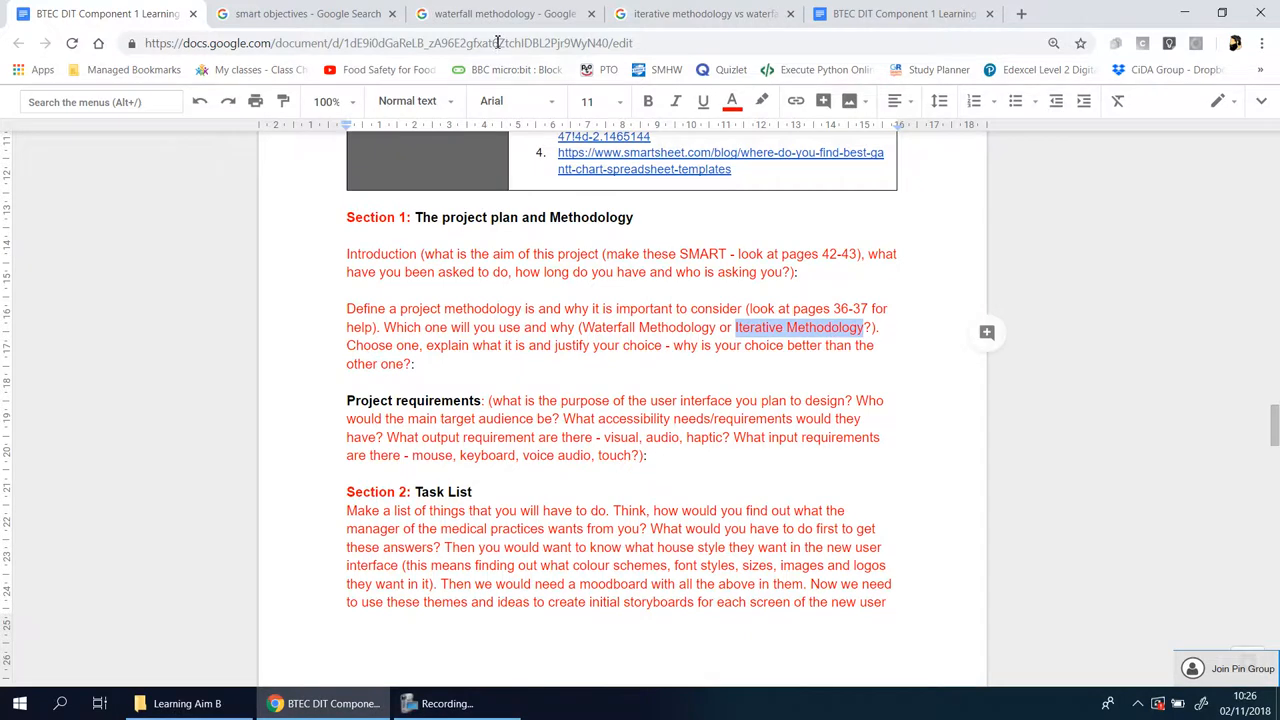
# - Switch to the waterfall methodology image results showing the five-stage SDLC diagram
pyautogui.click(504, 13)
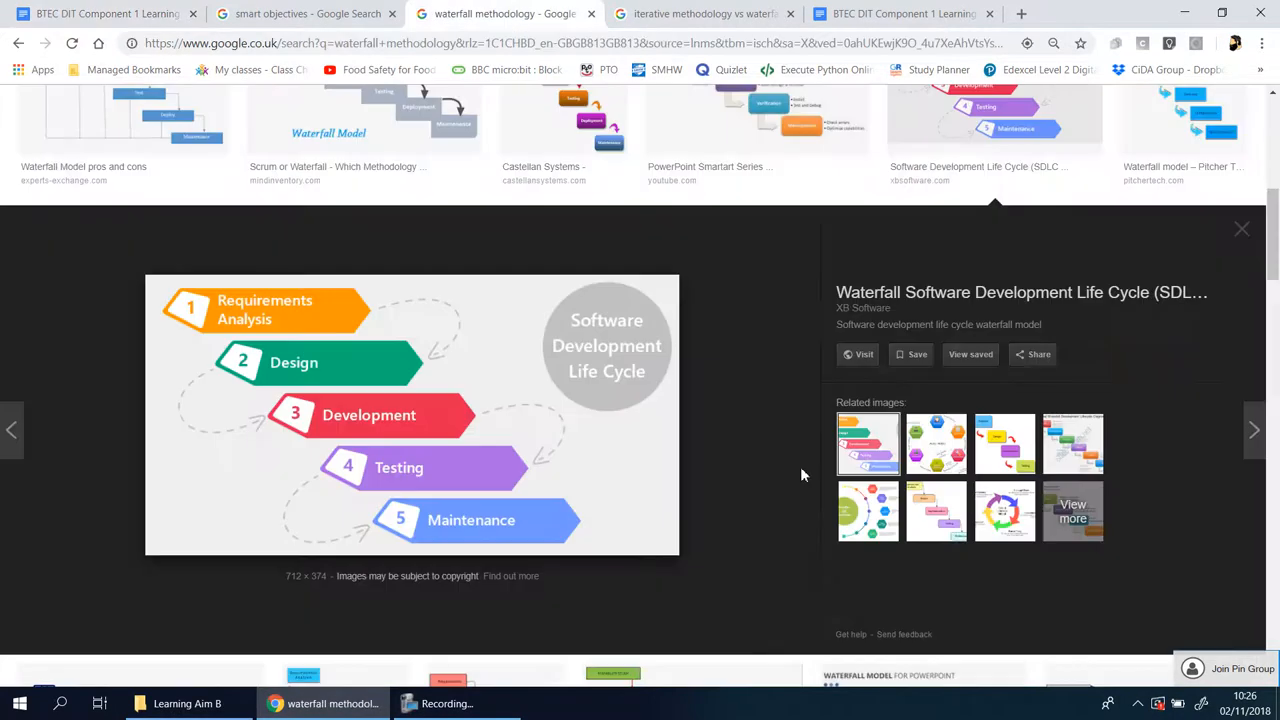
pyautogui.moveTo(493, 562)
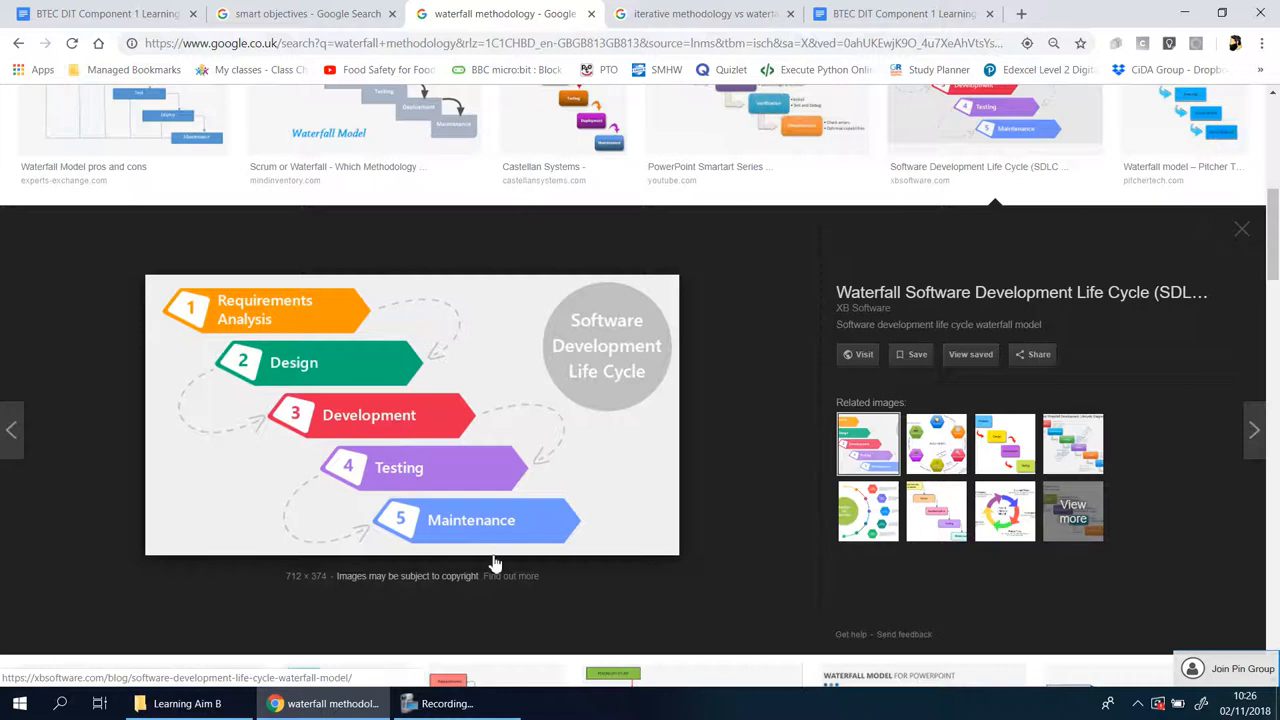
pyautogui.moveTo(390, 419)
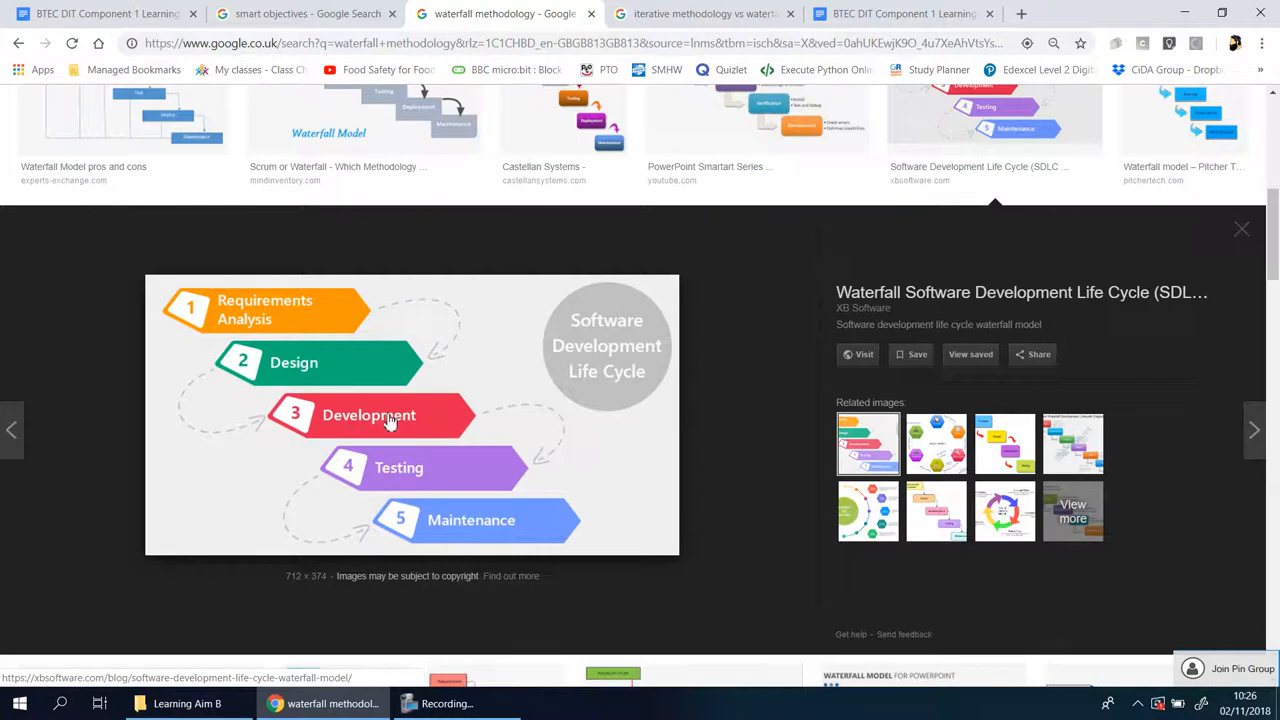
pyautogui.moveTo(222, 320)
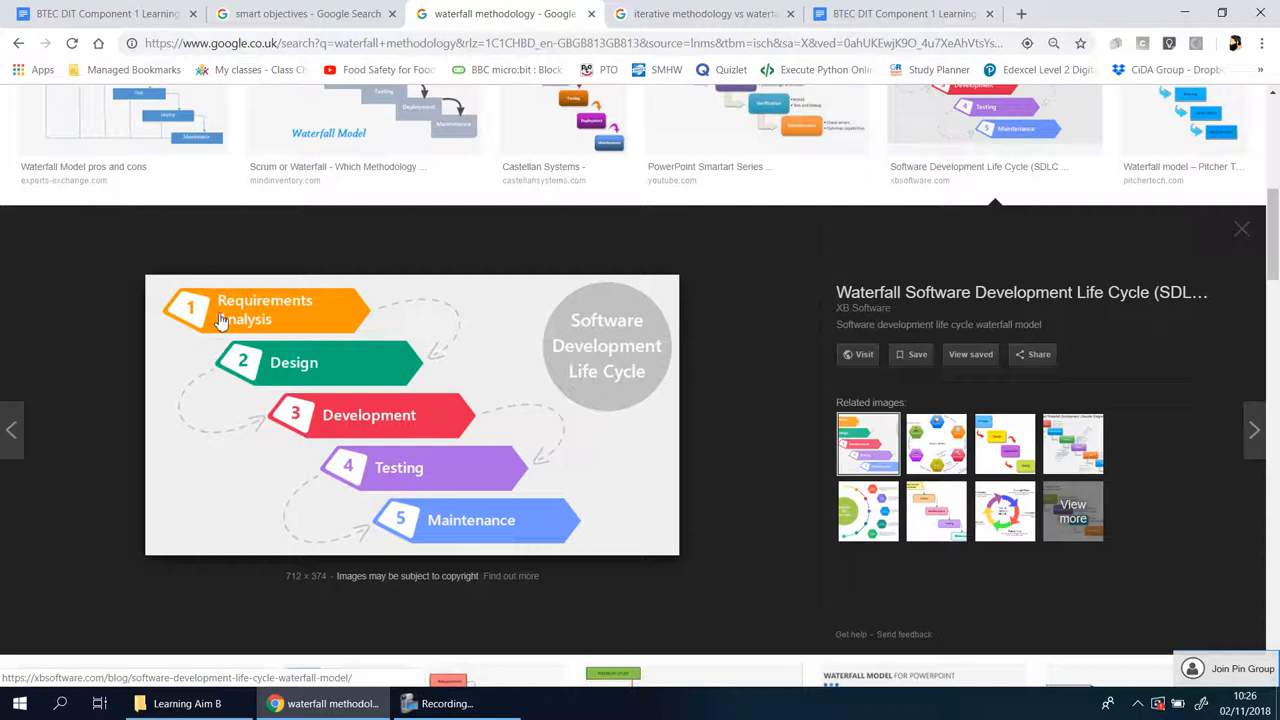
pyautogui.moveTo(240, 328)
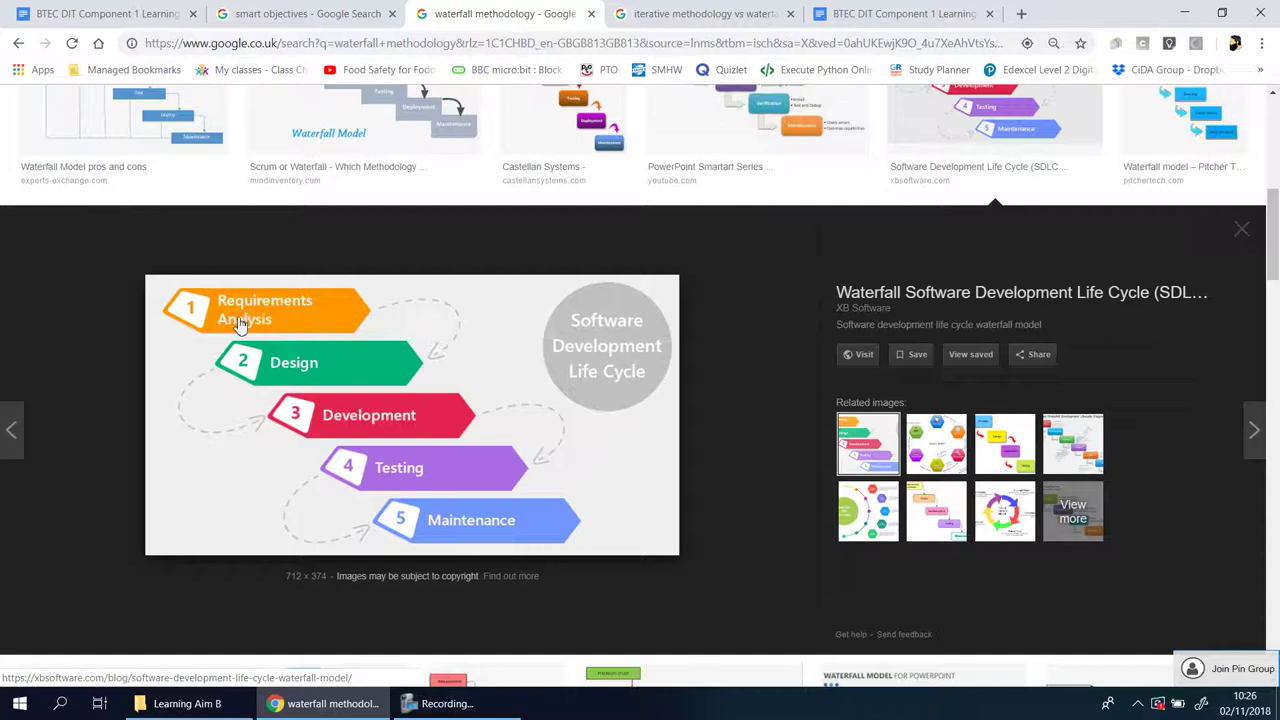
pyautogui.moveTo(302, 355)
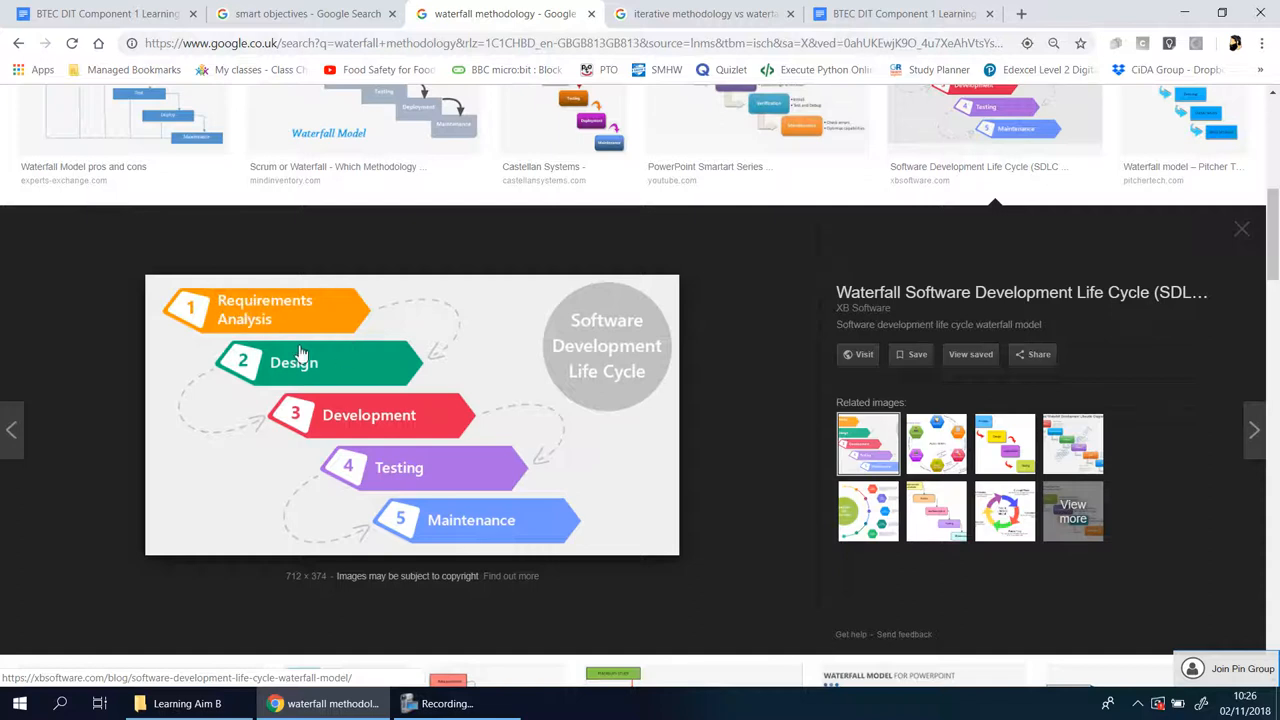
pyautogui.moveTo(470, 469)
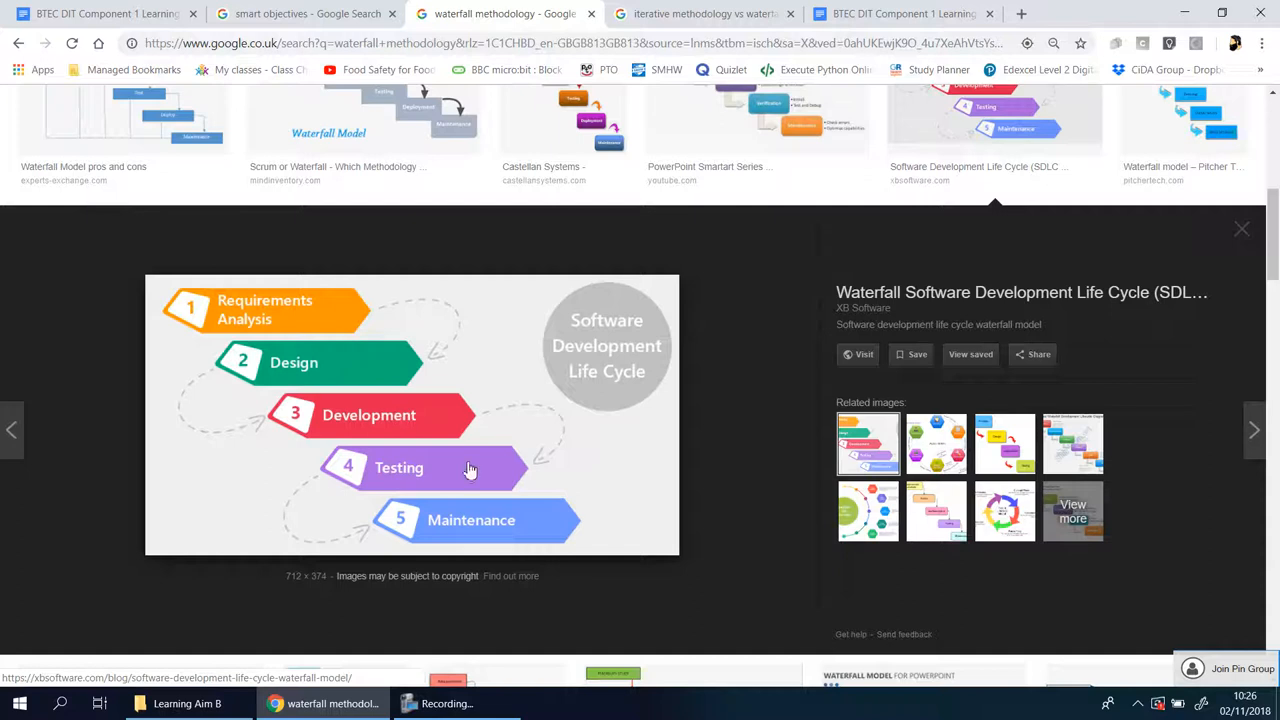
pyautogui.moveTo(548, 528)
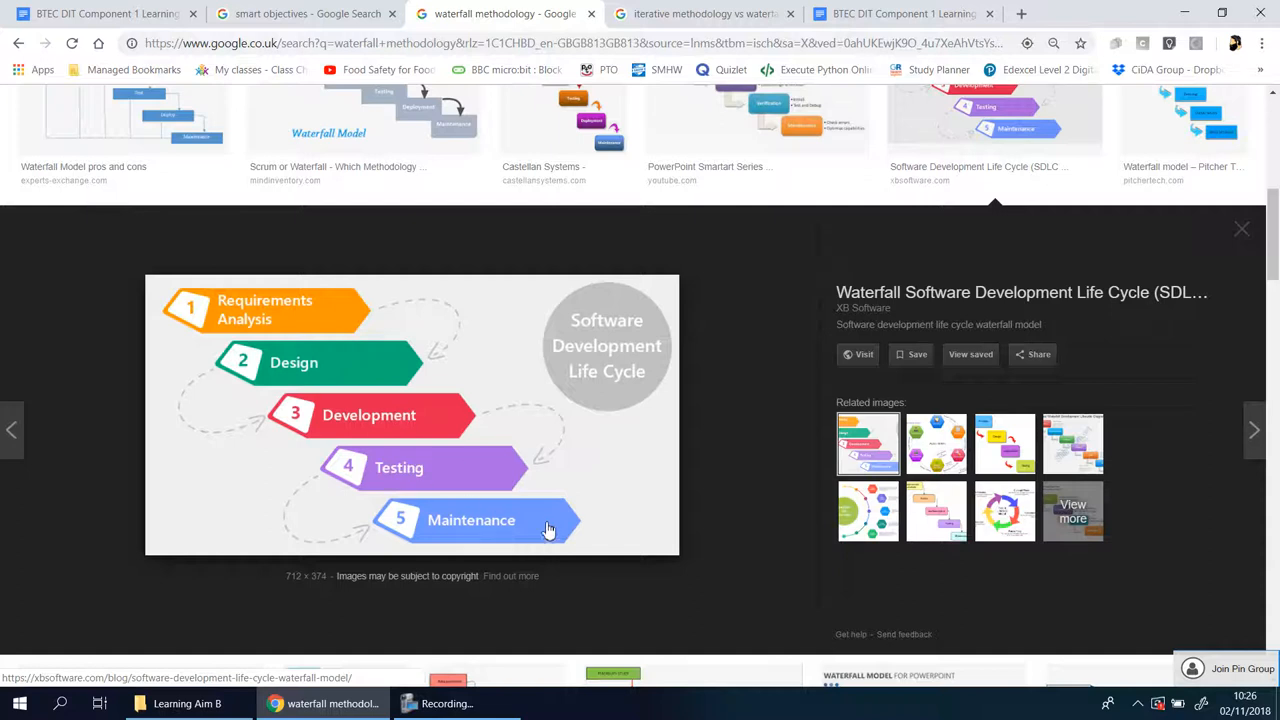
pyautogui.moveTo(570, 527)
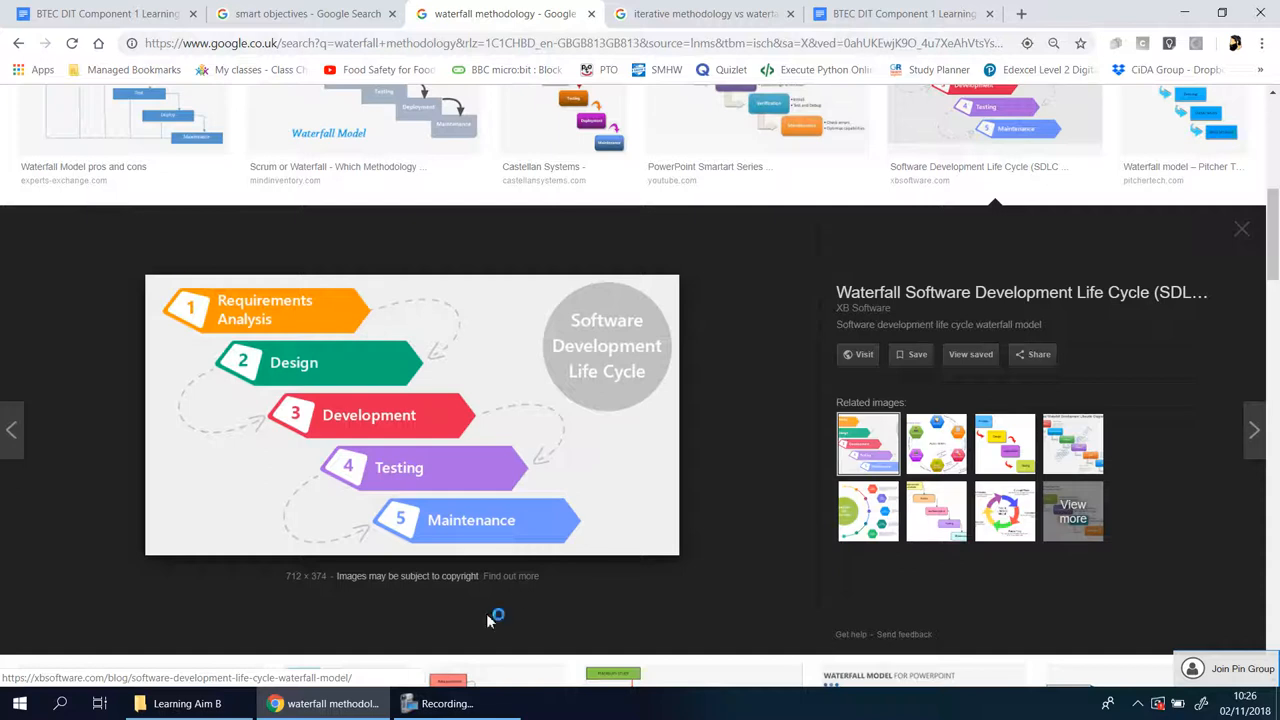
pyautogui.moveTo(458, 470)
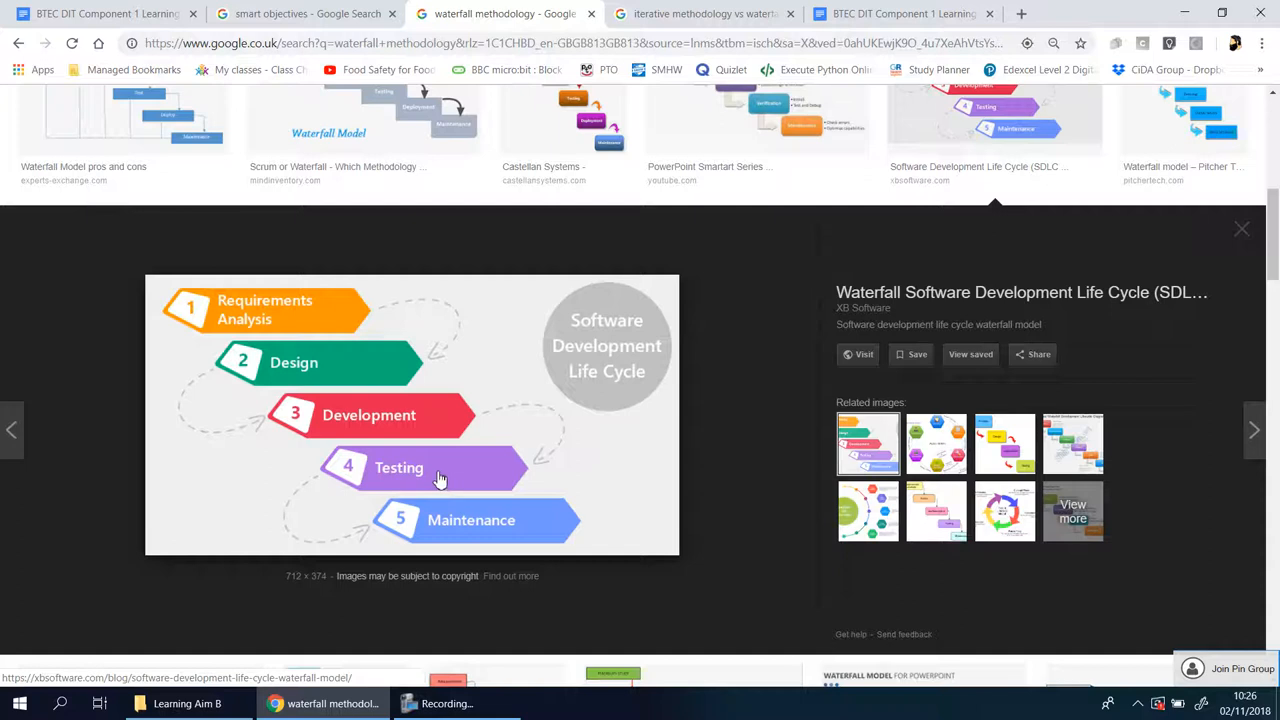
pyautogui.moveTo(230, 405)
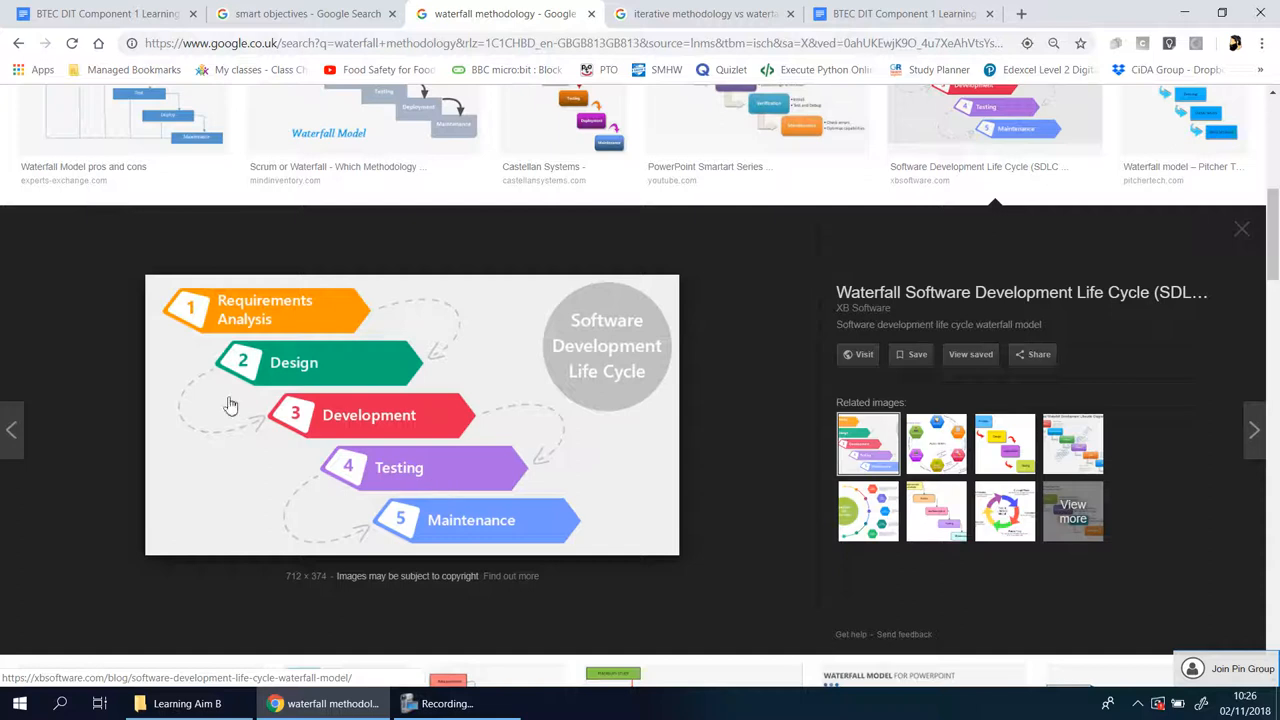
pyautogui.moveTo(453, 528)
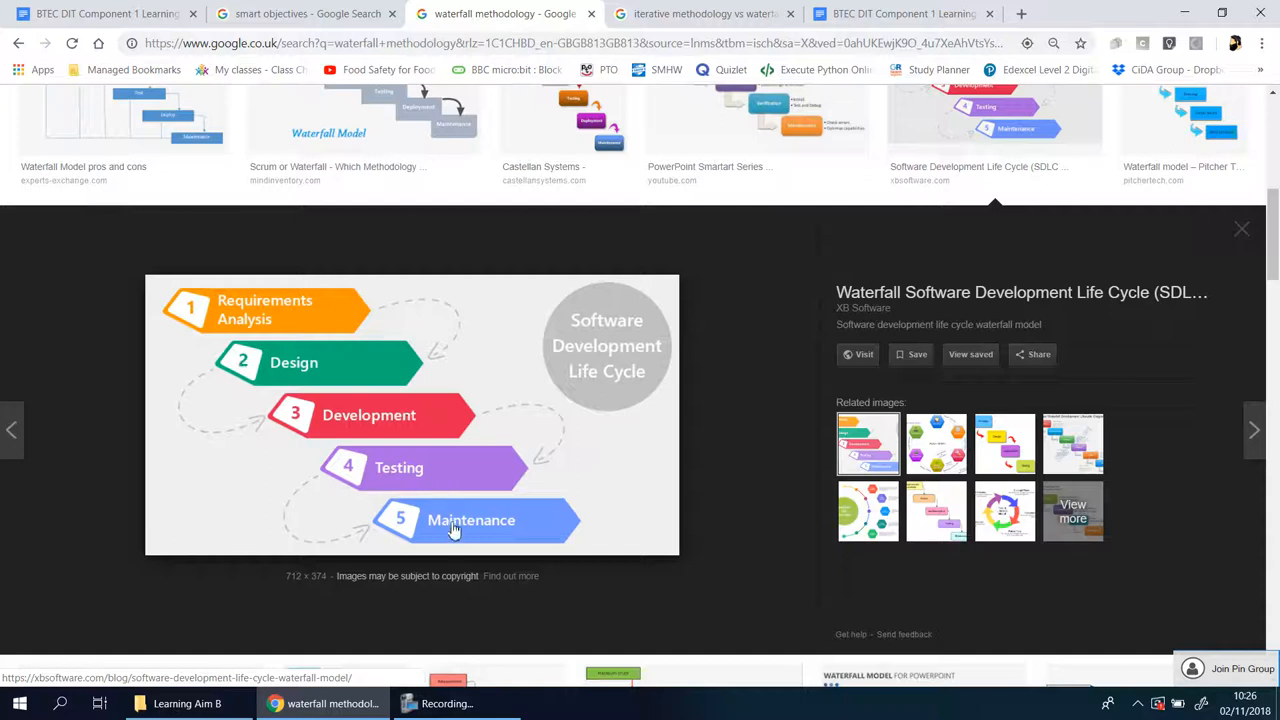
pyautogui.moveTo(465, 420)
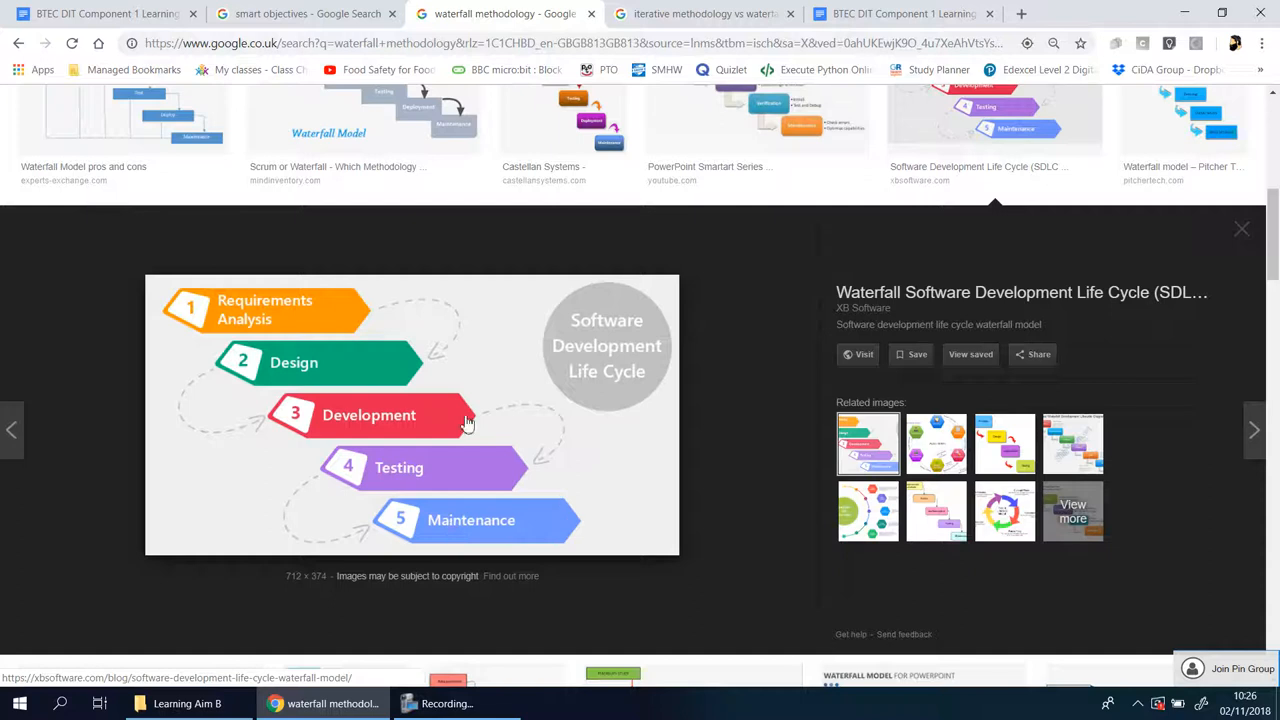
pyautogui.moveTo(546, 367)
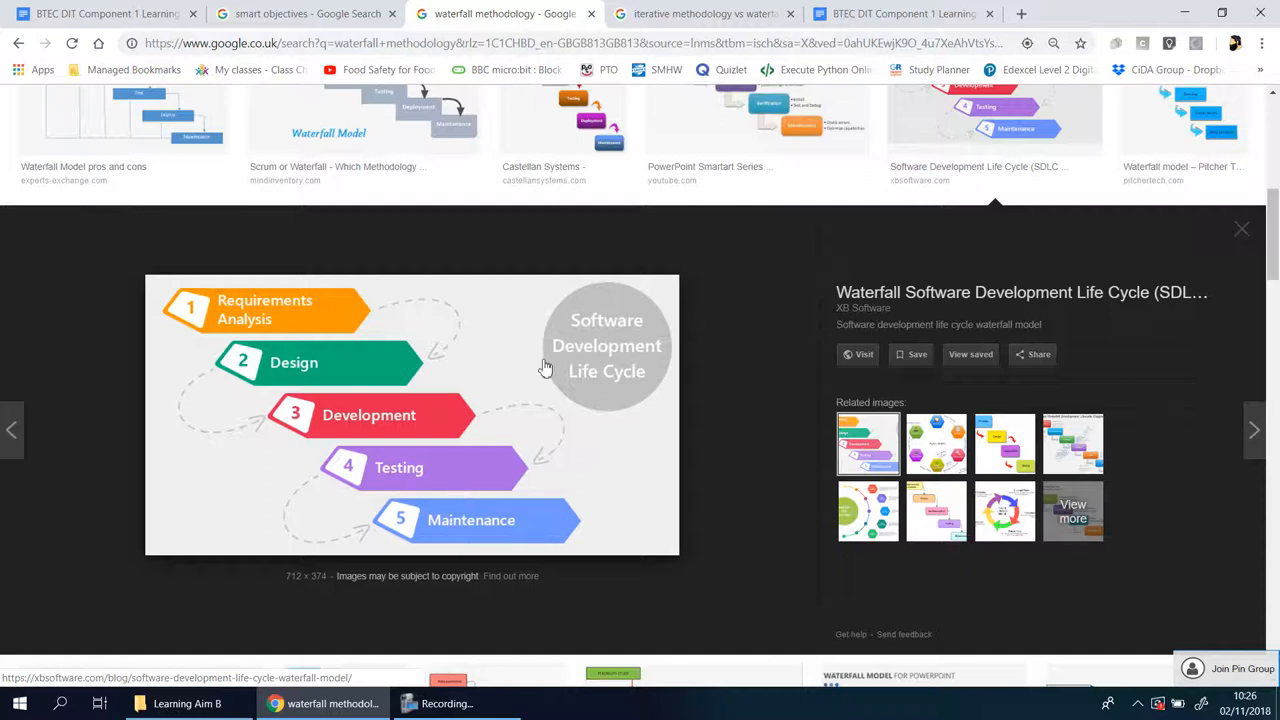
pyautogui.moveTo(456, 476)
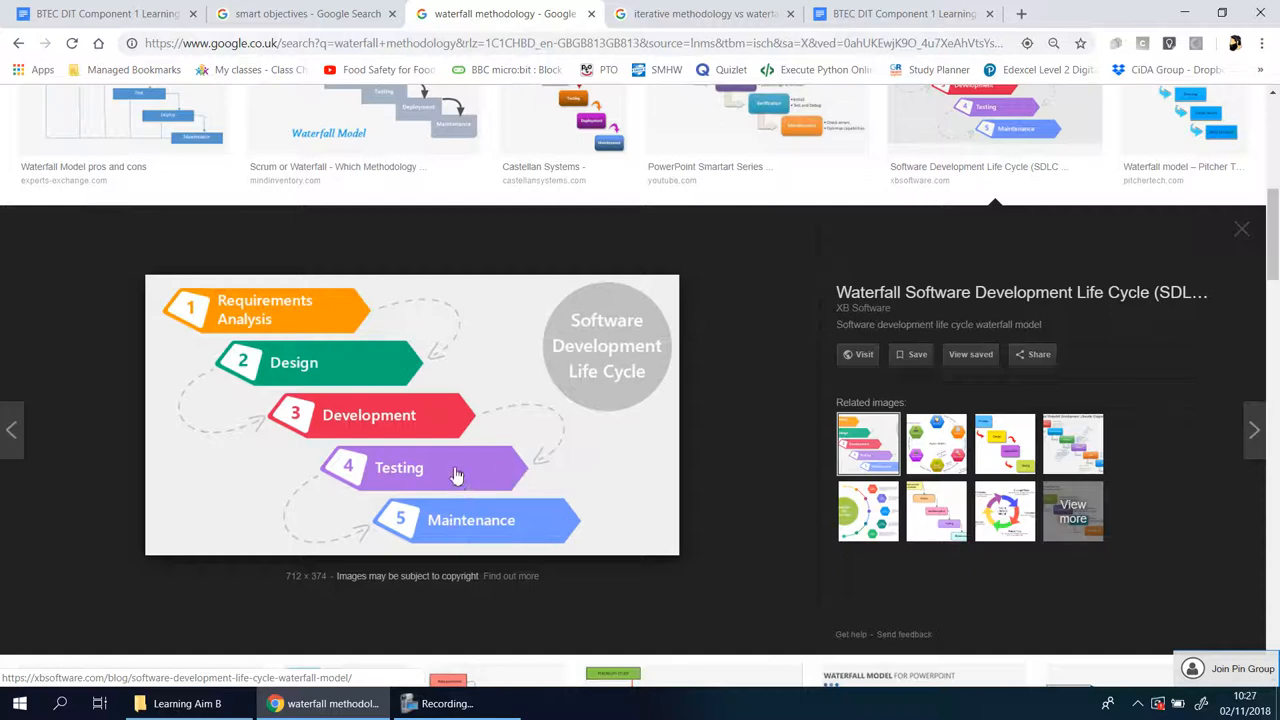
pyautogui.moveTo(370, 505)
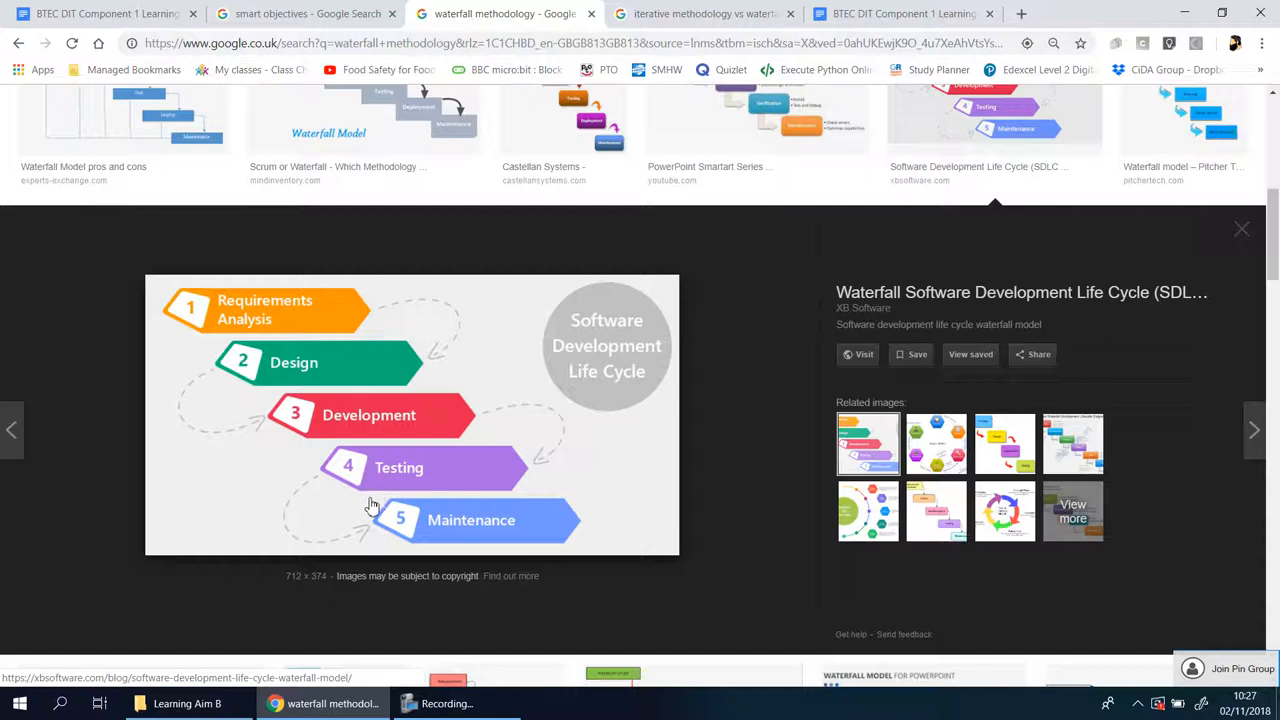
pyautogui.moveTo(267, 345)
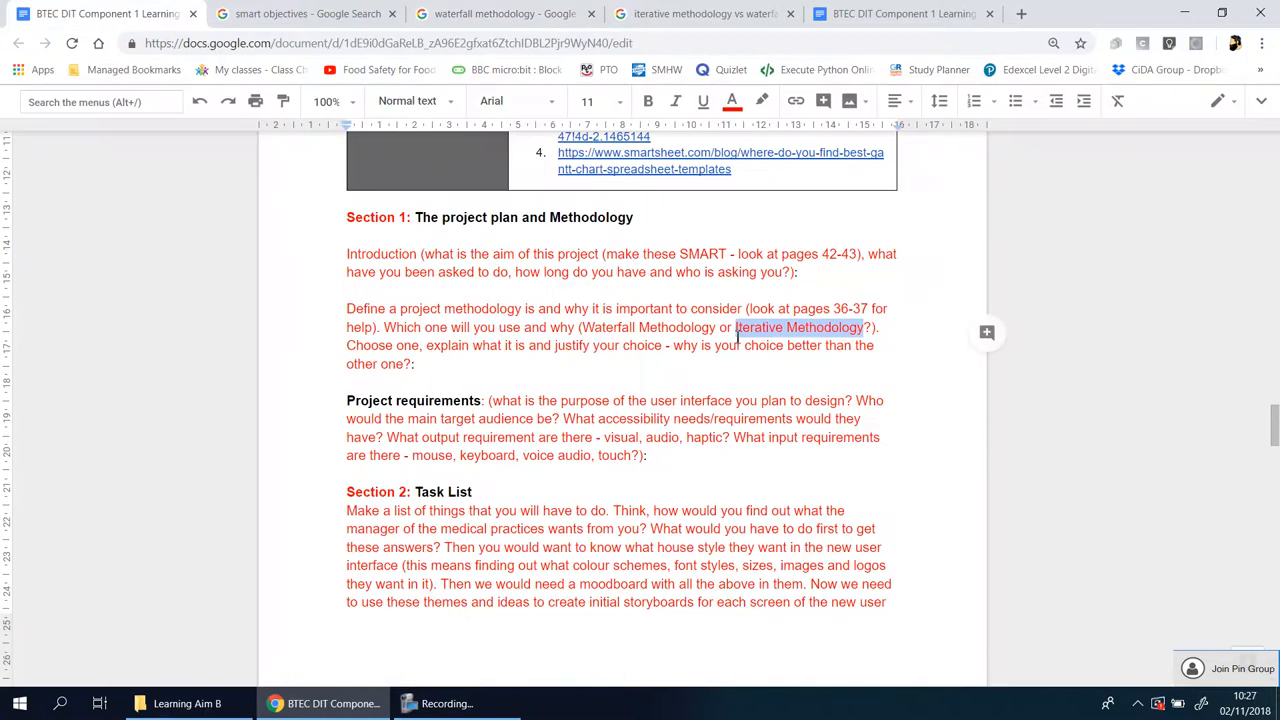
# - Return to the BTEC DIT document's Waterfall or Iterative Methodology prompt
pyautogui.click(490, 13)
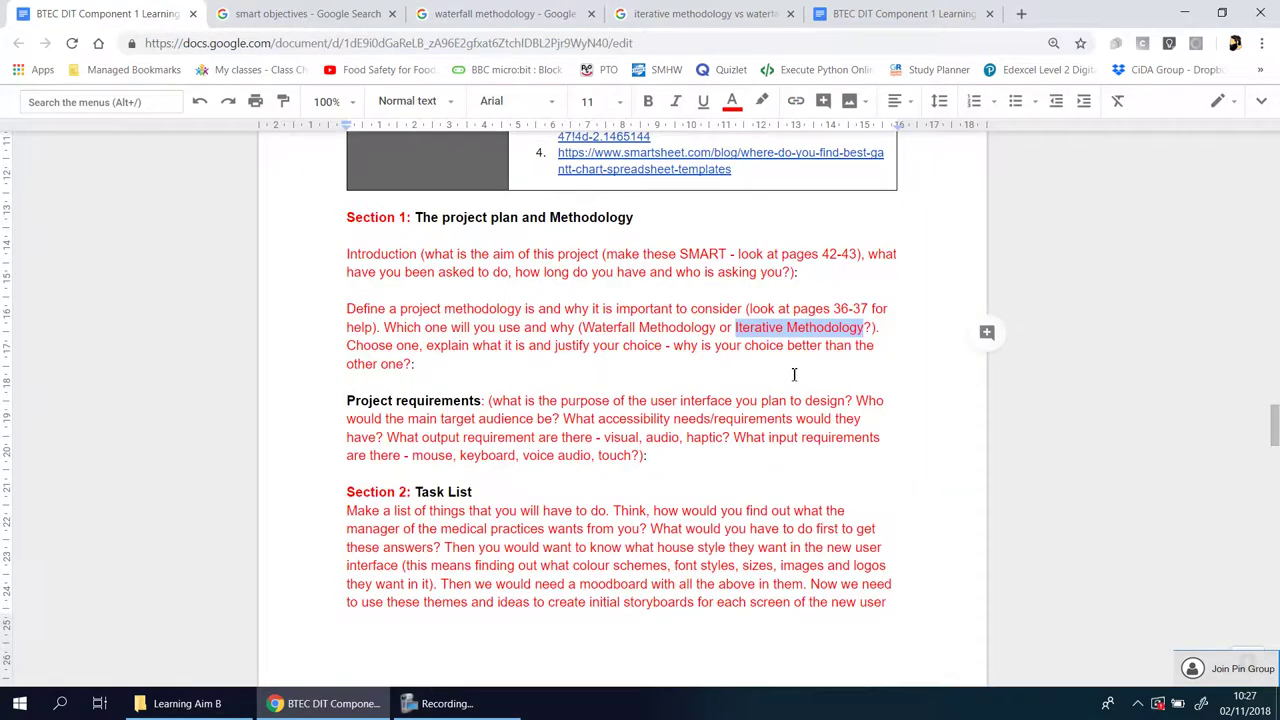
pyautogui.moveTo(776, 338)
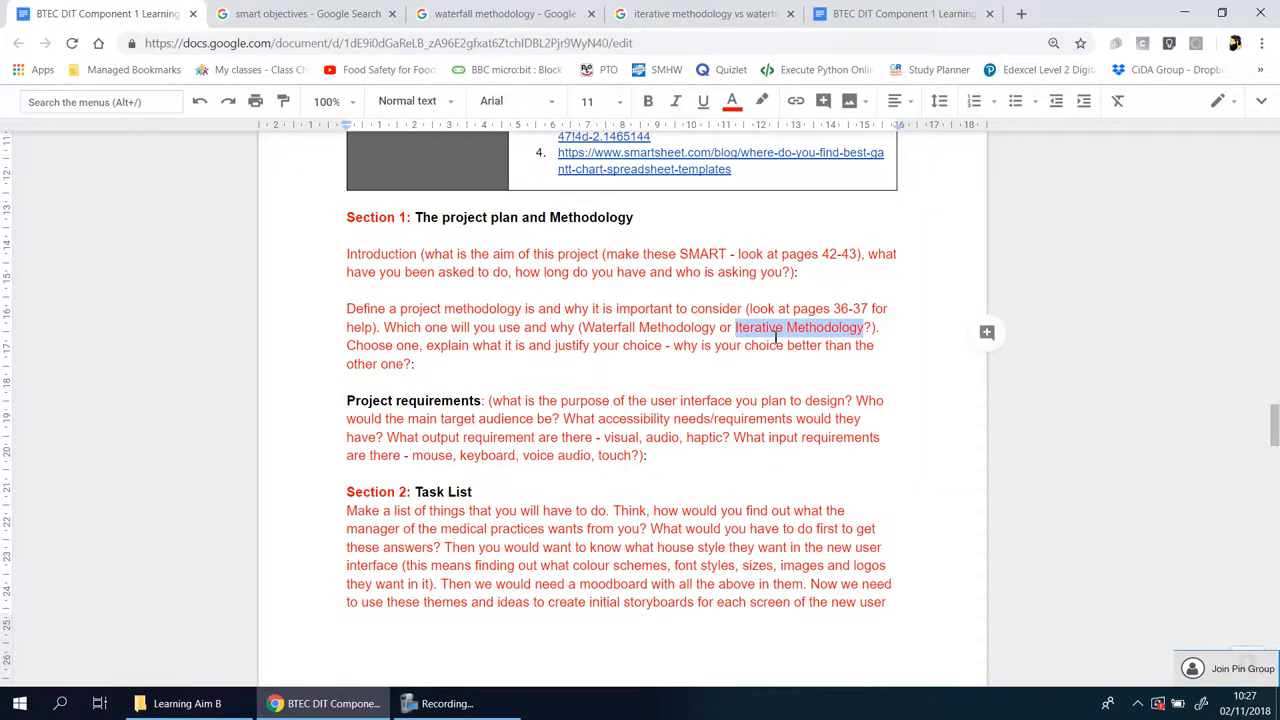
# - Switch to the 'iterative methodology vs waterfall' results showing three repeating iterations
pyautogui.click(705, 13)
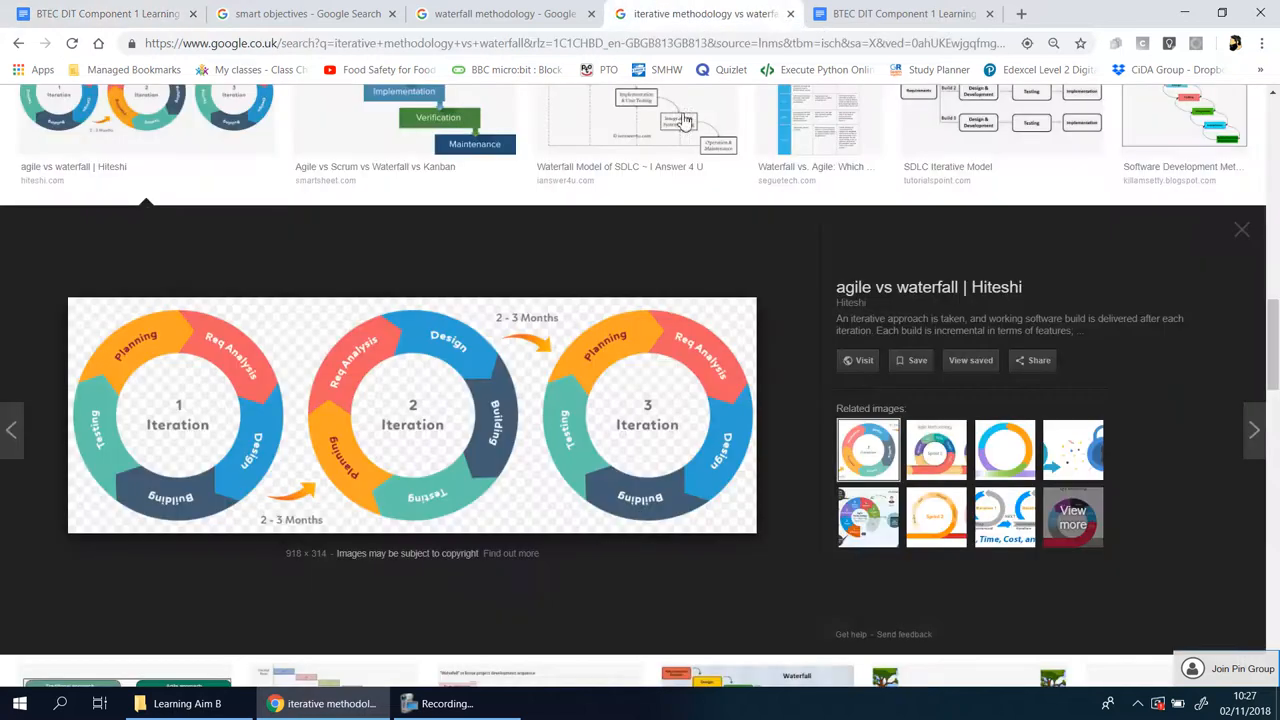
pyautogui.moveTo(208, 360)
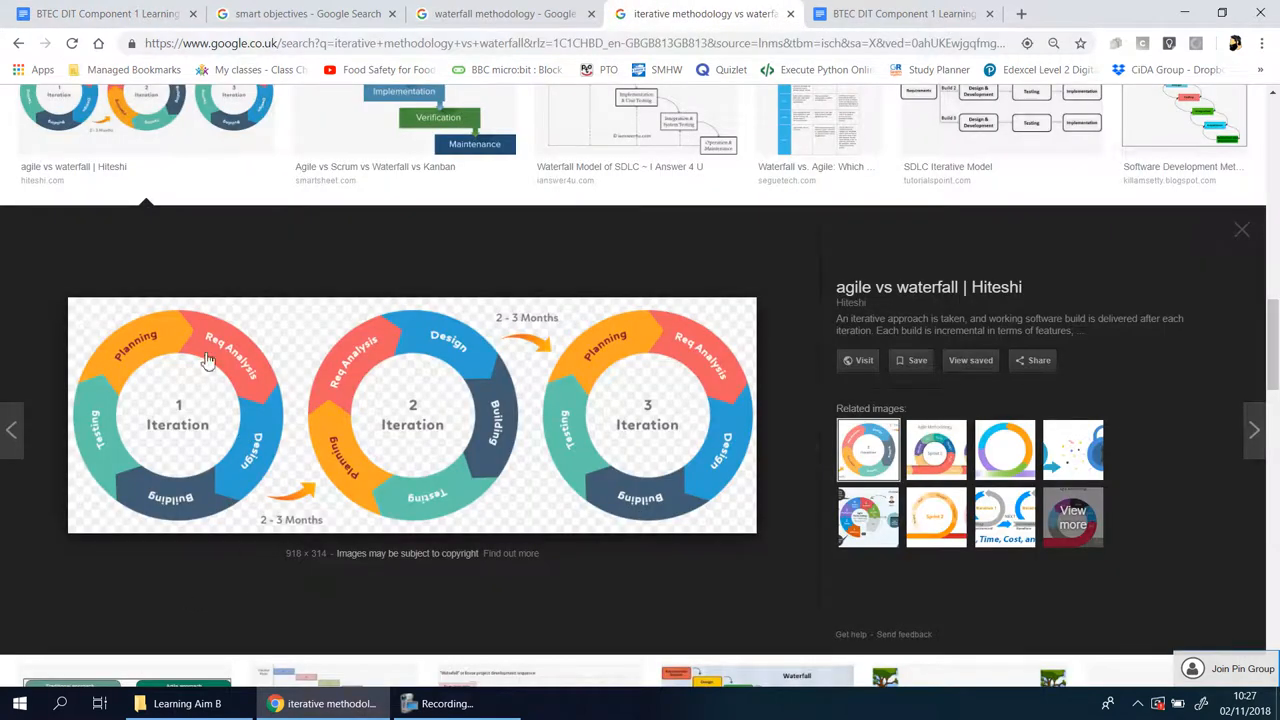
pyautogui.moveTo(205, 327)
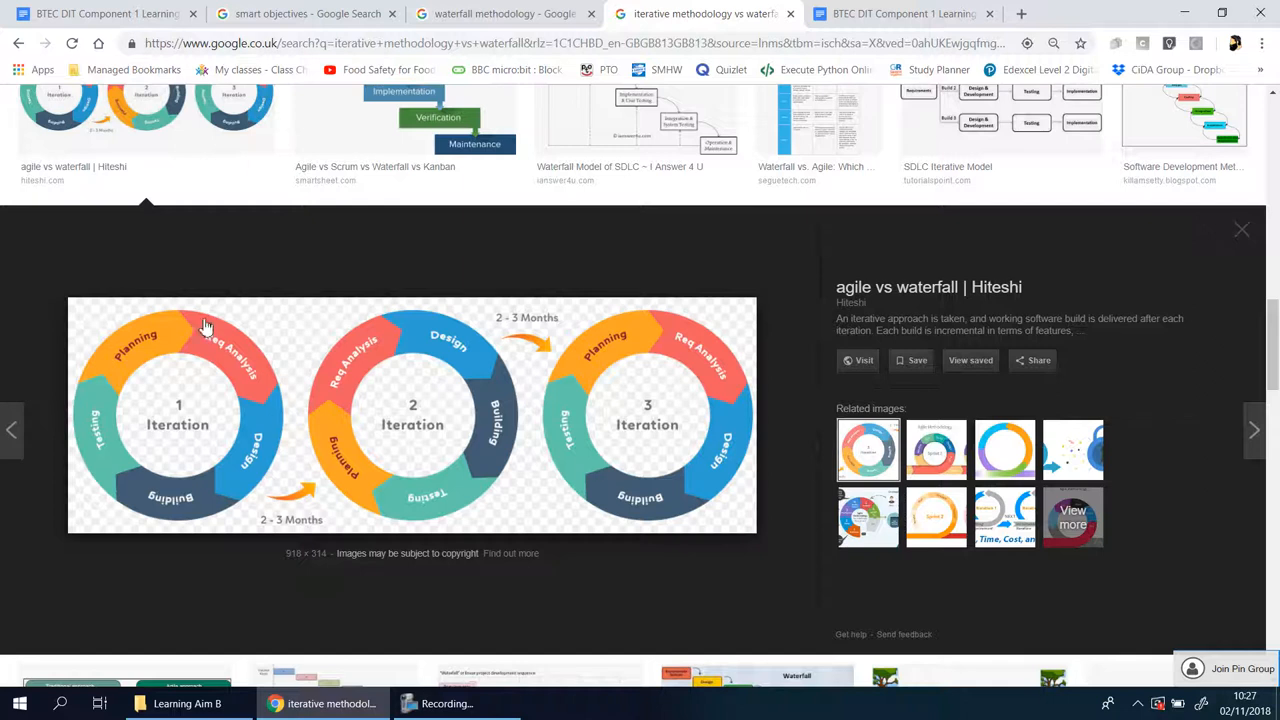
pyautogui.moveTo(281, 425)
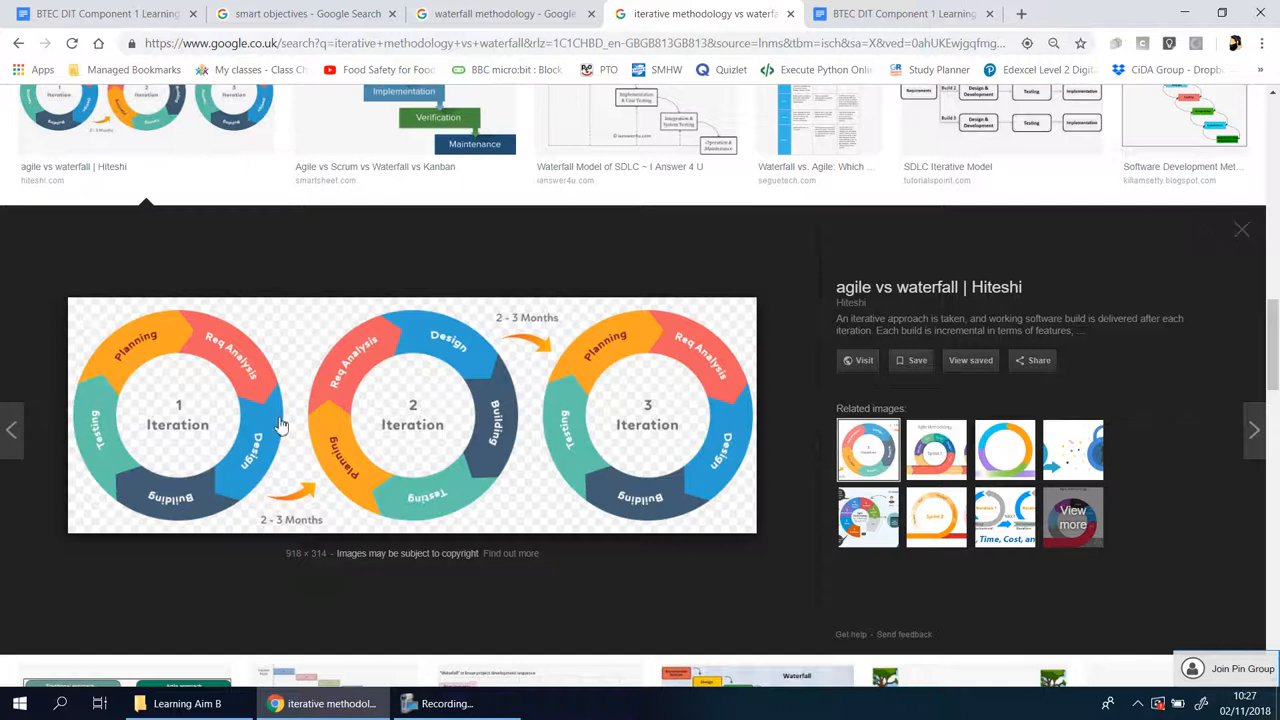
pyautogui.moveTo(130, 388)
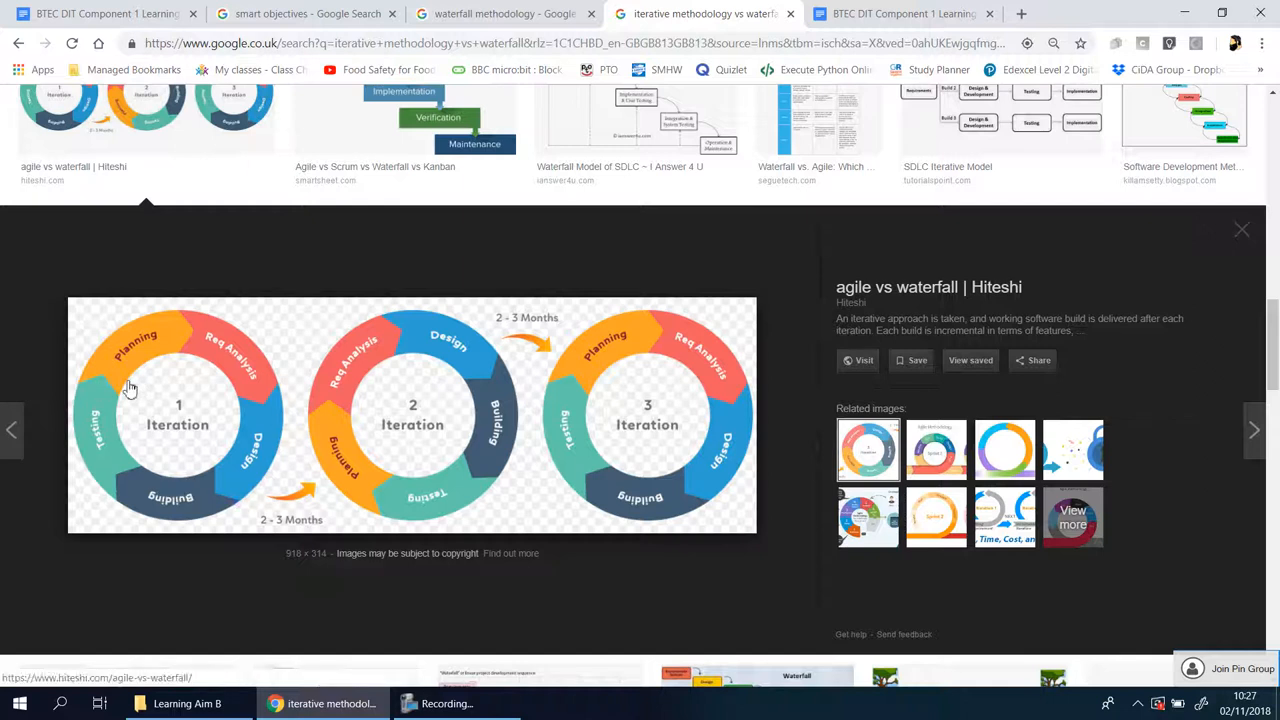
pyautogui.moveTo(253, 378)
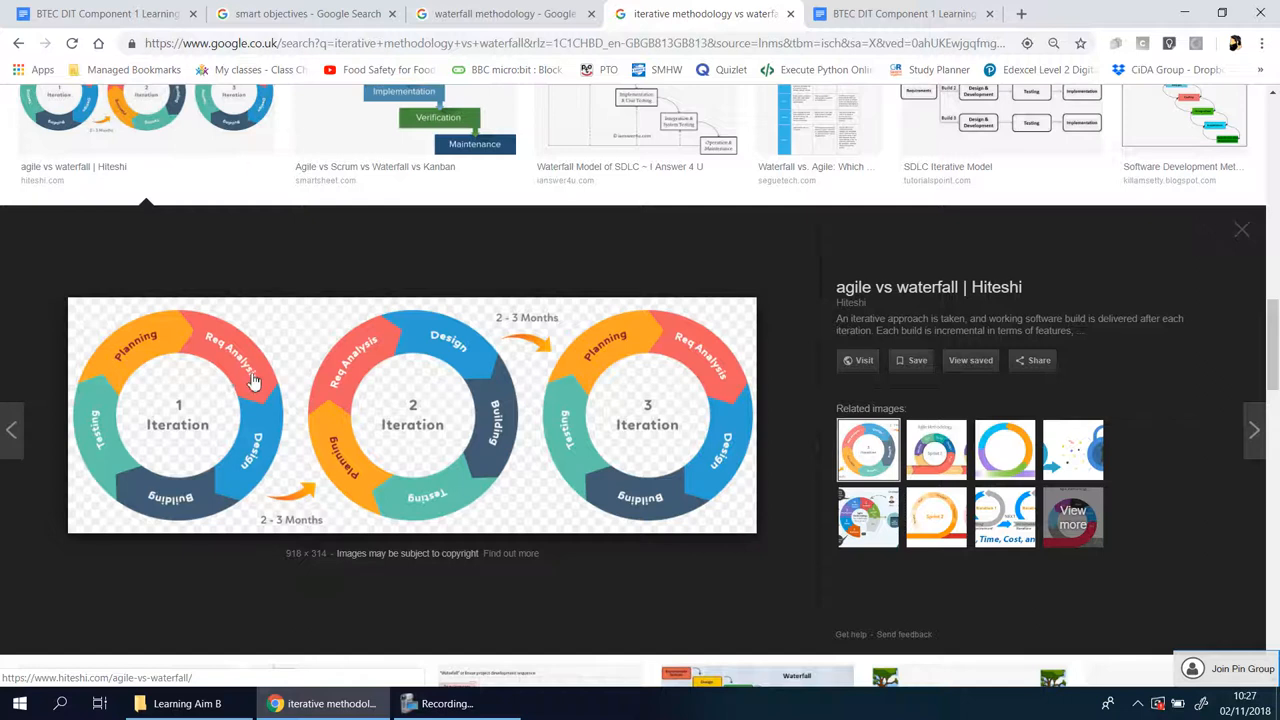
pyautogui.moveTo(230, 374)
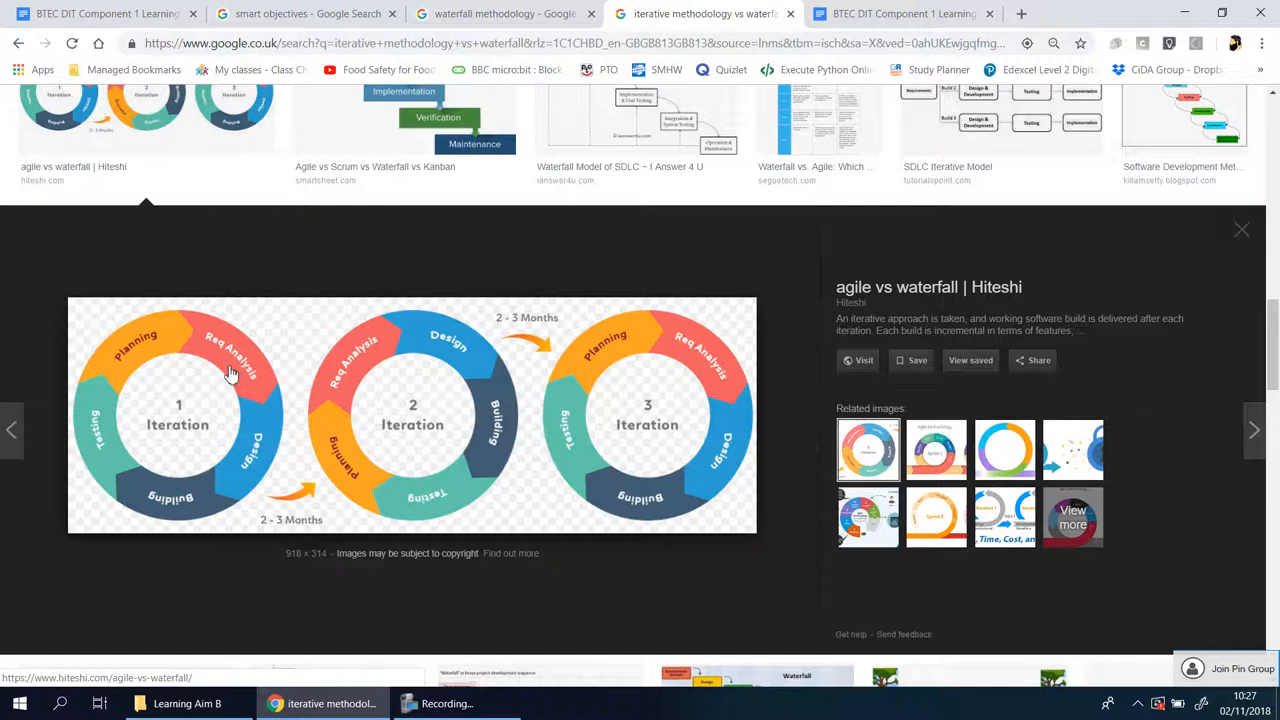
pyautogui.moveTo(230, 357)
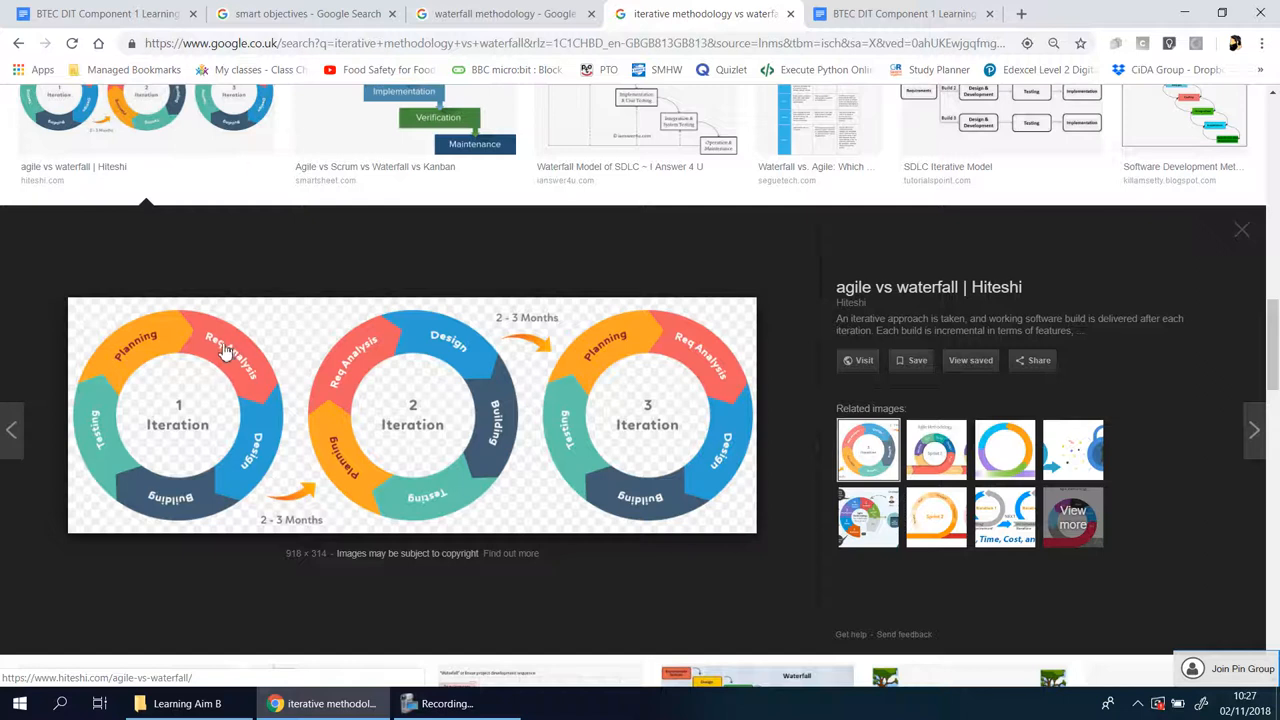
pyautogui.moveTo(245, 405)
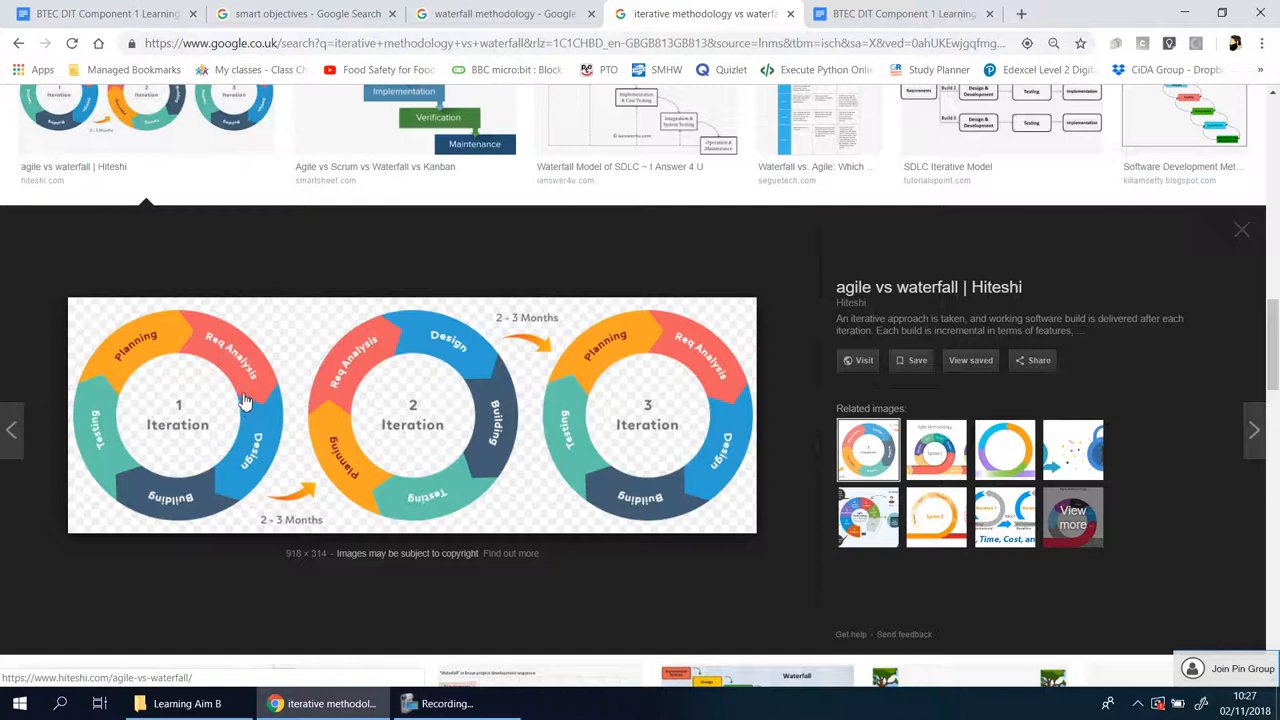
pyautogui.moveTo(185, 505)
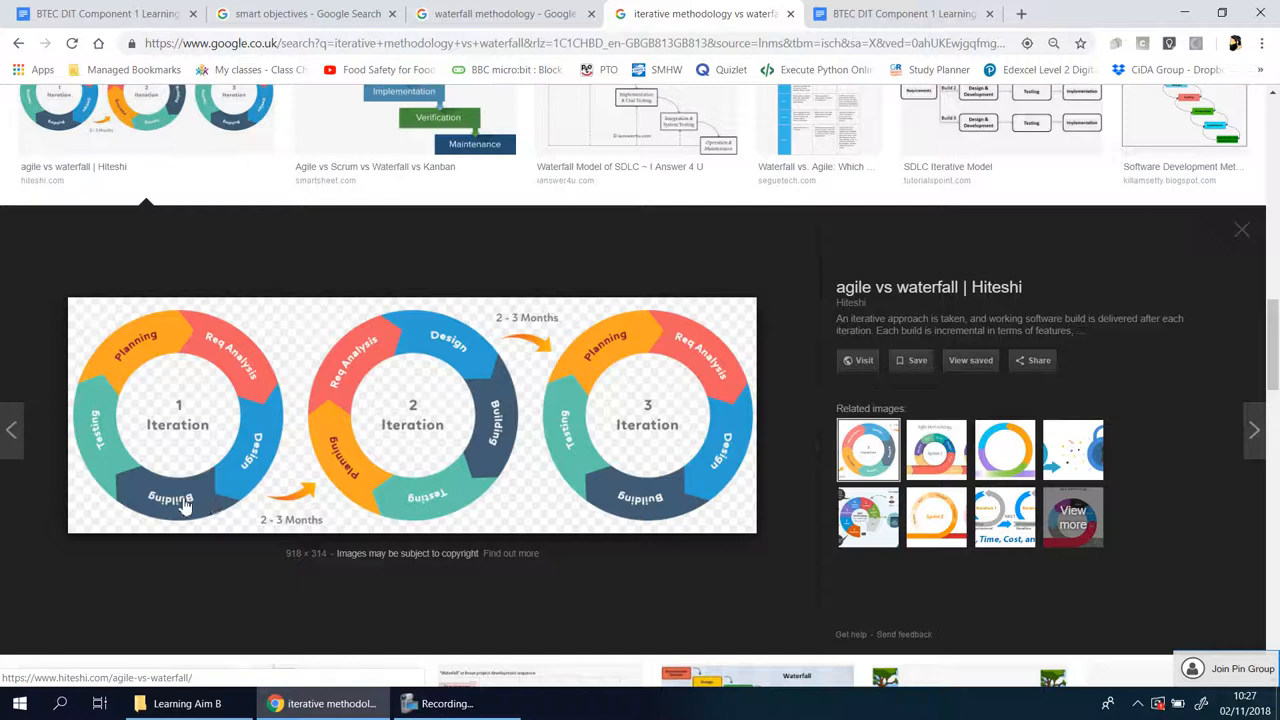
pyautogui.moveTo(407, 338)
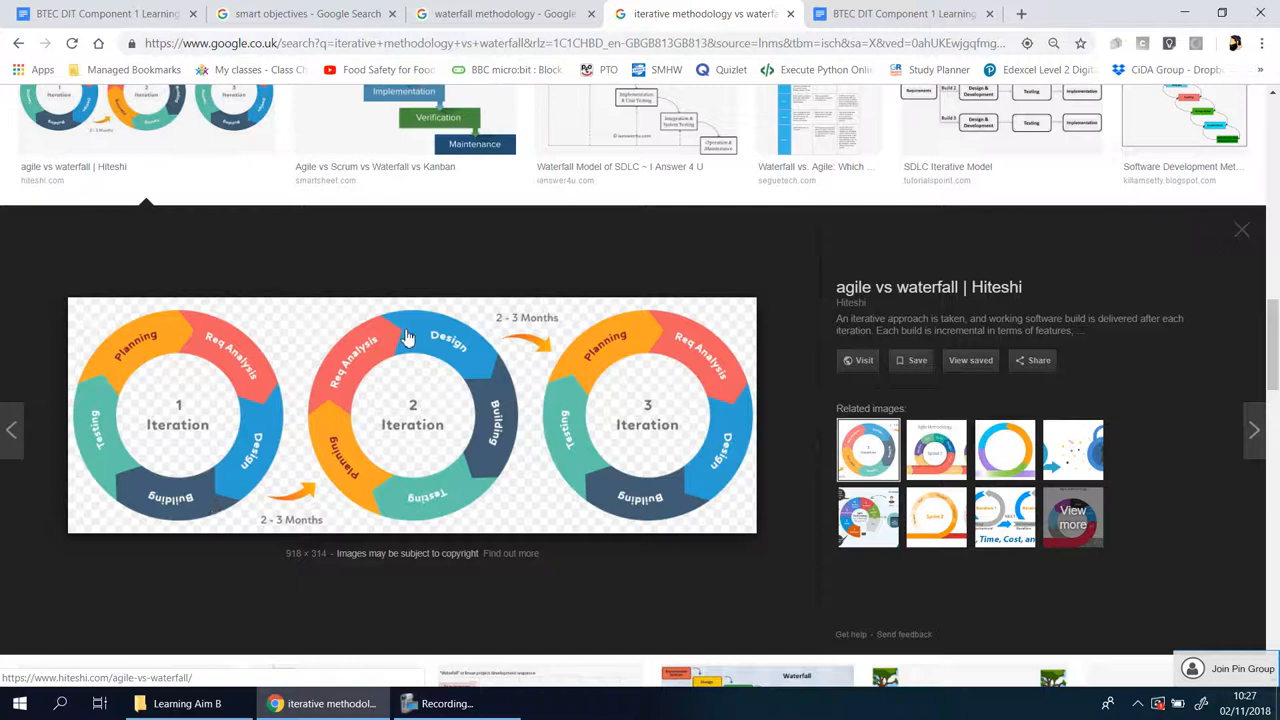
pyautogui.moveTo(450, 465)
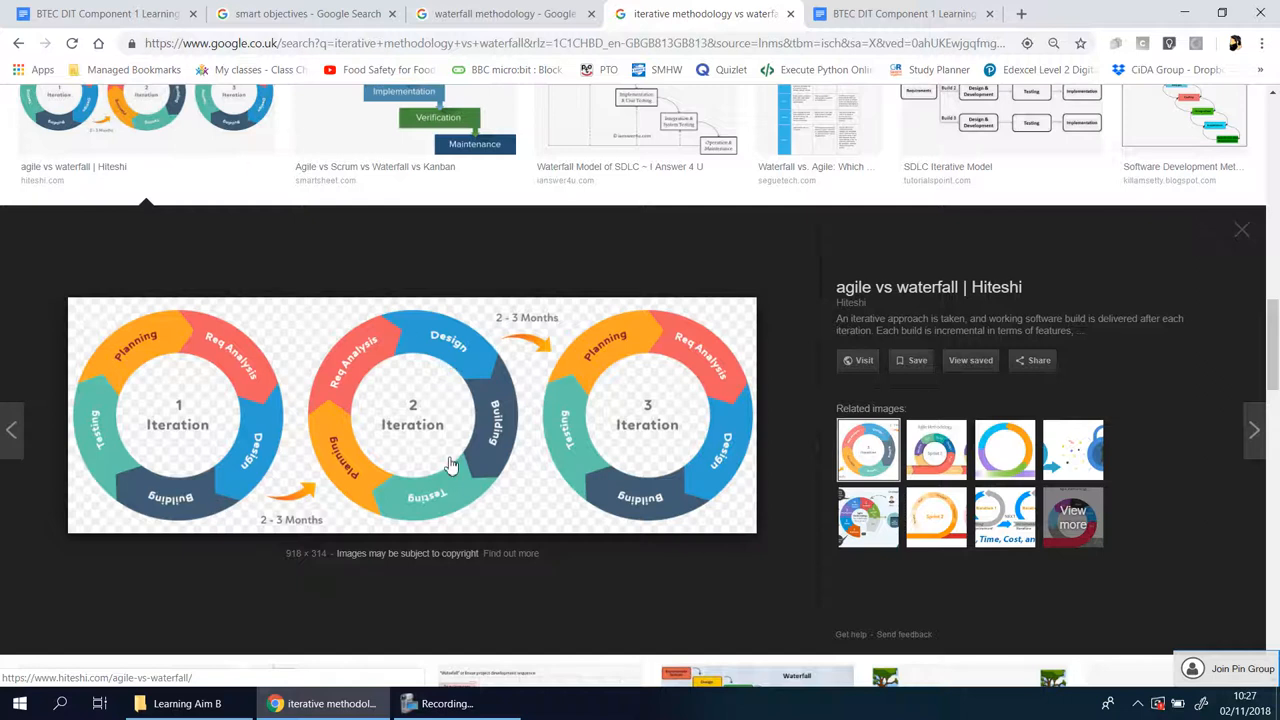
pyautogui.moveTo(628, 494)
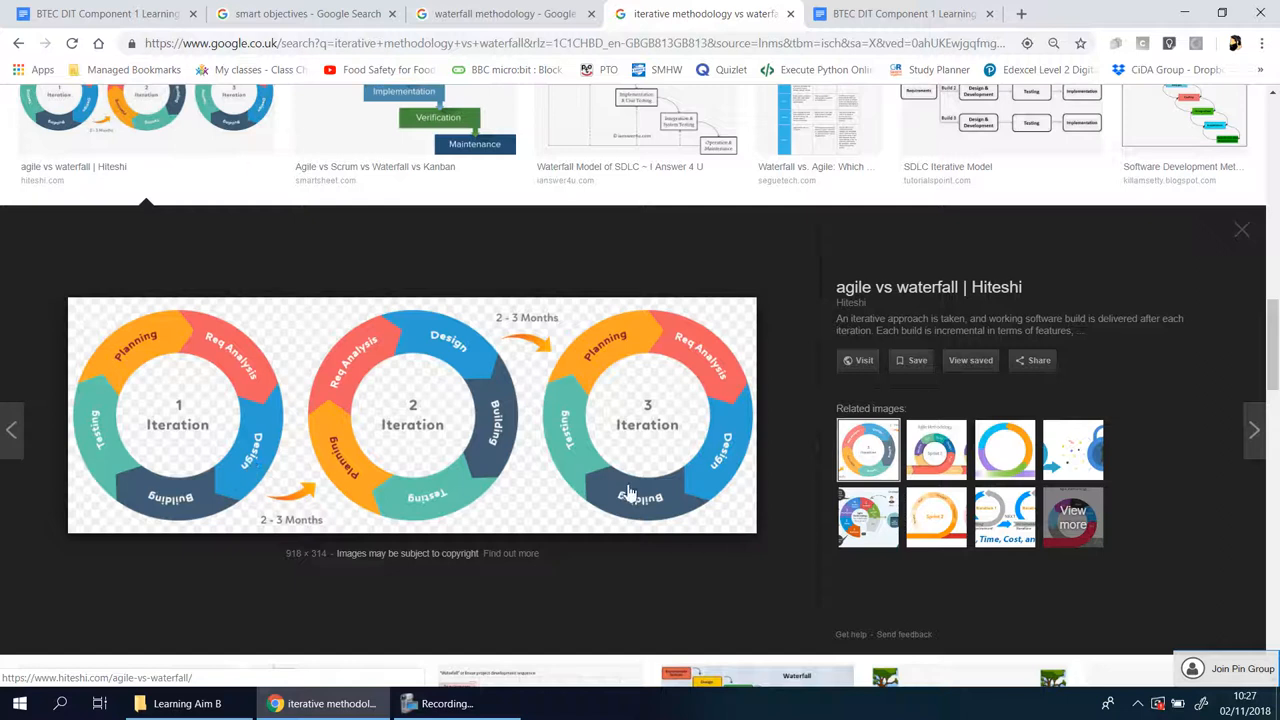
pyautogui.moveTo(275, 430)
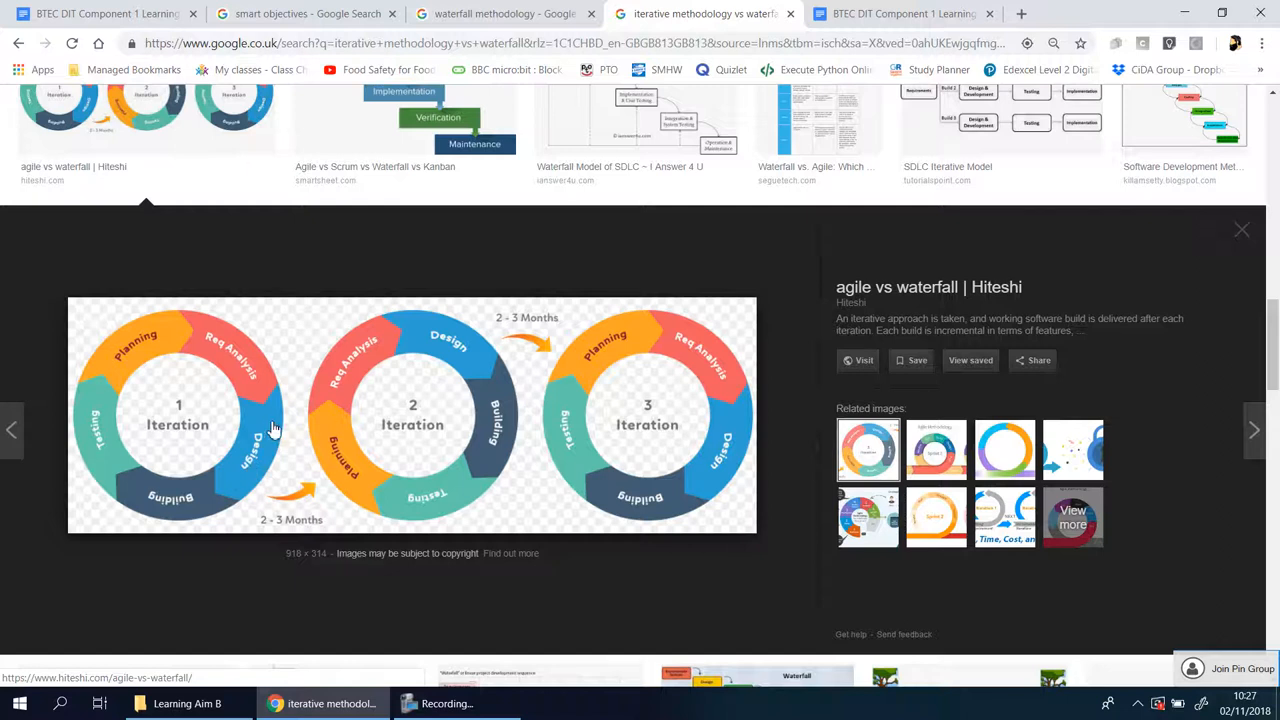
pyautogui.moveTo(189, 415)
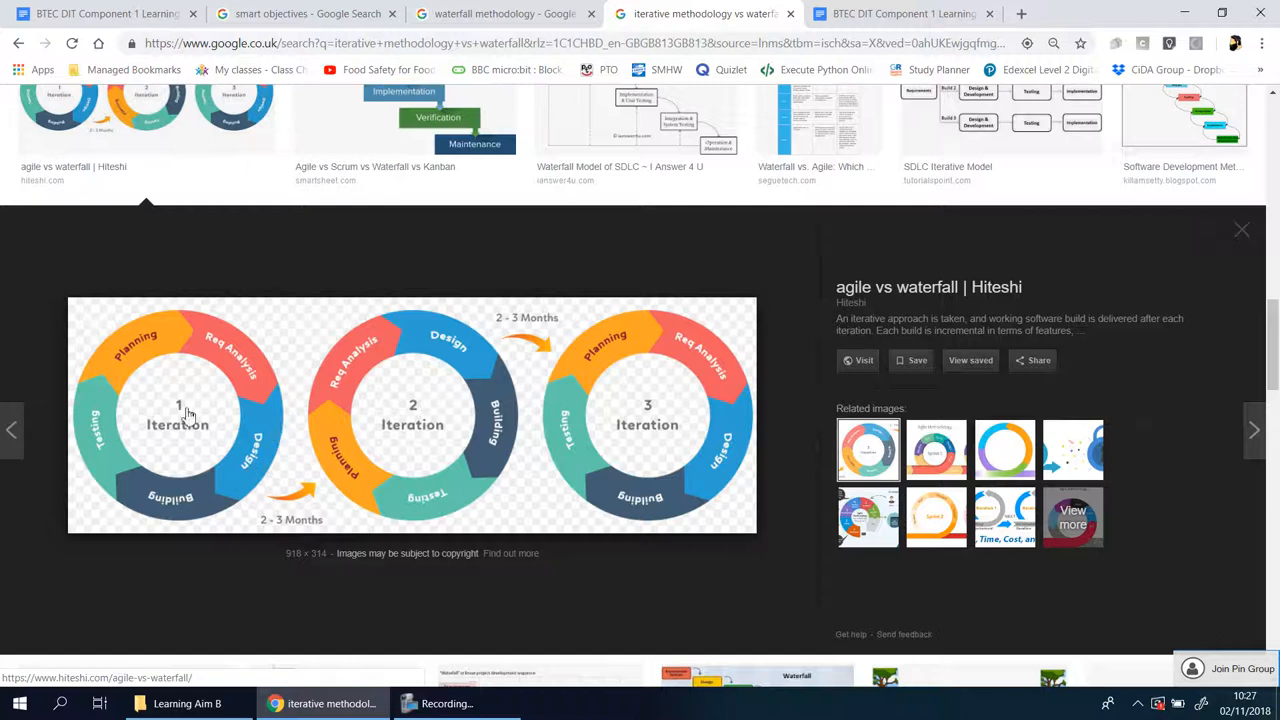
pyautogui.moveTo(253, 430)
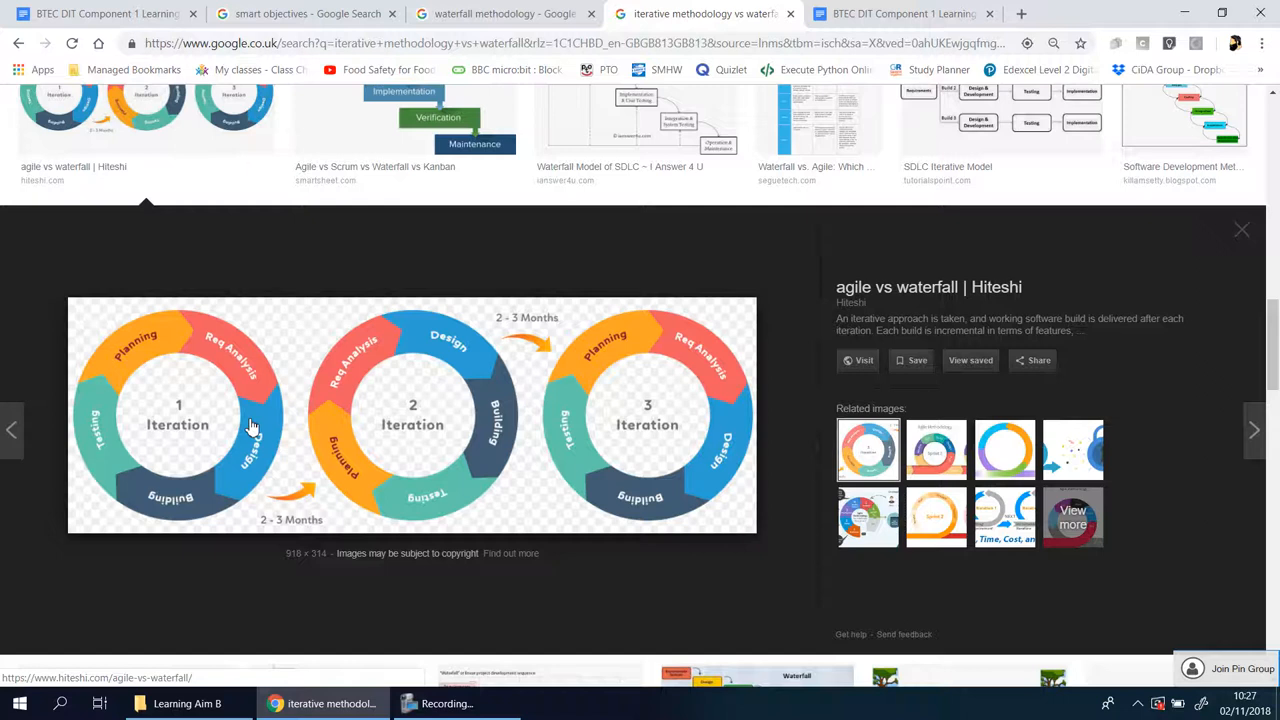
pyautogui.moveTo(328, 416)
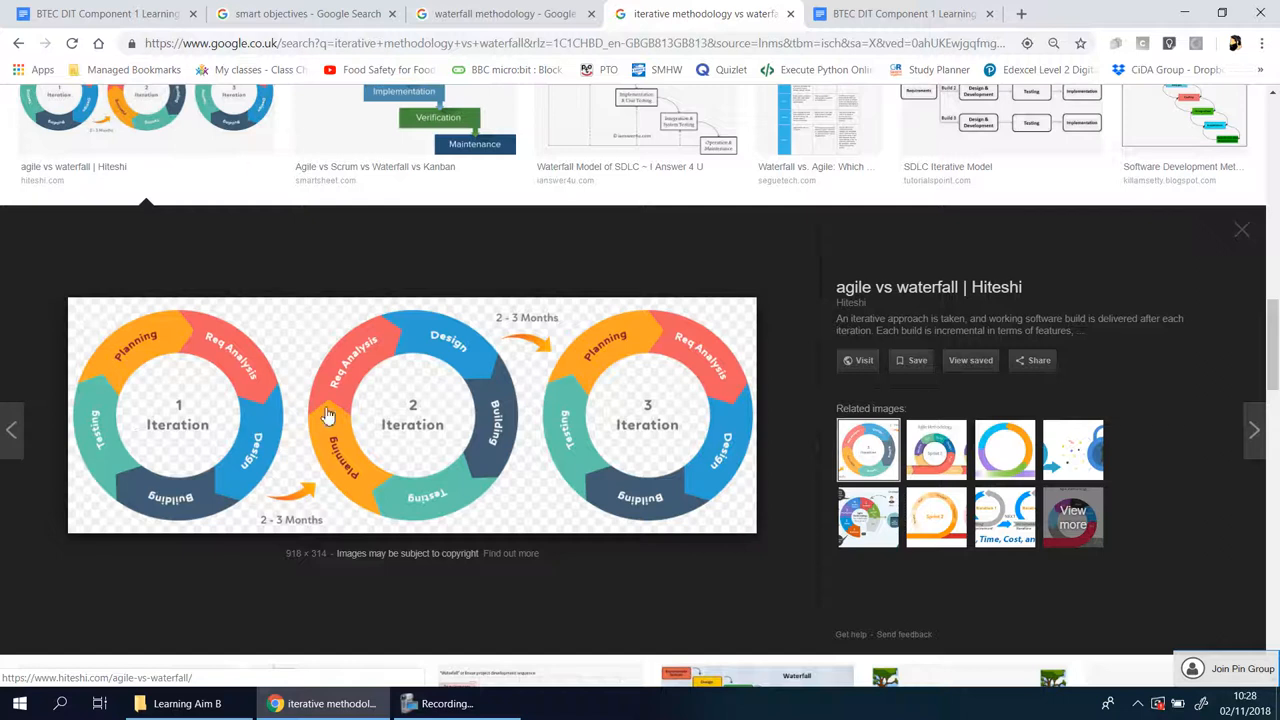
pyautogui.moveTo(165, 406)
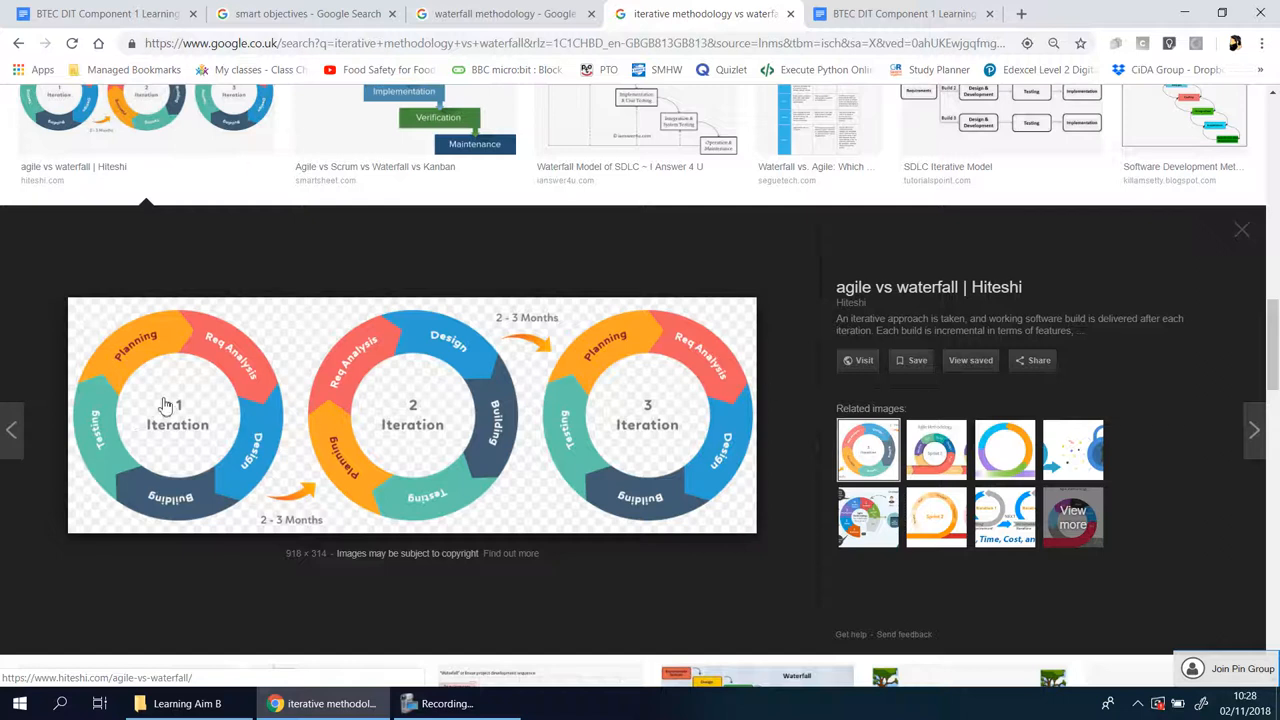
pyautogui.moveTo(265, 368)
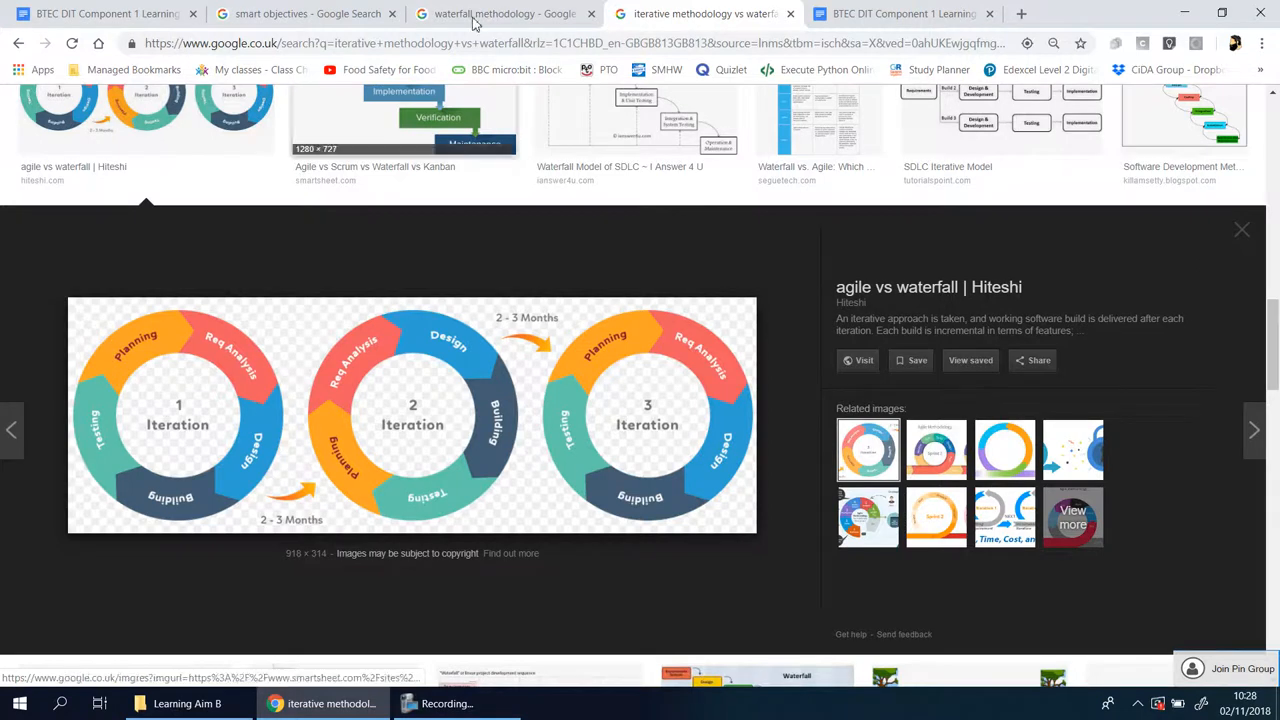
# - Revisit the waterfall diagram, then go back to the three-iteration agile diagram
pyautogui.click(500, 13)
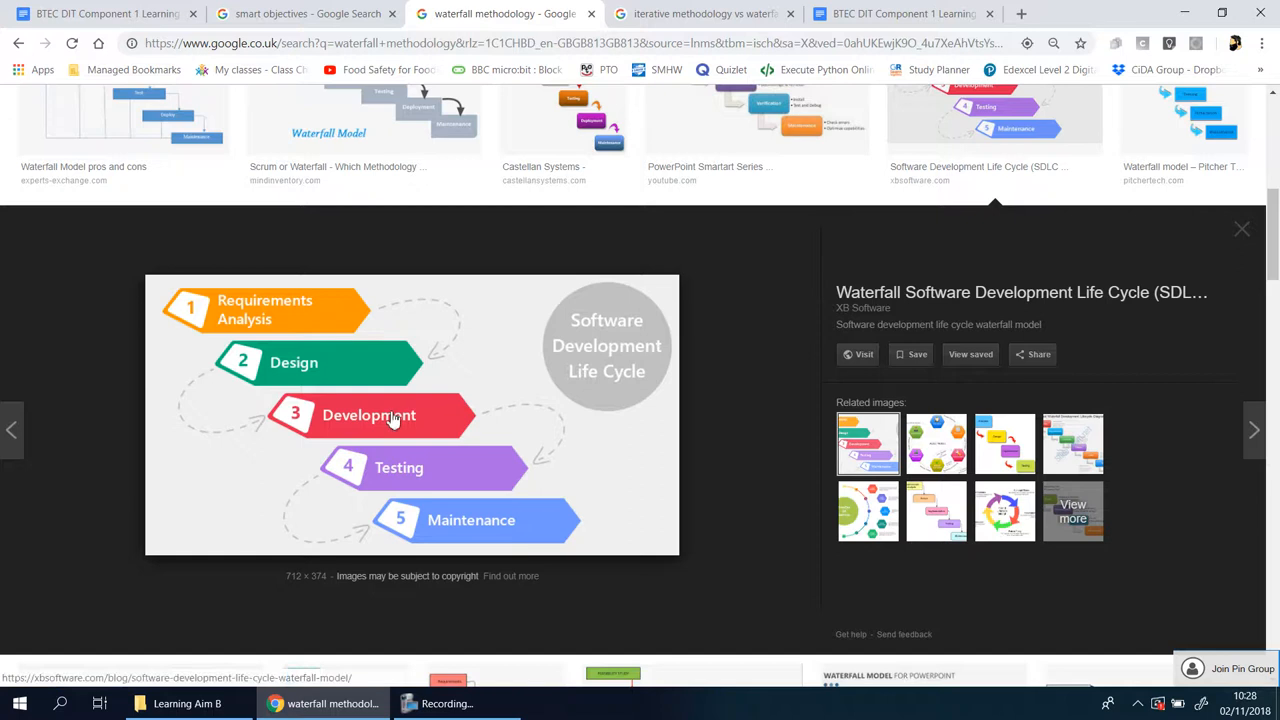
pyautogui.click(700, 14)
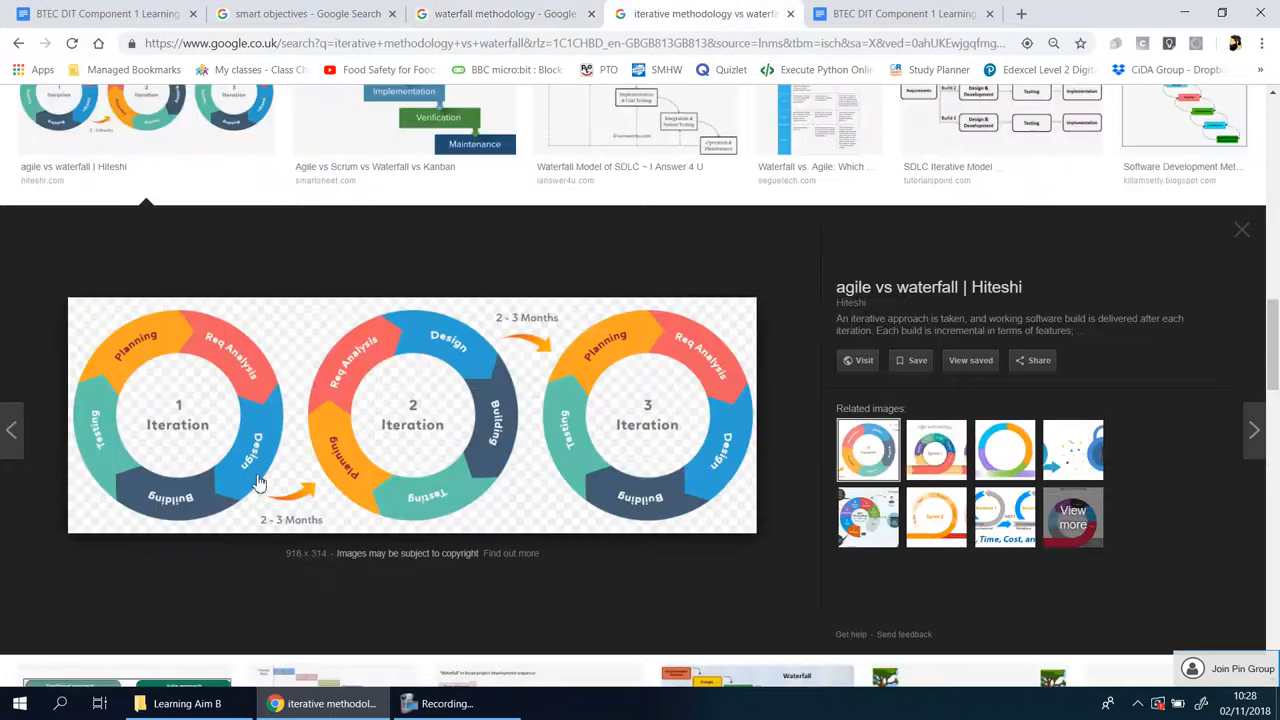
pyautogui.moveTo(263, 368)
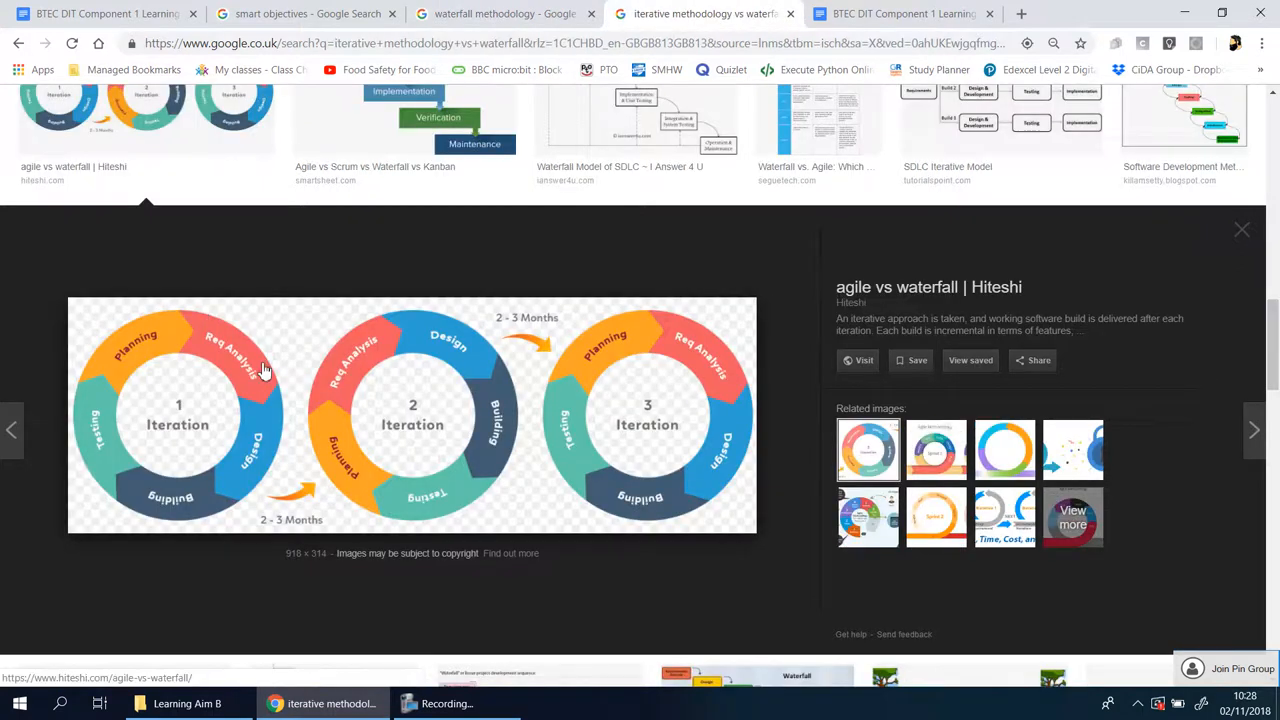
pyautogui.moveTo(197, 505)
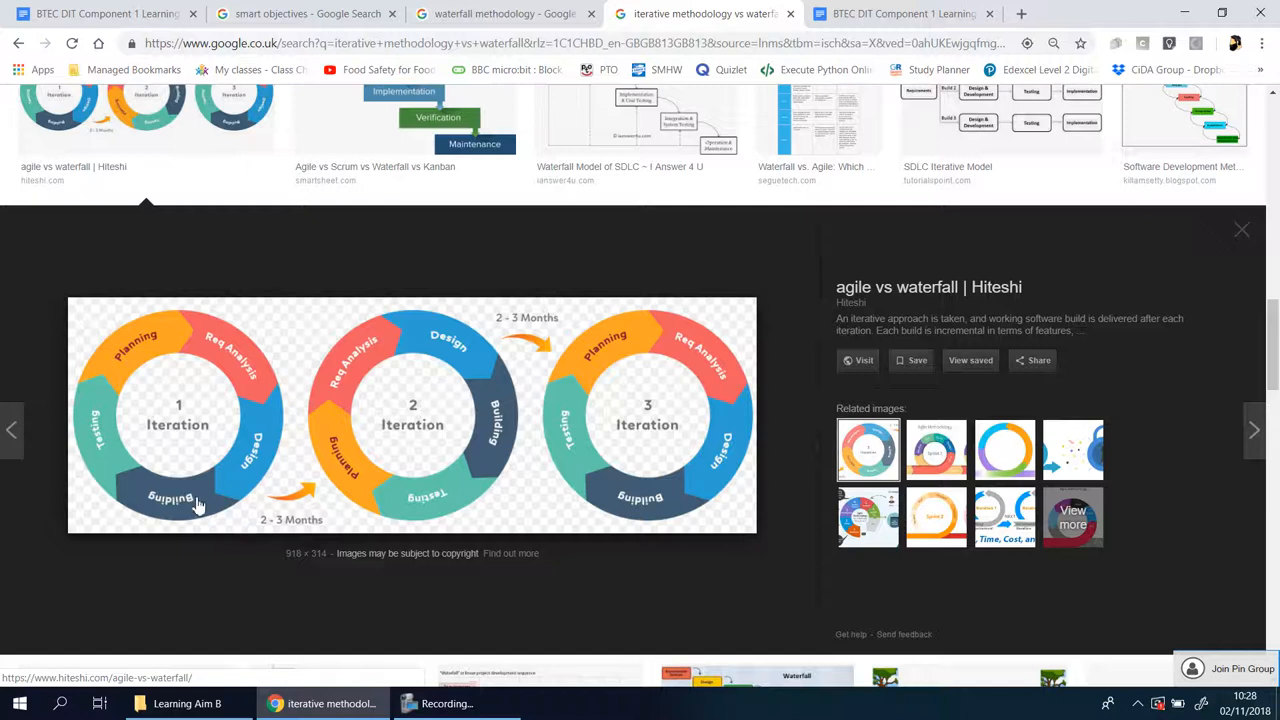
pyautogui.moveTo(200, 487)
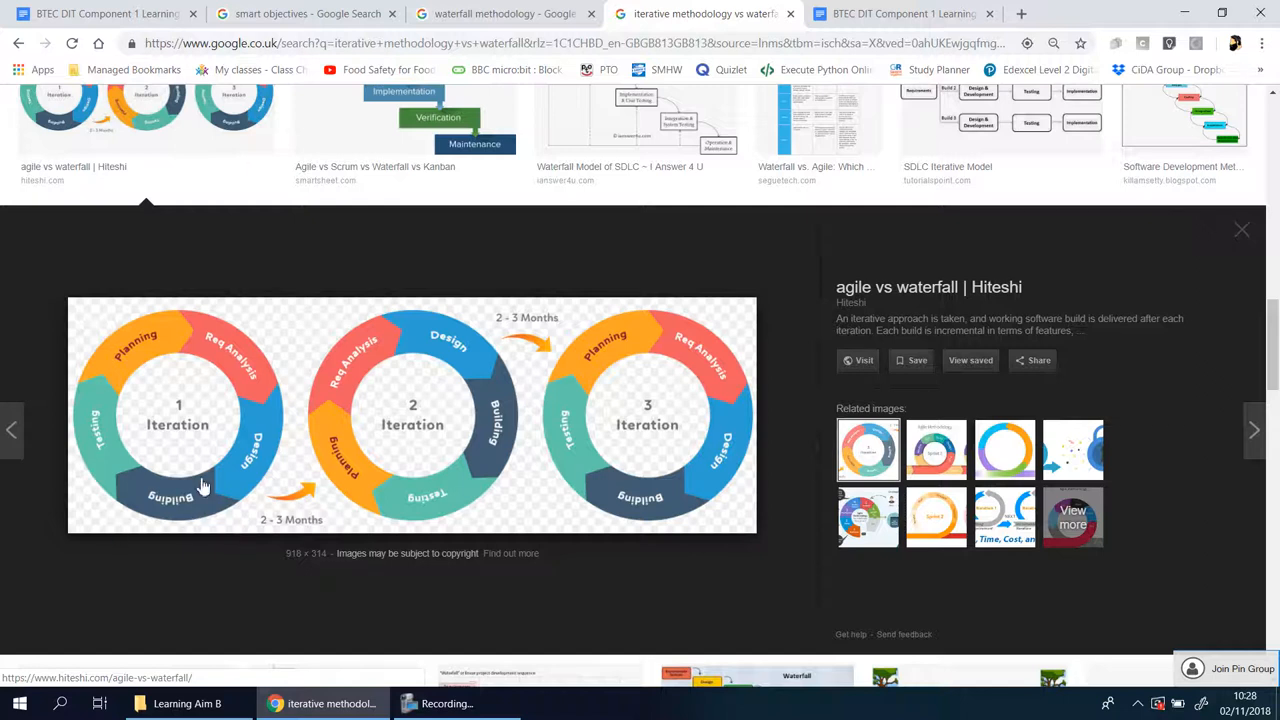
pyautogui.moveTo(455, 467)
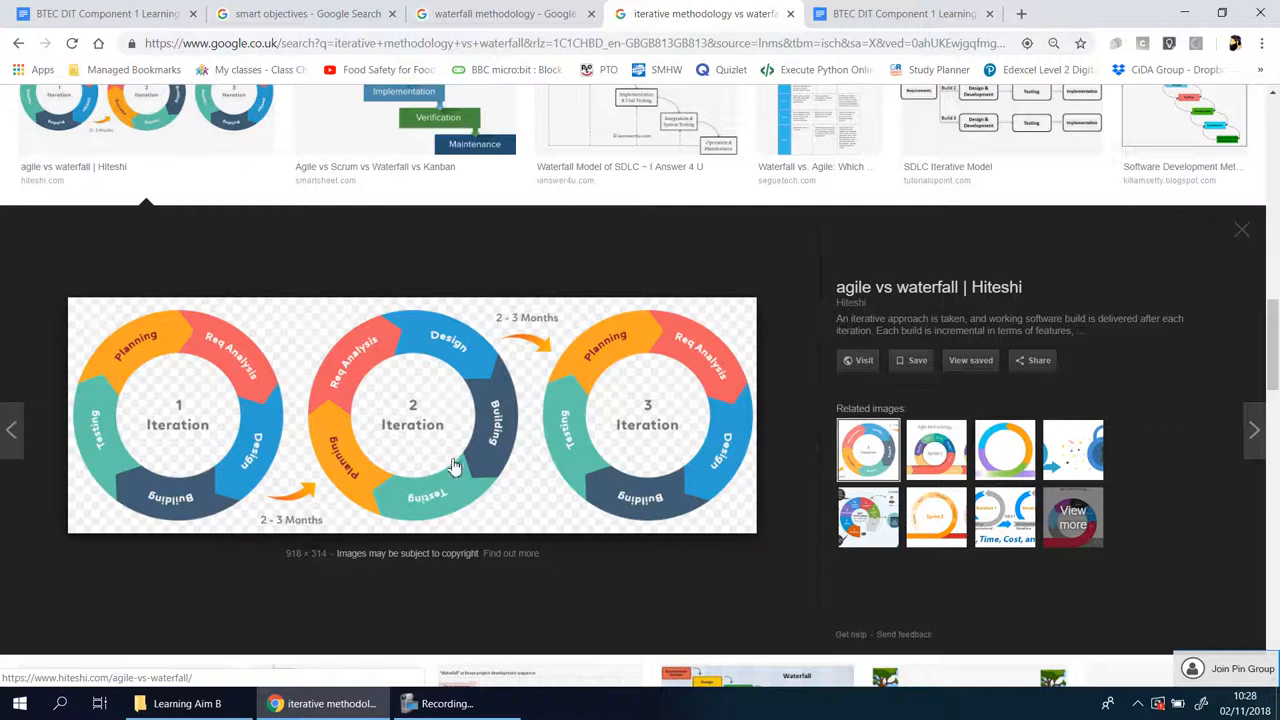
pyautogui.moveTo(422, 378)
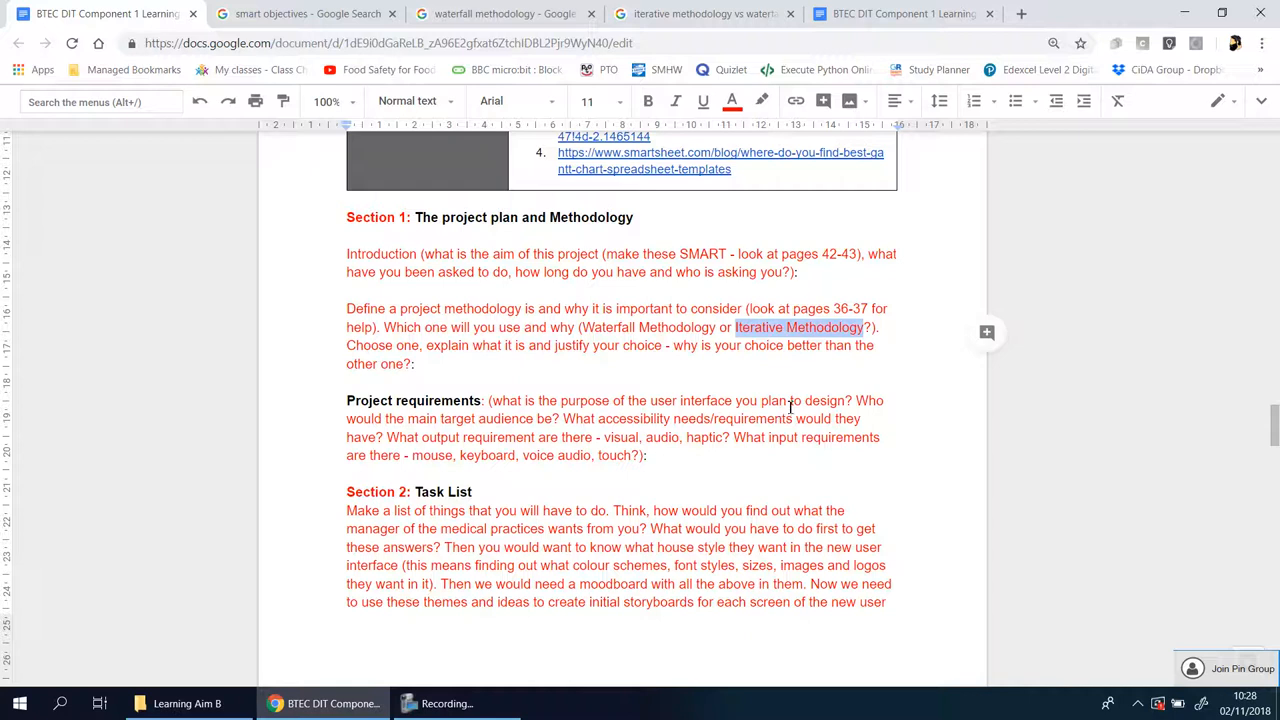
pyautogui.doubleClick(648, 327)
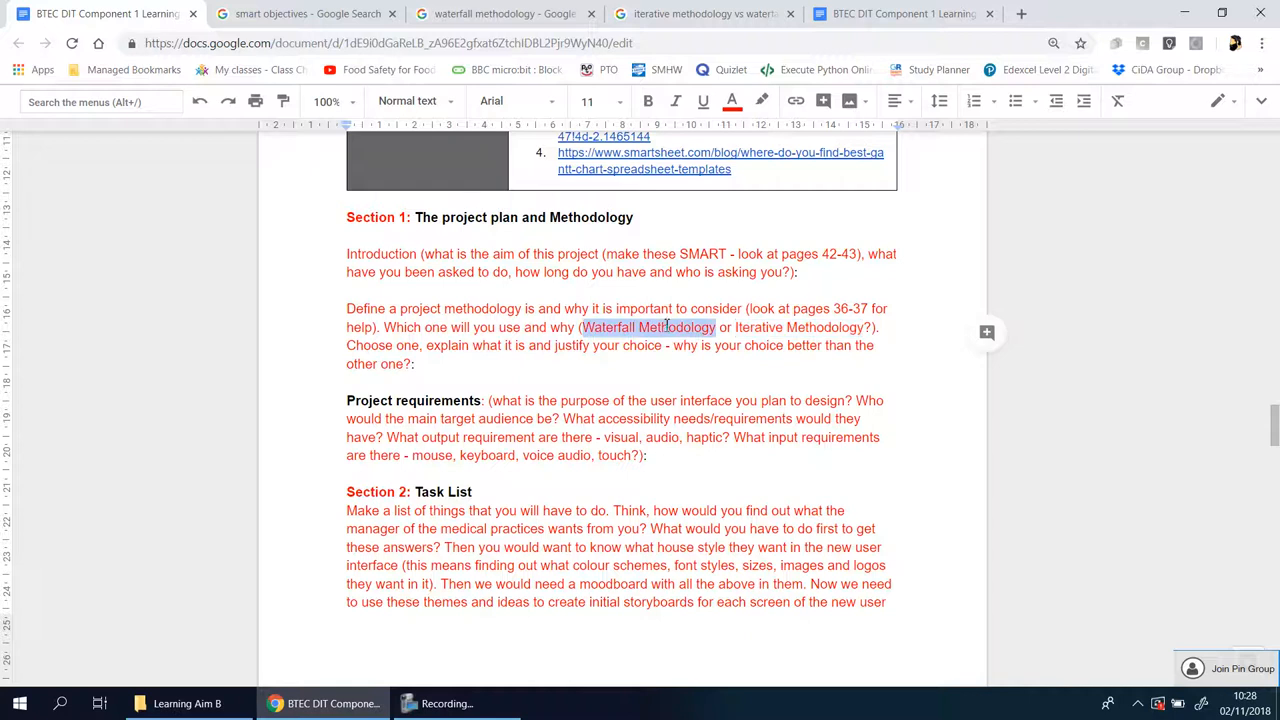
pyautogui.click(765, 327)
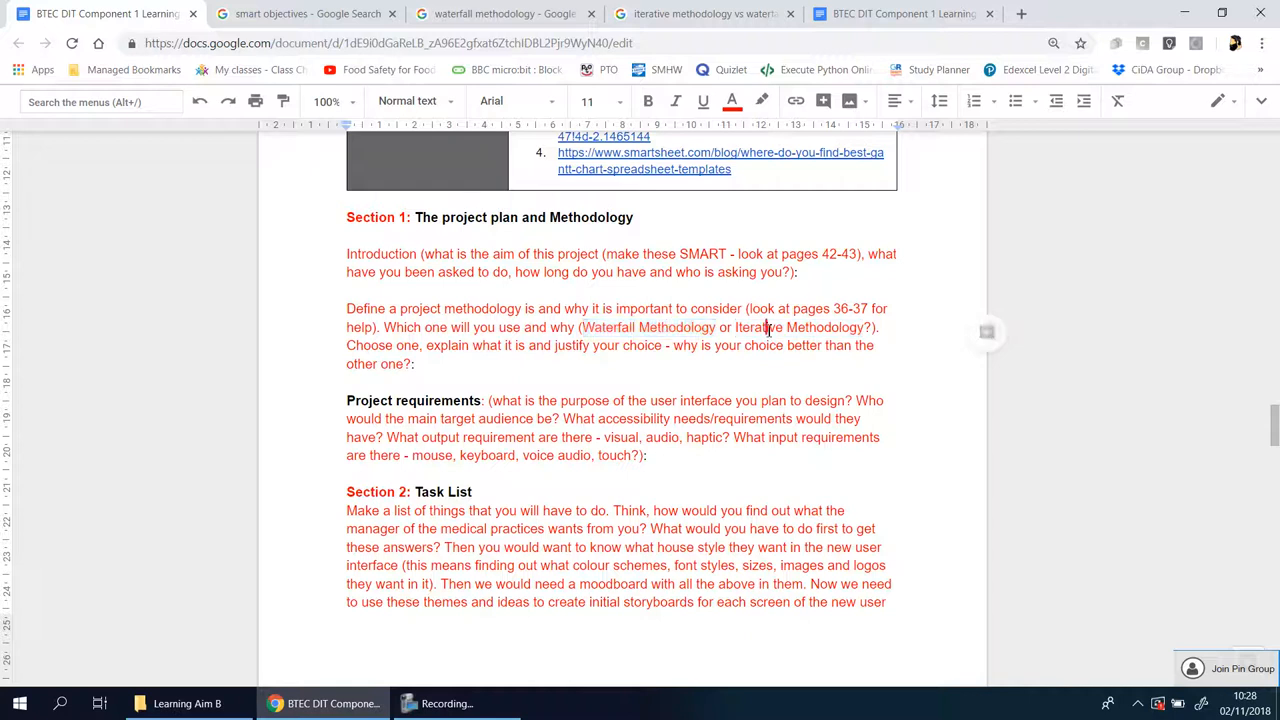
pyautogui.doubleClick(800, 327)
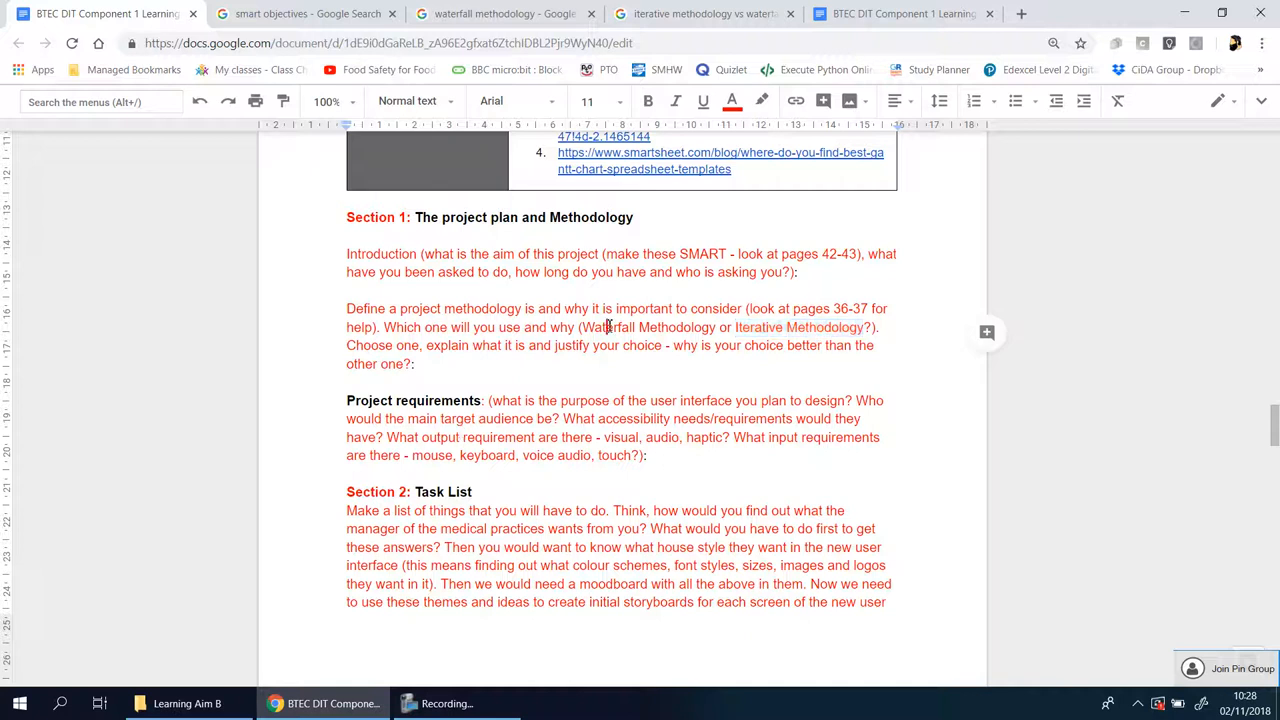
pyautogui.doubleClick(759, 327)
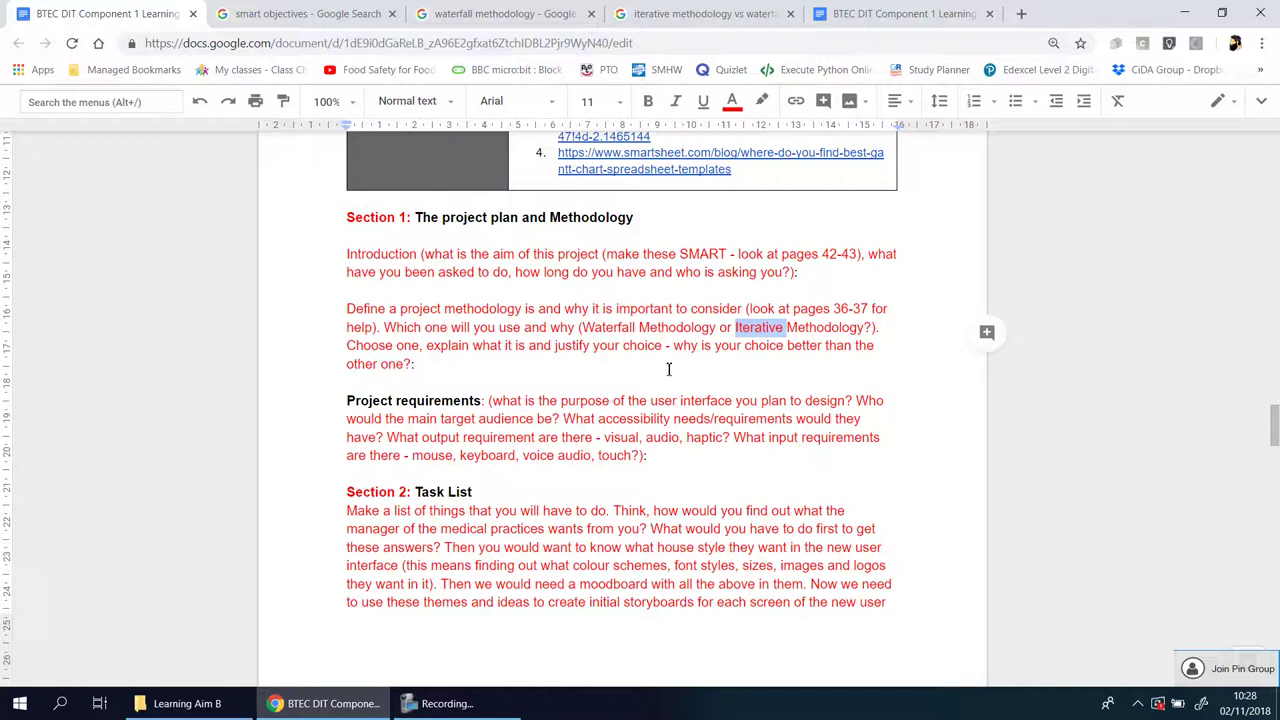
pyautogui.moveTo(365, 348)
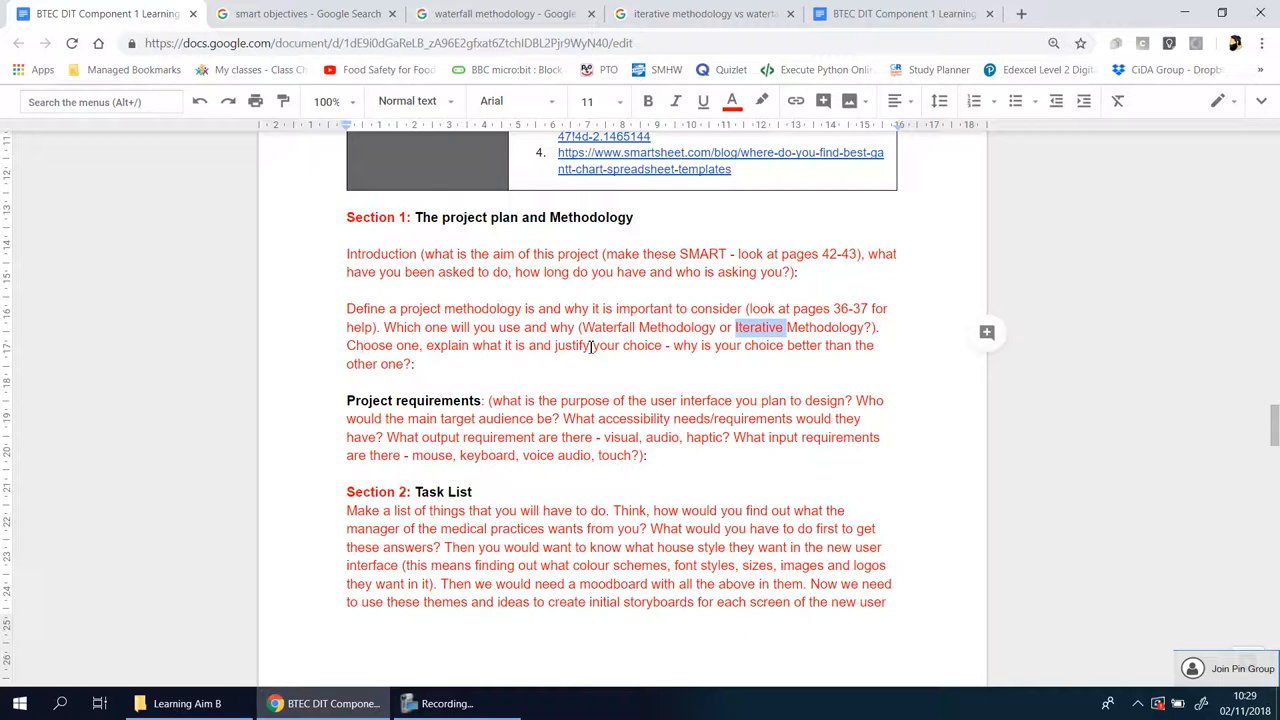
pyautogui.doubleClick(607, 345)
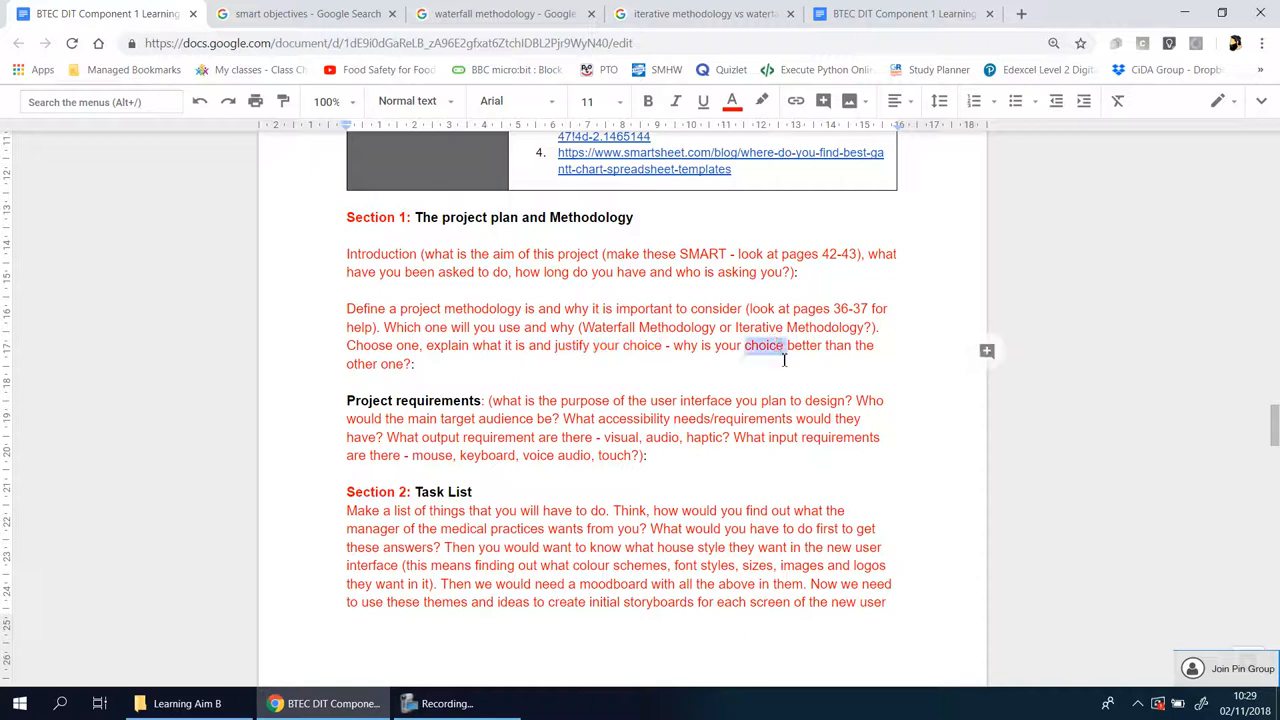
pyautogui.moveTo(852, 308)
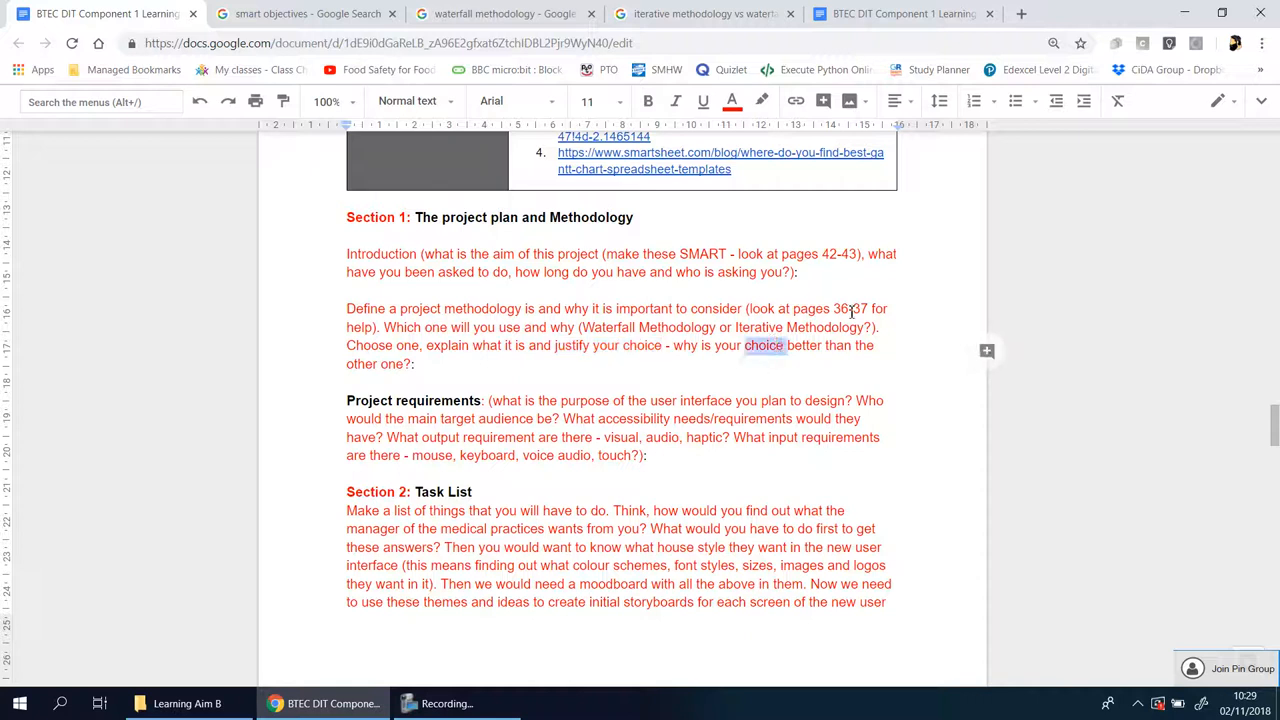
pyautogui.doubleClick(850, 308)
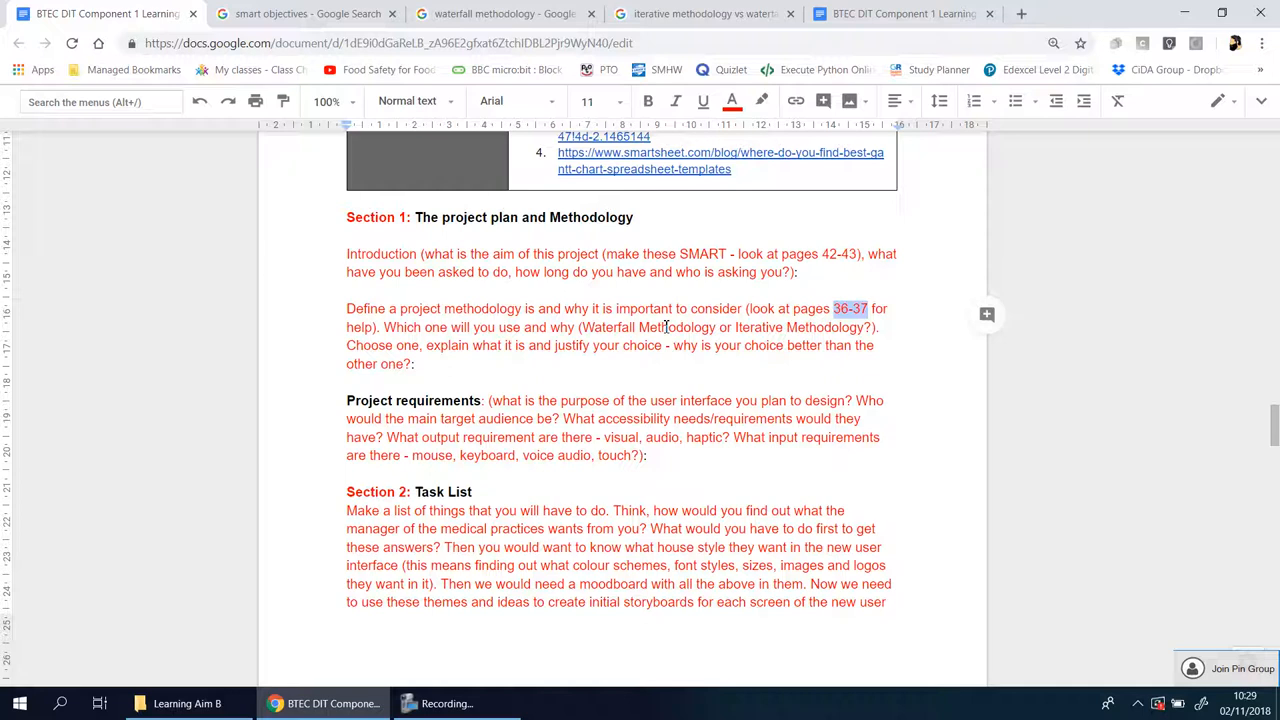
pyautogui.moveTo(627, 305)
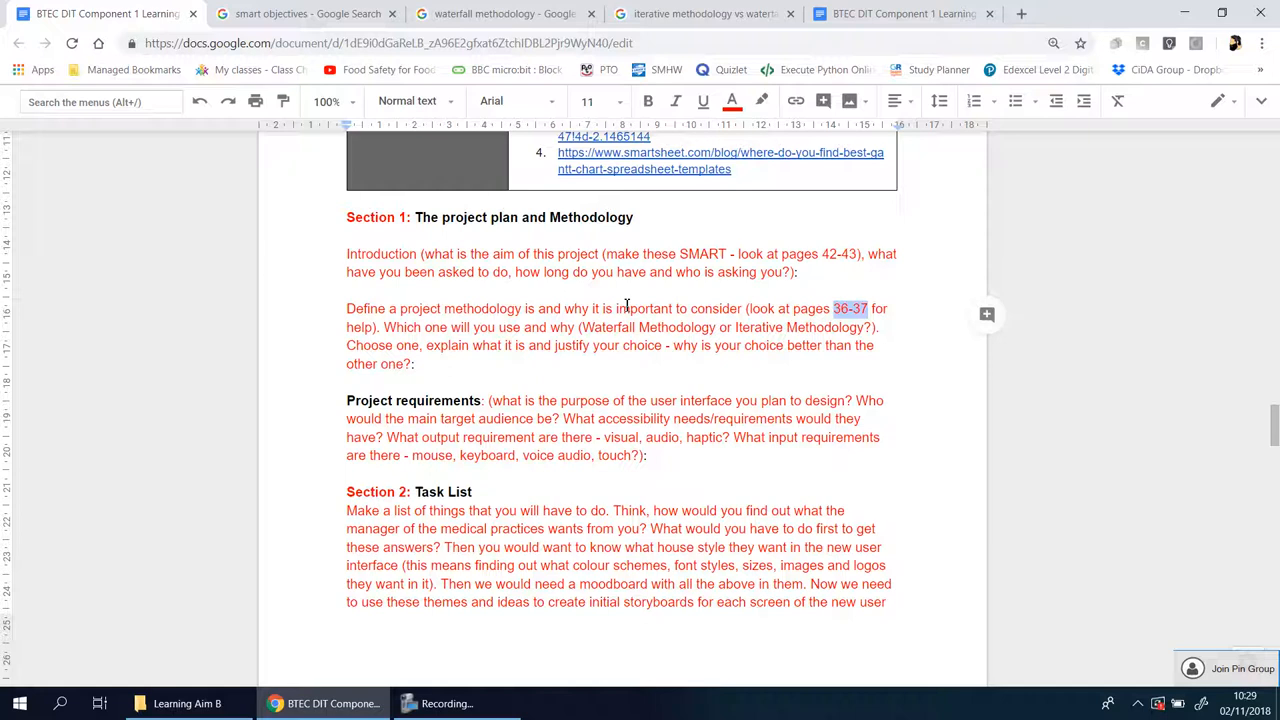
pyautogui.moveTo(530, 372)
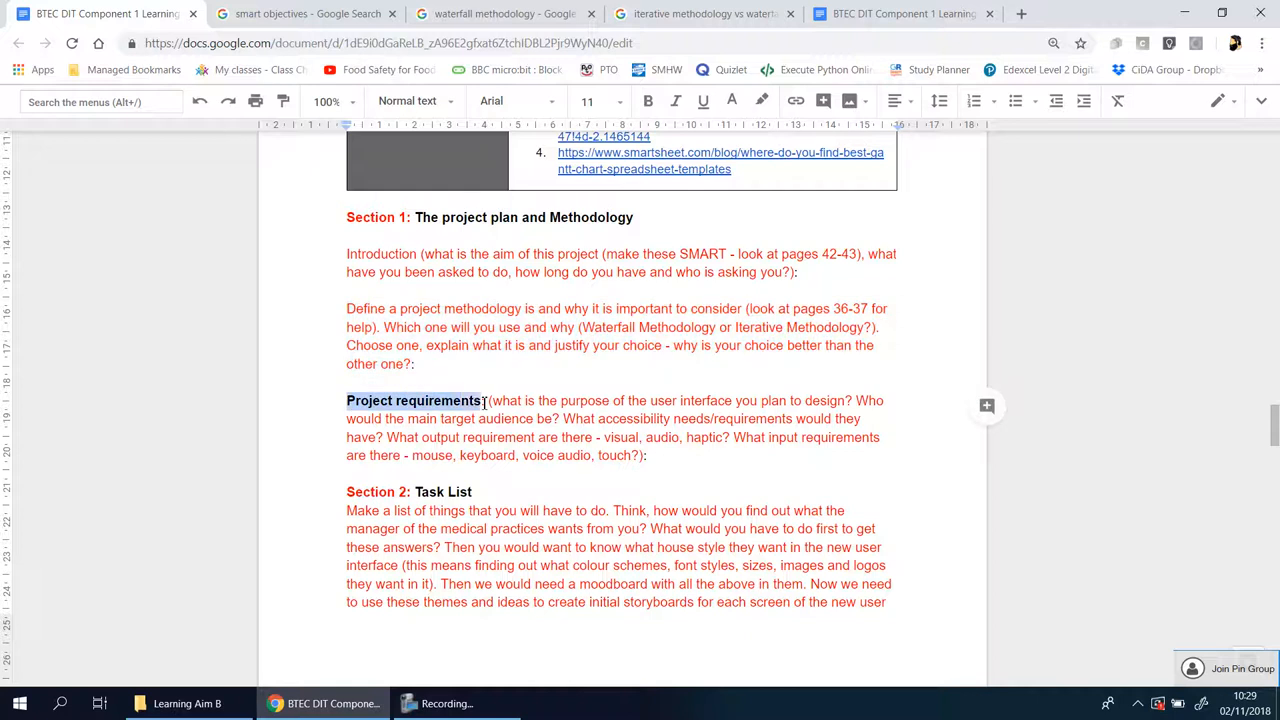
pyautogui.click(650, 455)
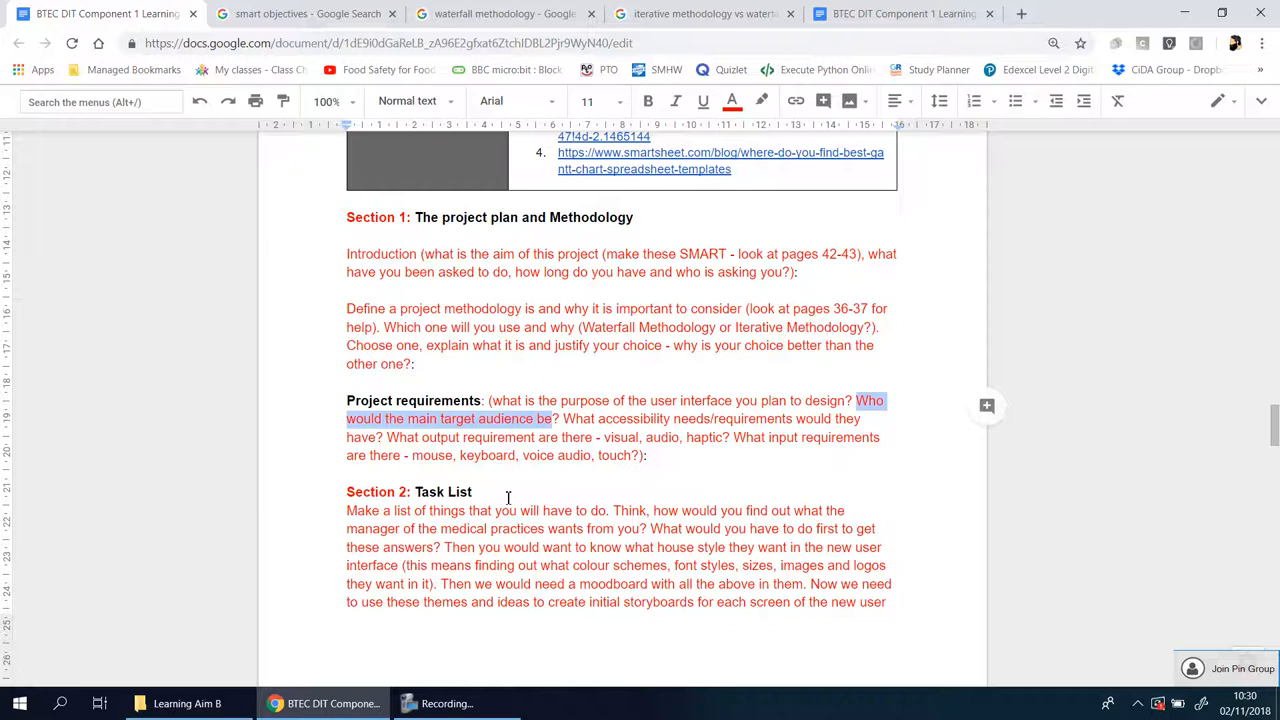
pyautogui.moveTo(589, 421)
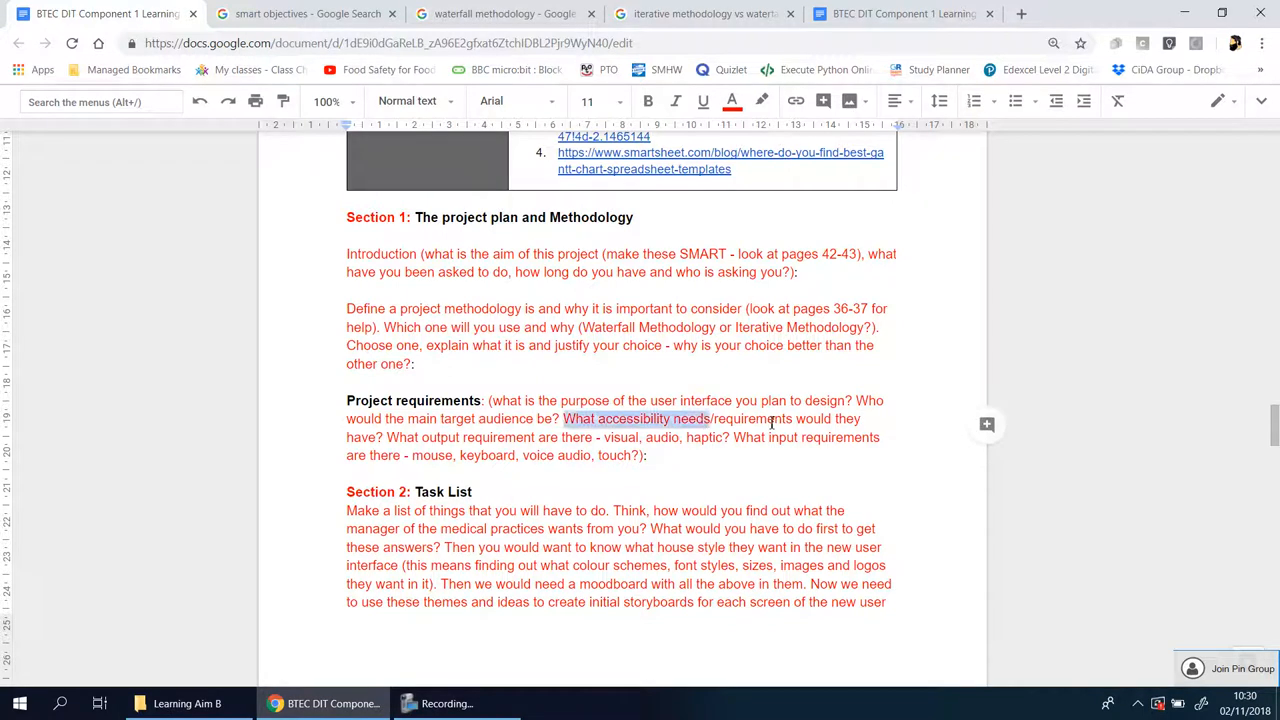
pyautogui.doubleClick(752, 418)
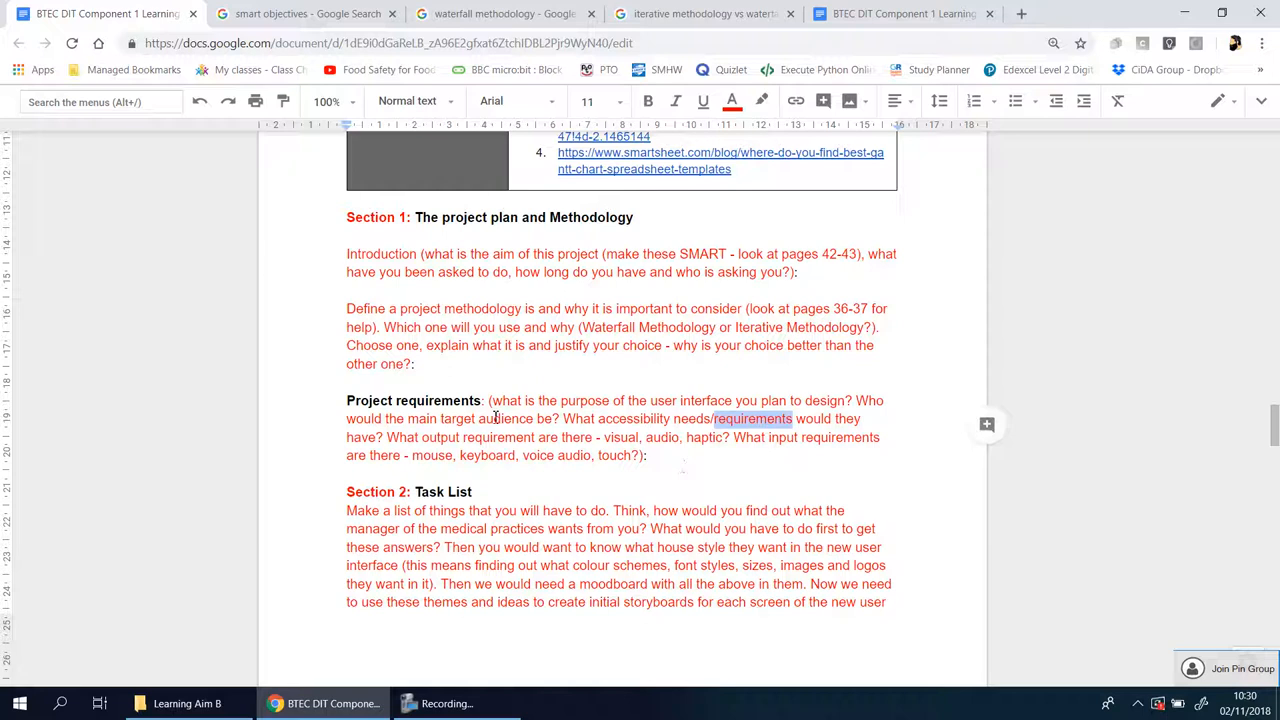
pyautogui.moveTo(703, 467)
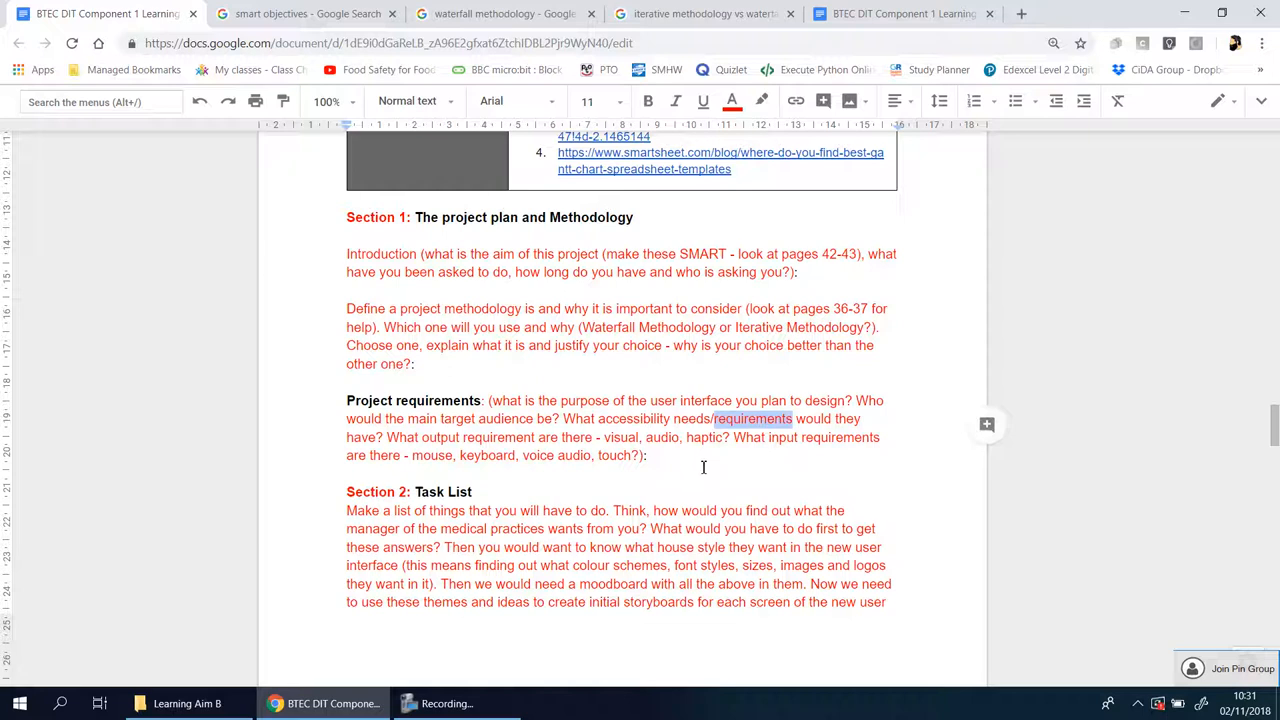
pyautogui.moveTo(404, 437)
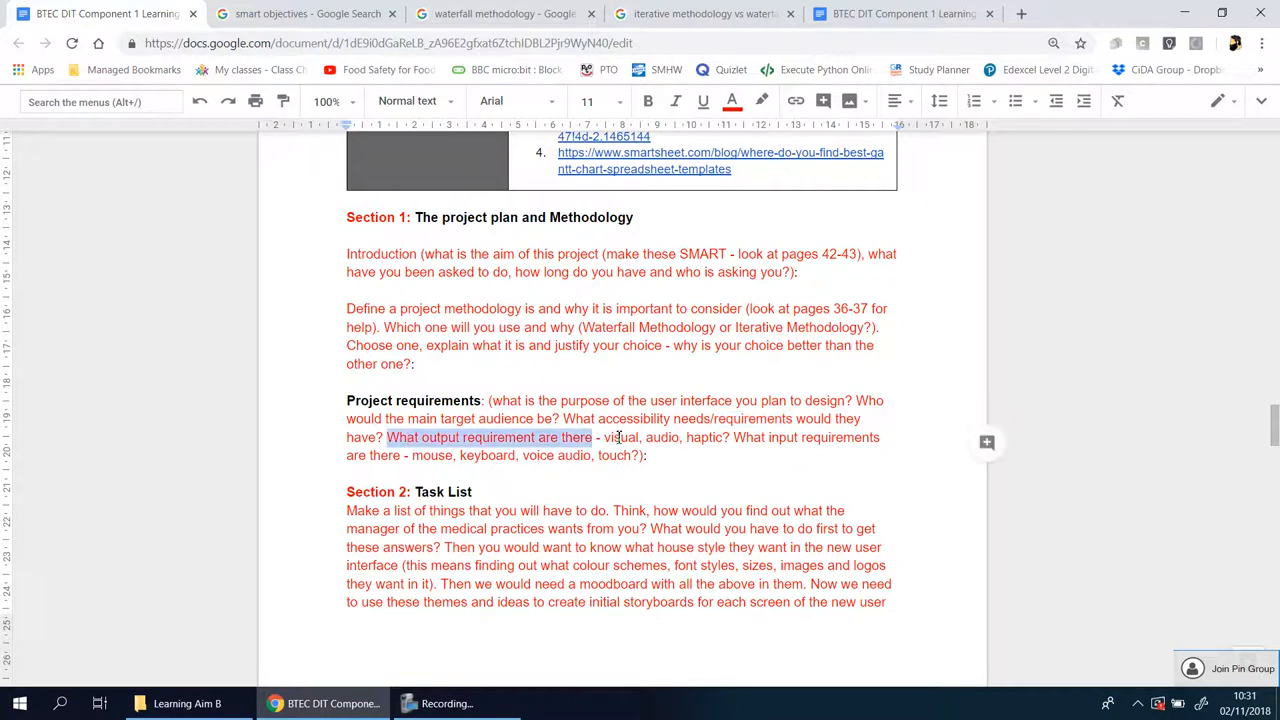
pyautogui.click(660, 437)
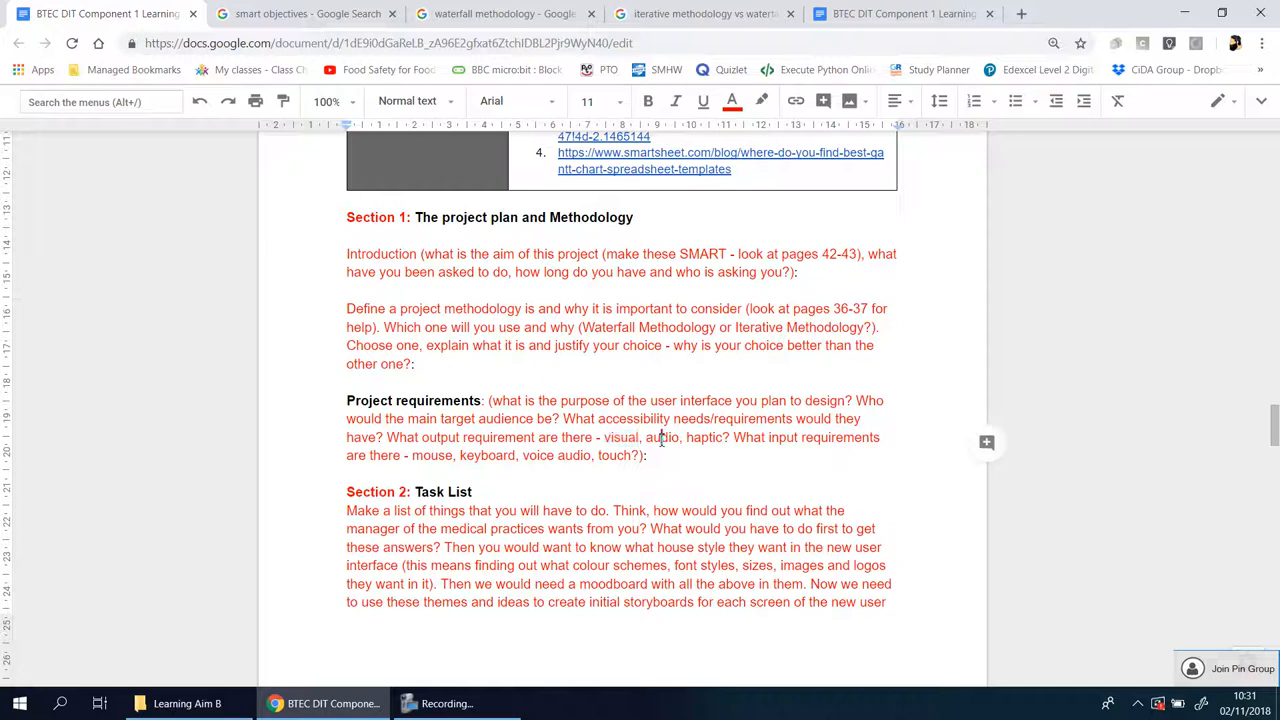
pyautogui.doubleClick(704, 437)
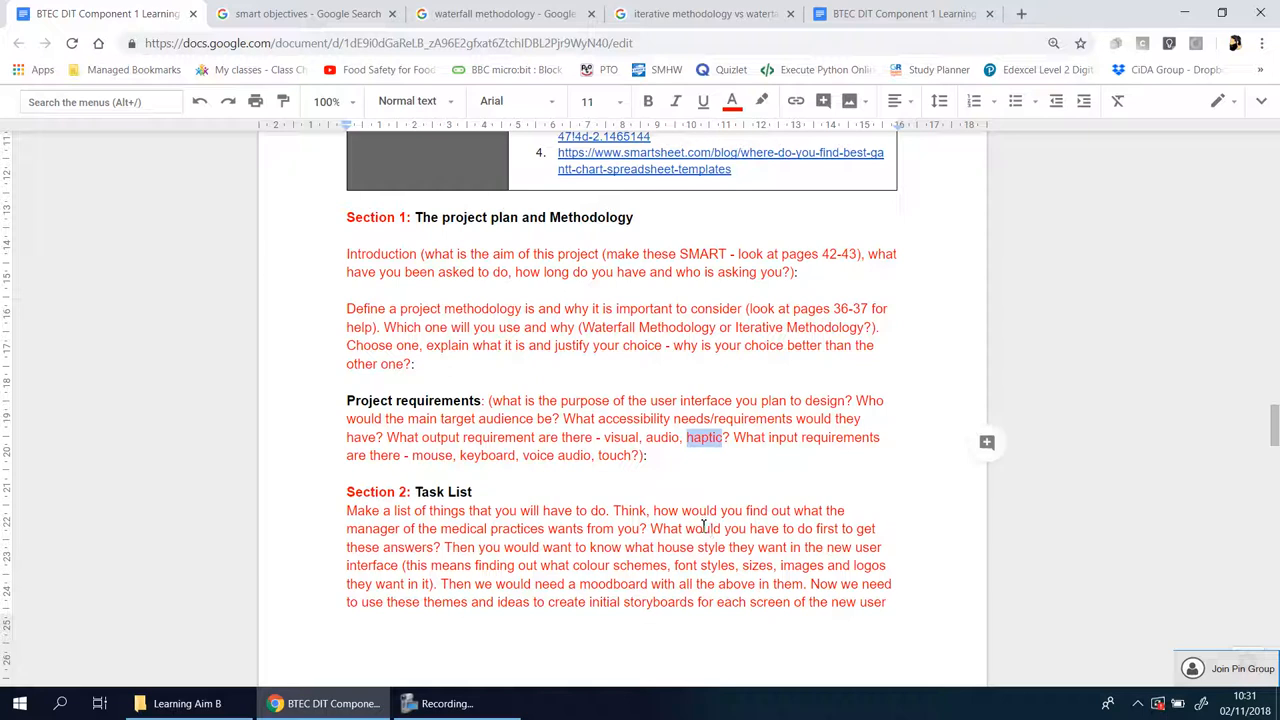
pyautogui.moveTo(690, 510)
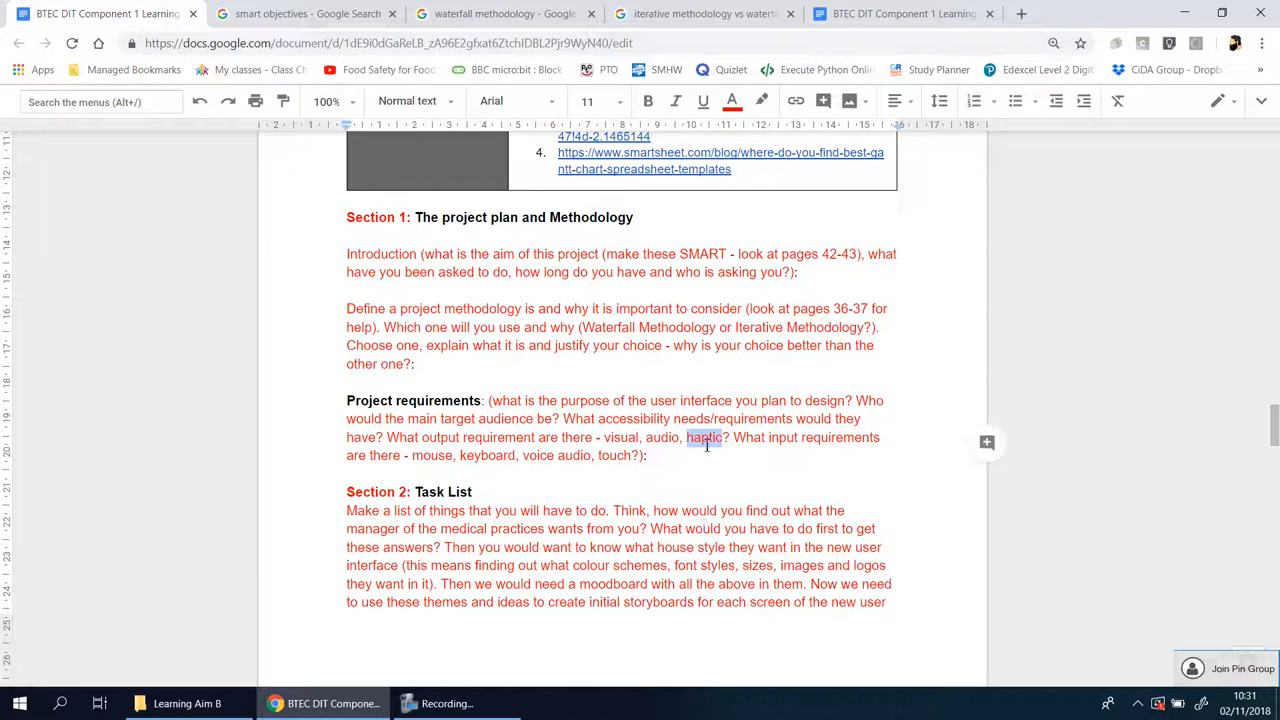
pyautogui.moveTo(722, 497)
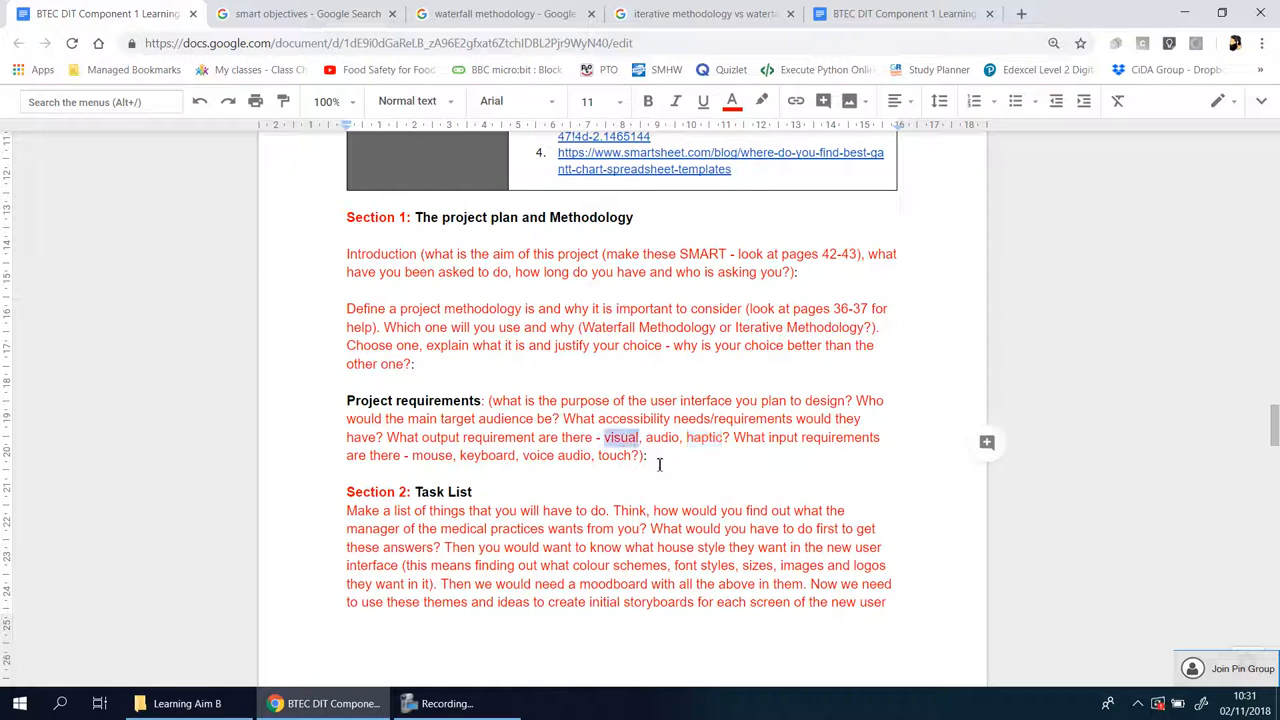
pyautogui.doubleClick(662, 437)
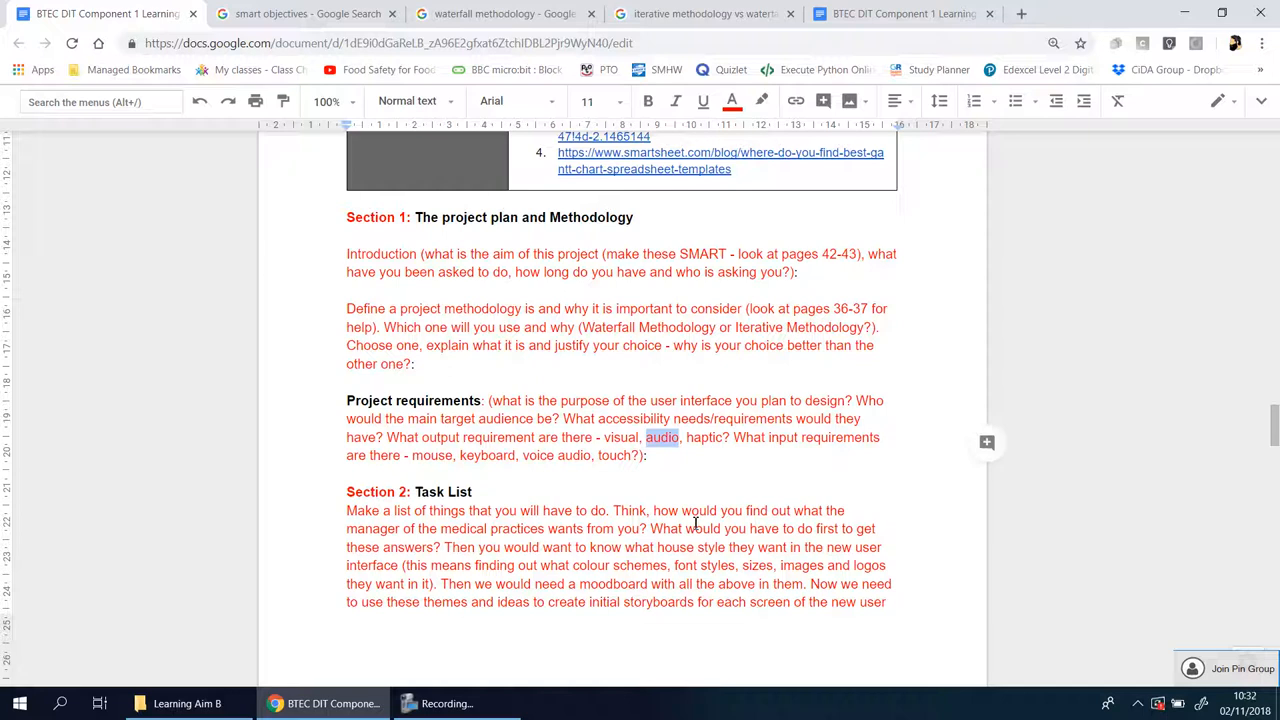
pyautogui.moveTo(703, 443)
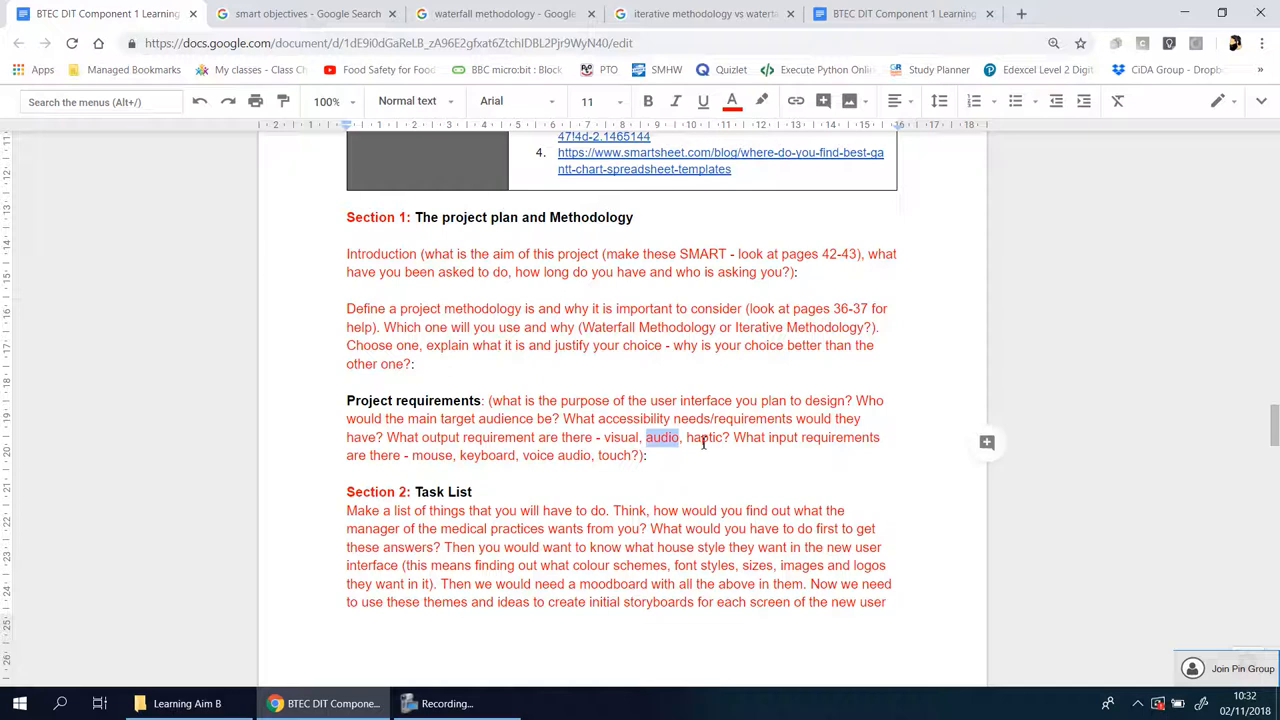
pyautogui.click(690, 463)
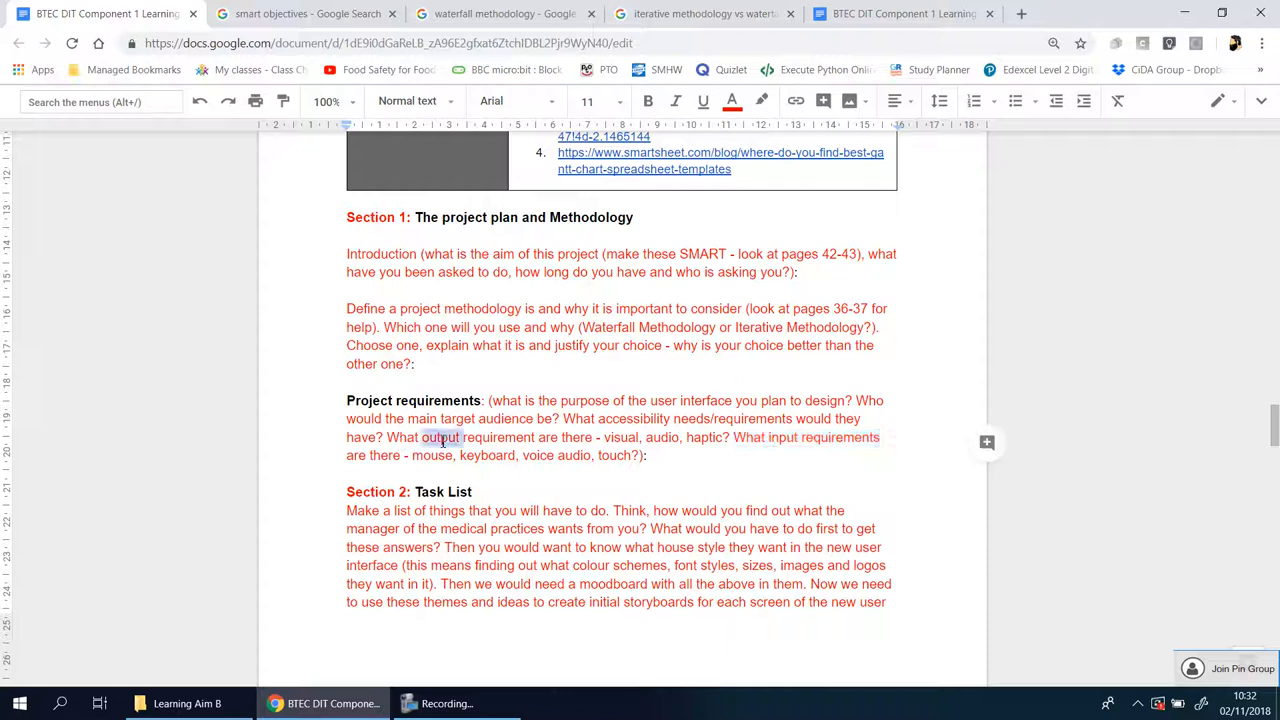
pyautogui.doubleClick(441, 437)
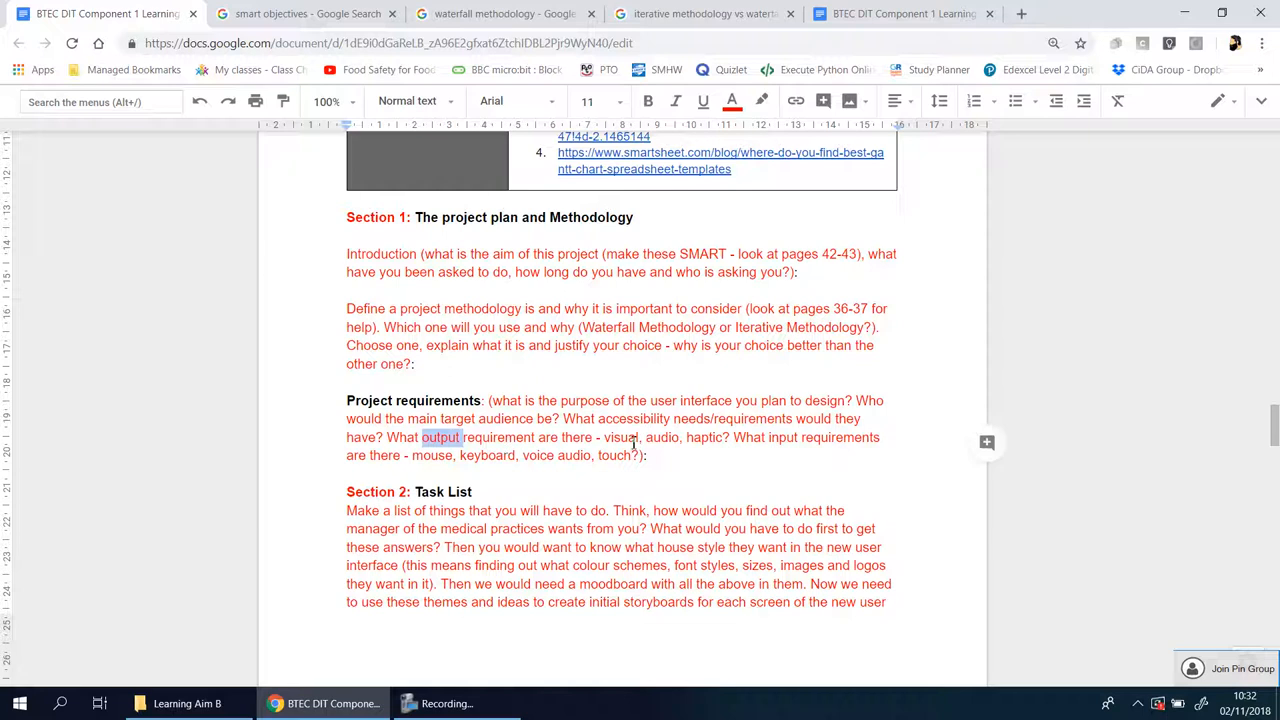
pyautogui.doubleClick(748, 437)
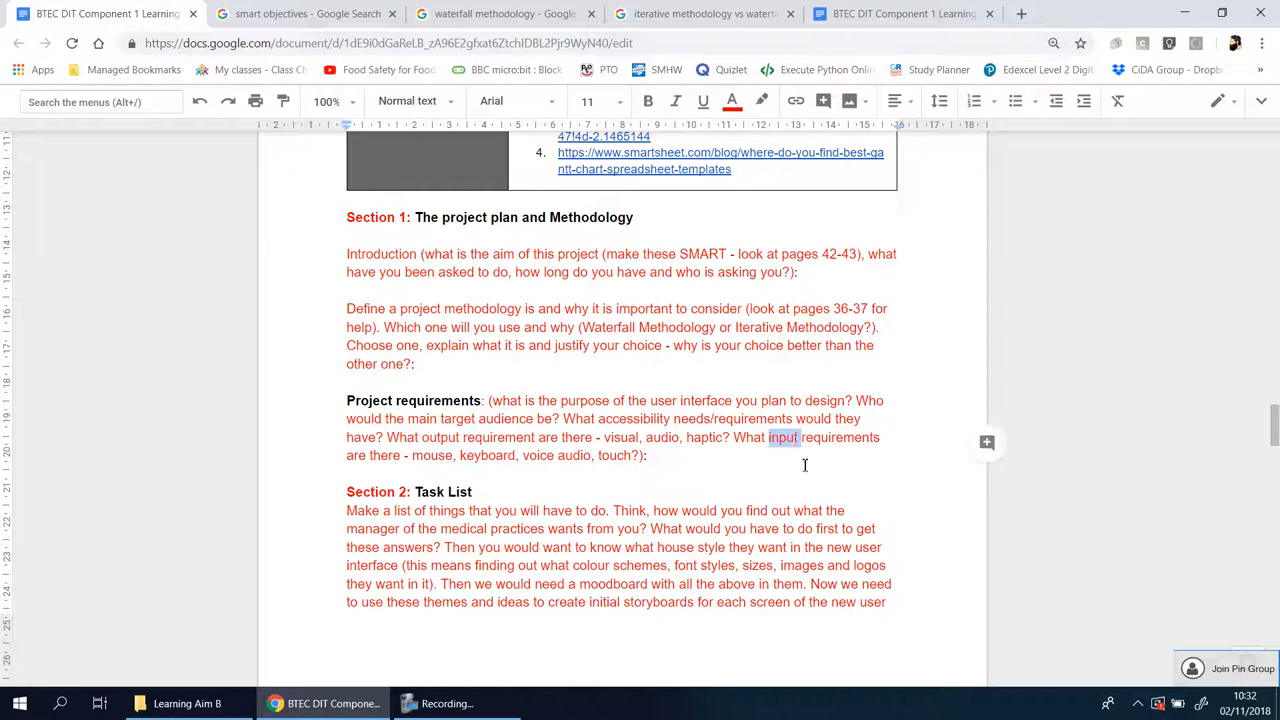
pyautogui.click(651, 455)
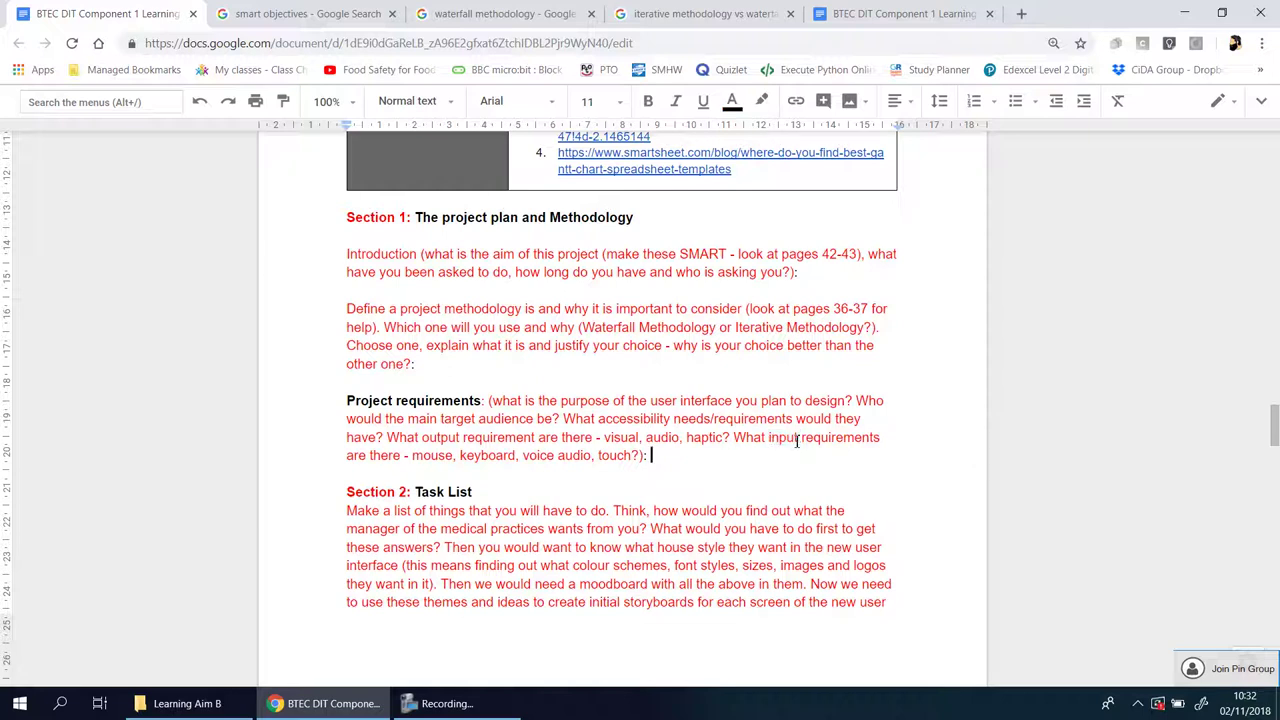
pyautogui.moveTo(740, 452)
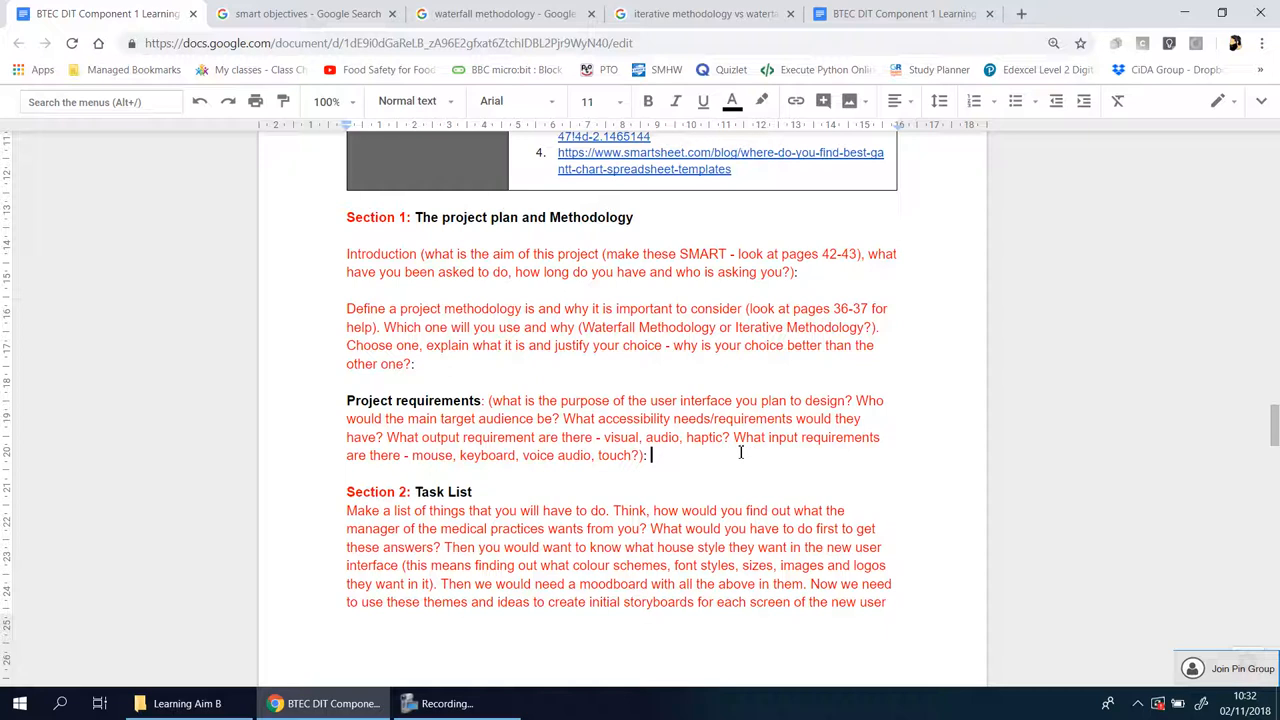
pyautogui.moveTo(472, 465)
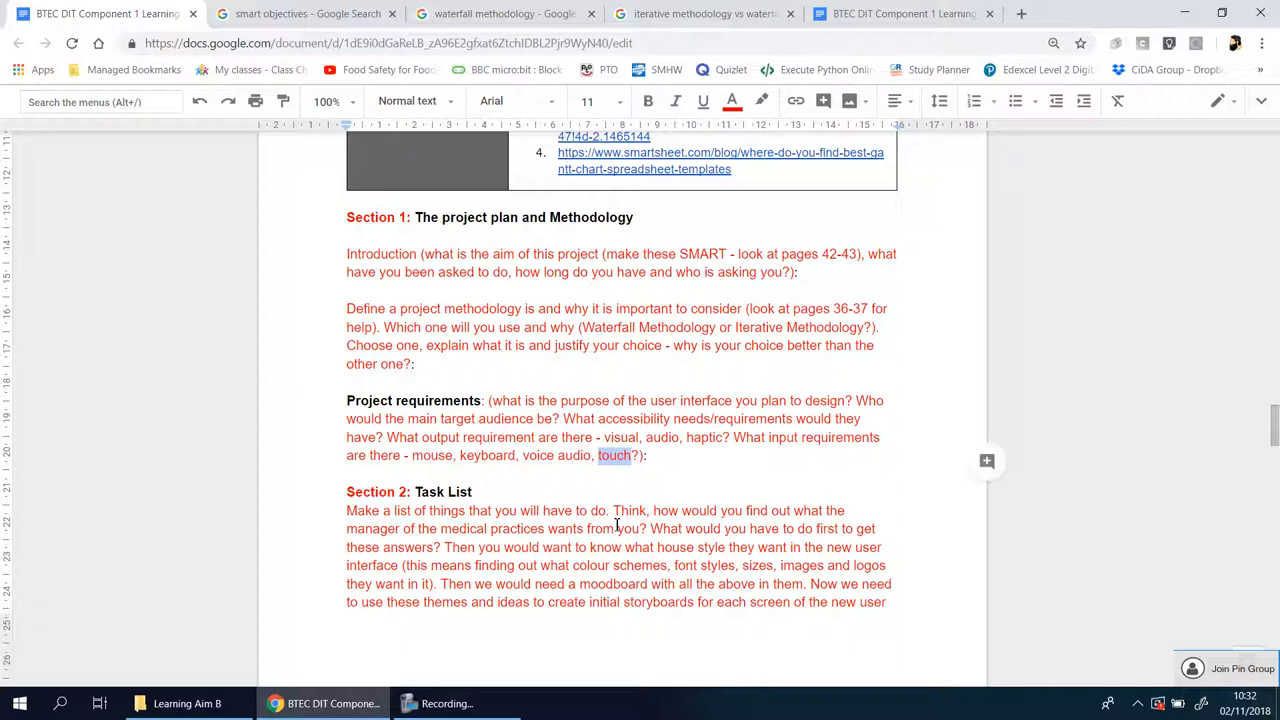
pyautogui.moveTo(546, 176)
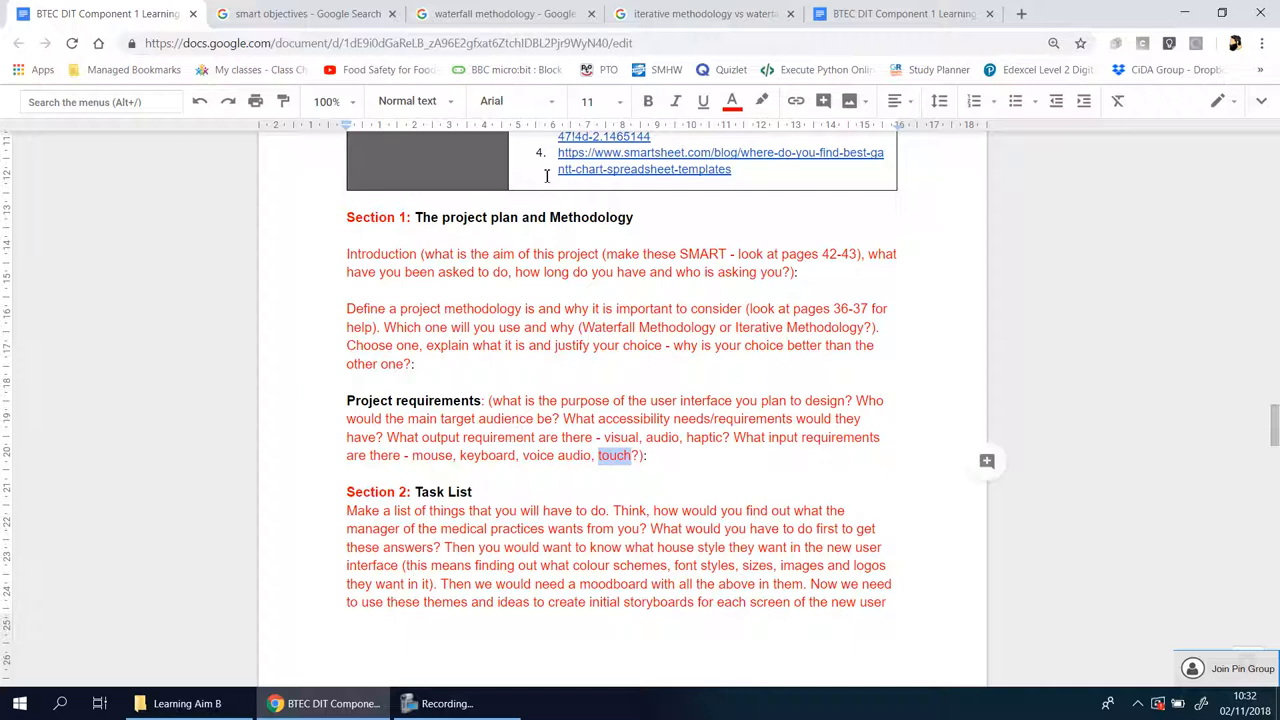
pyautogui.moveTo(551, 202)
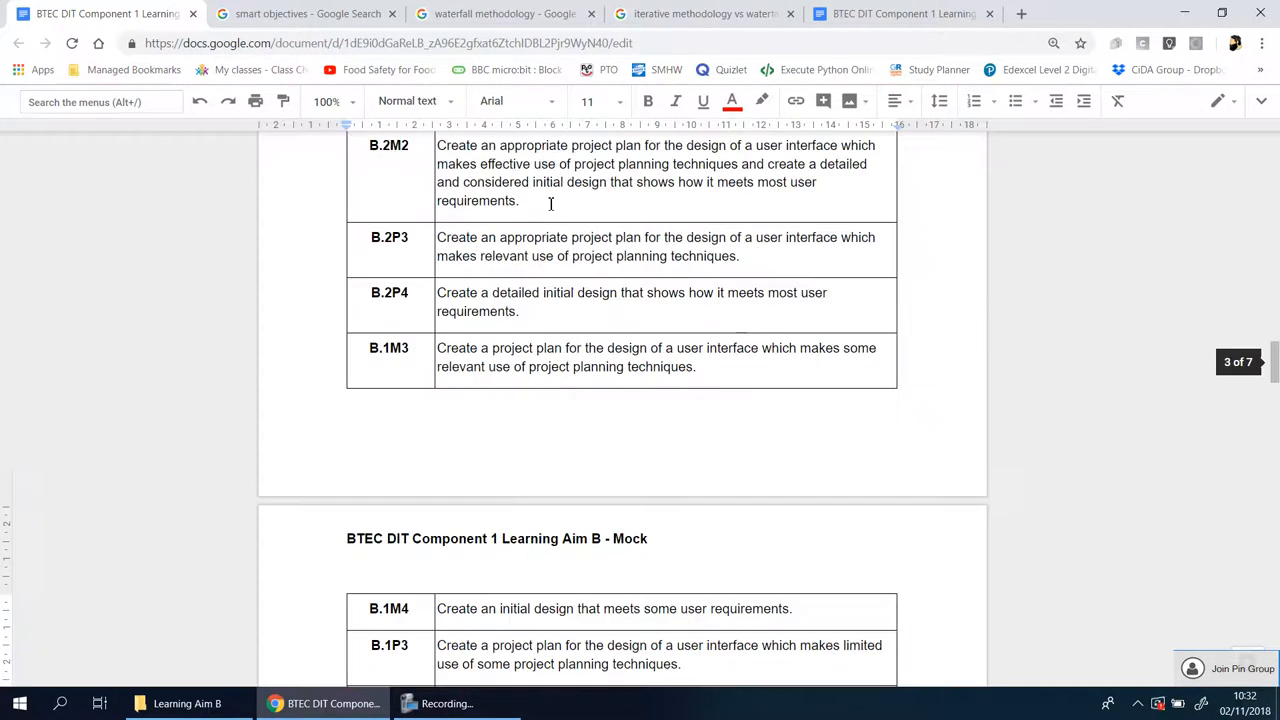
pyautogui.scroll(3)
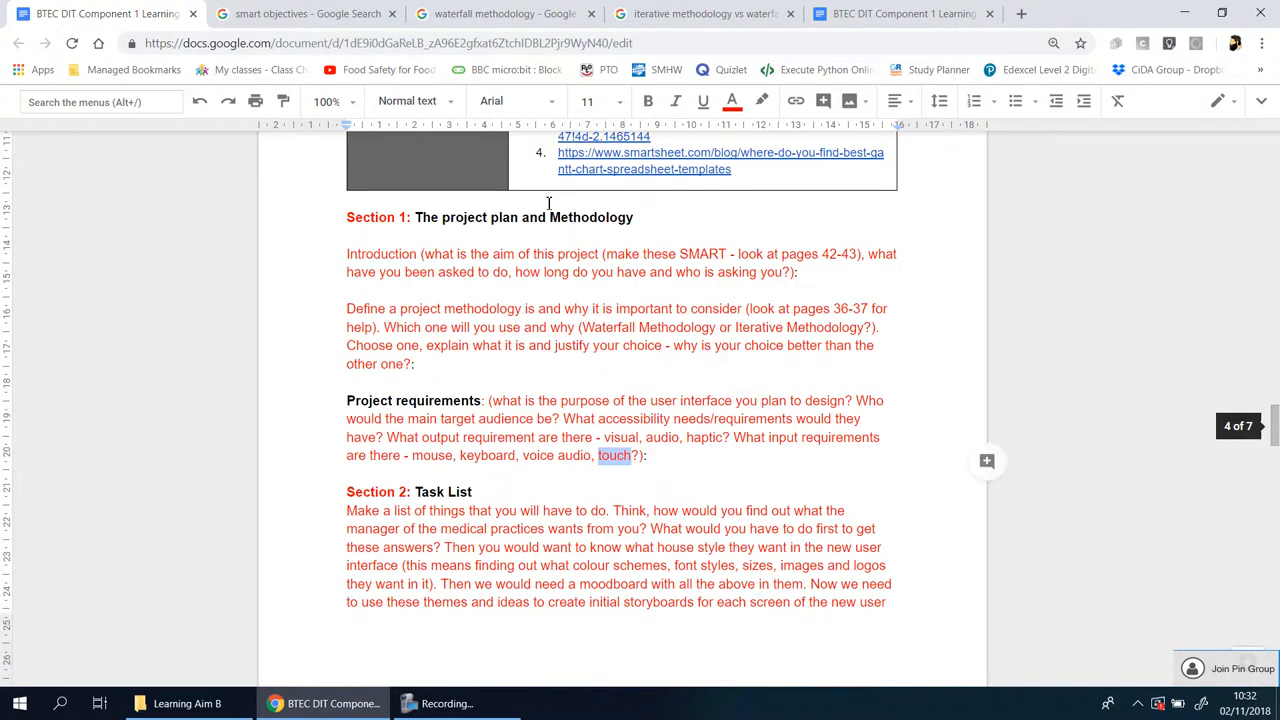
pyautogui.moveTo(683, 531)
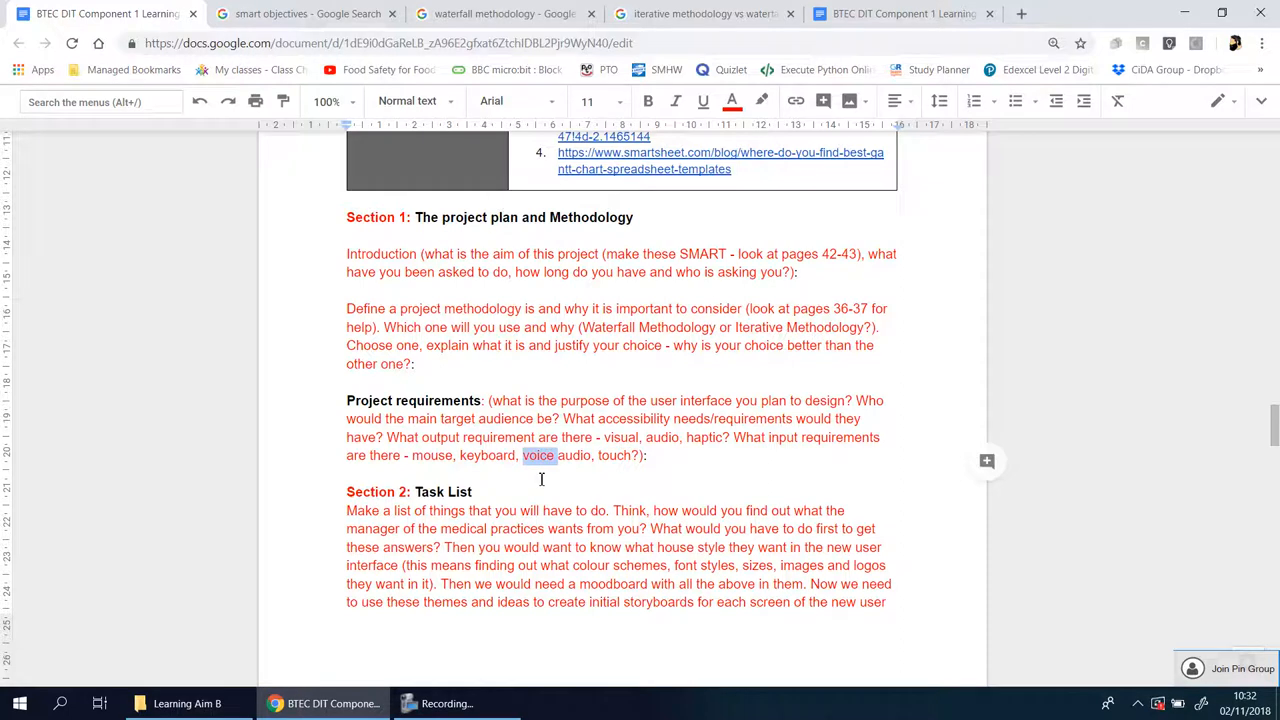
pyautogui.moveTo(621, 437)
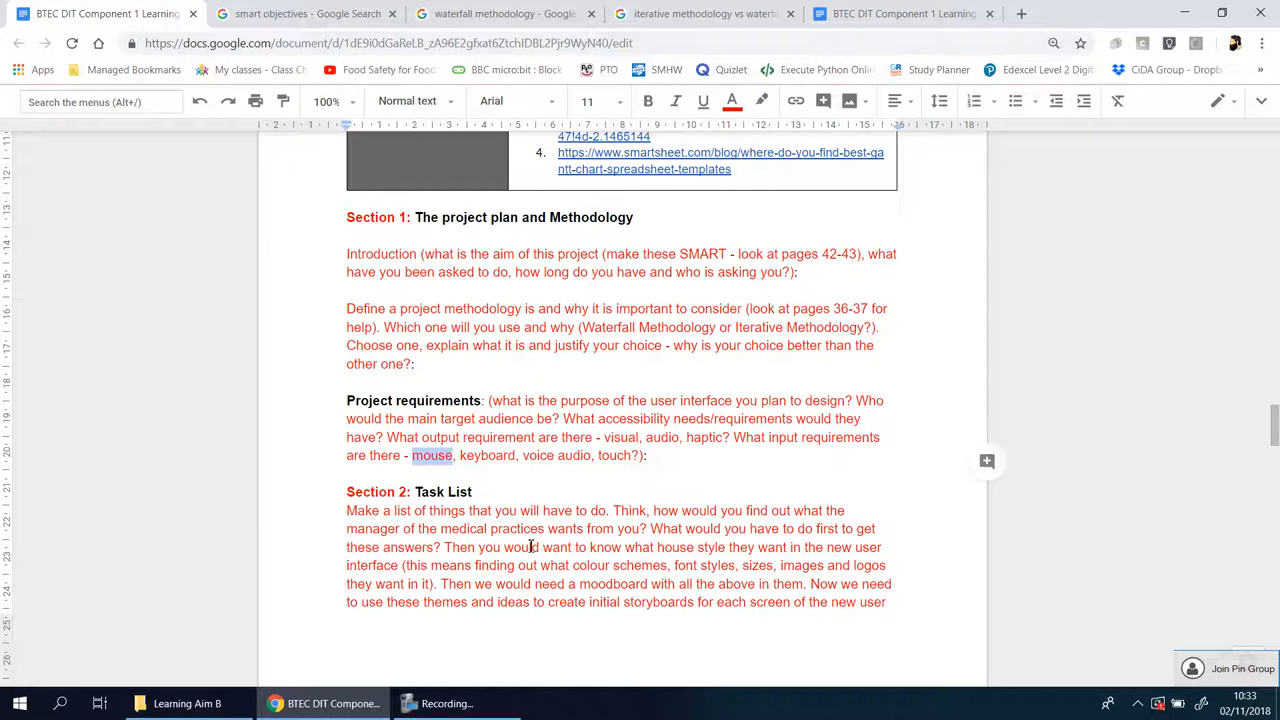
pyautogui.doubleClick(487, 455)
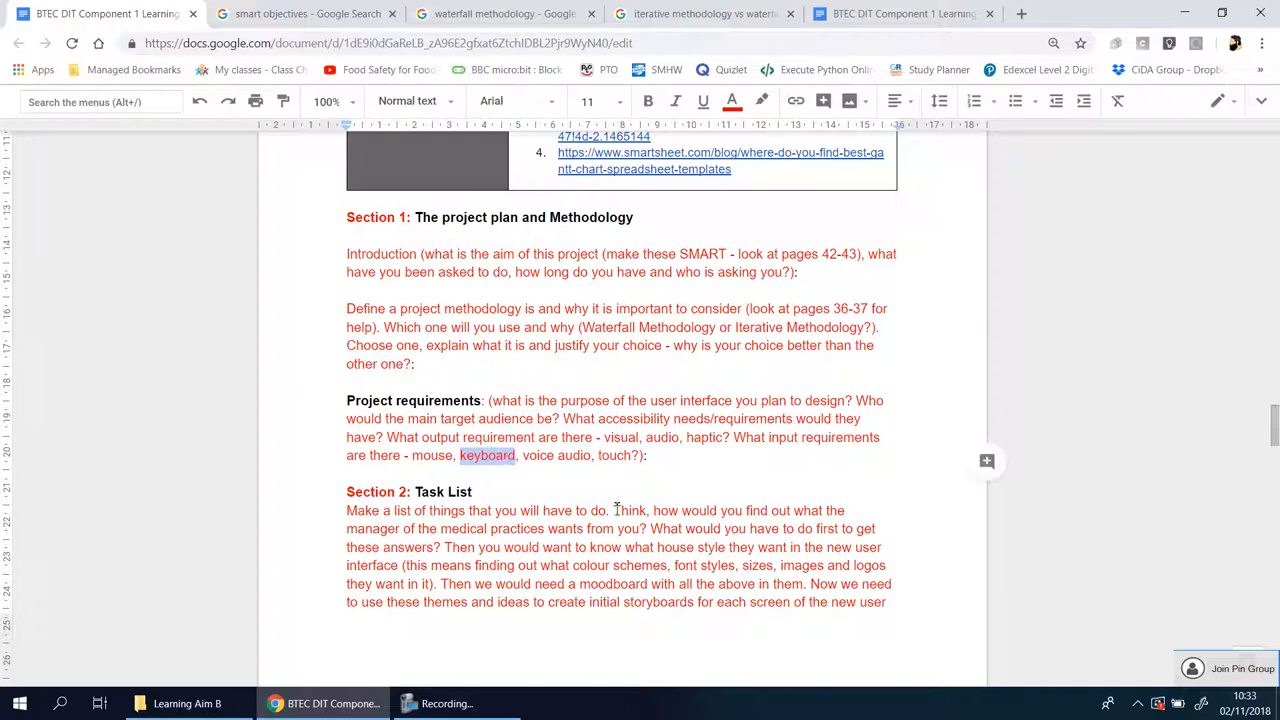
pyautogui.click(654, 455)
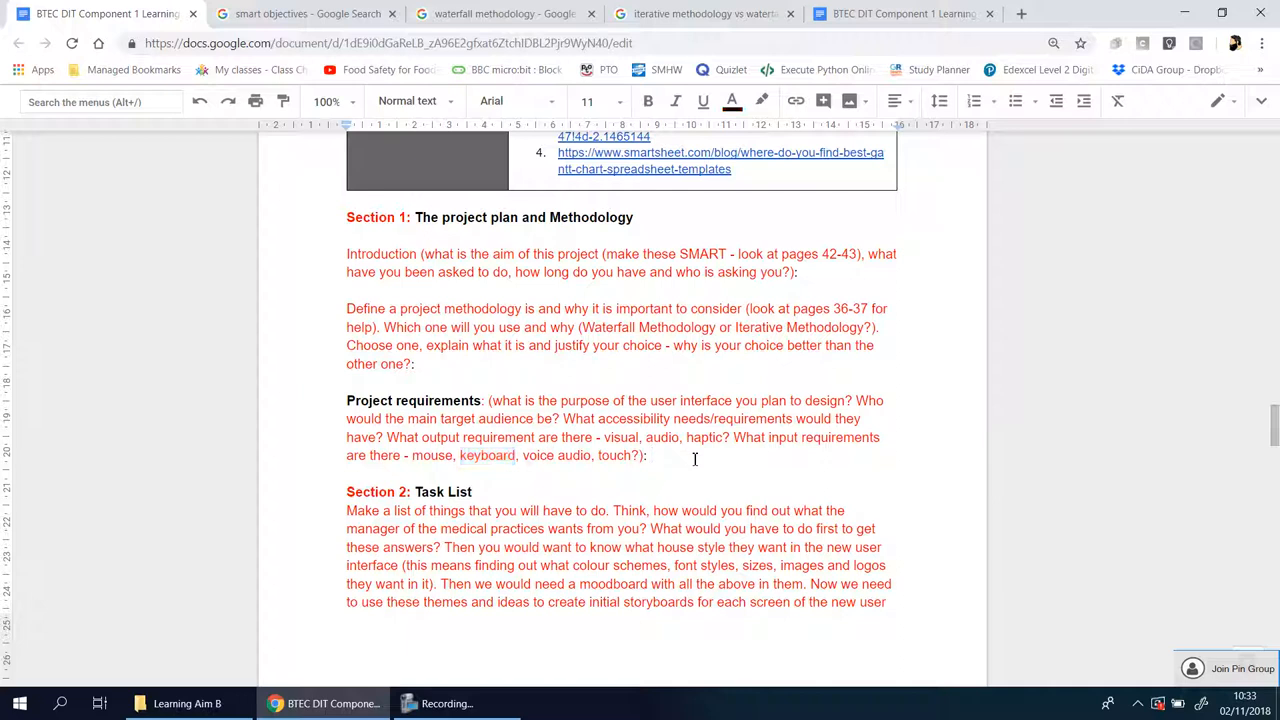
pyautogui.moveTo(346, 253); pyautogui.dragTo(648, 455)
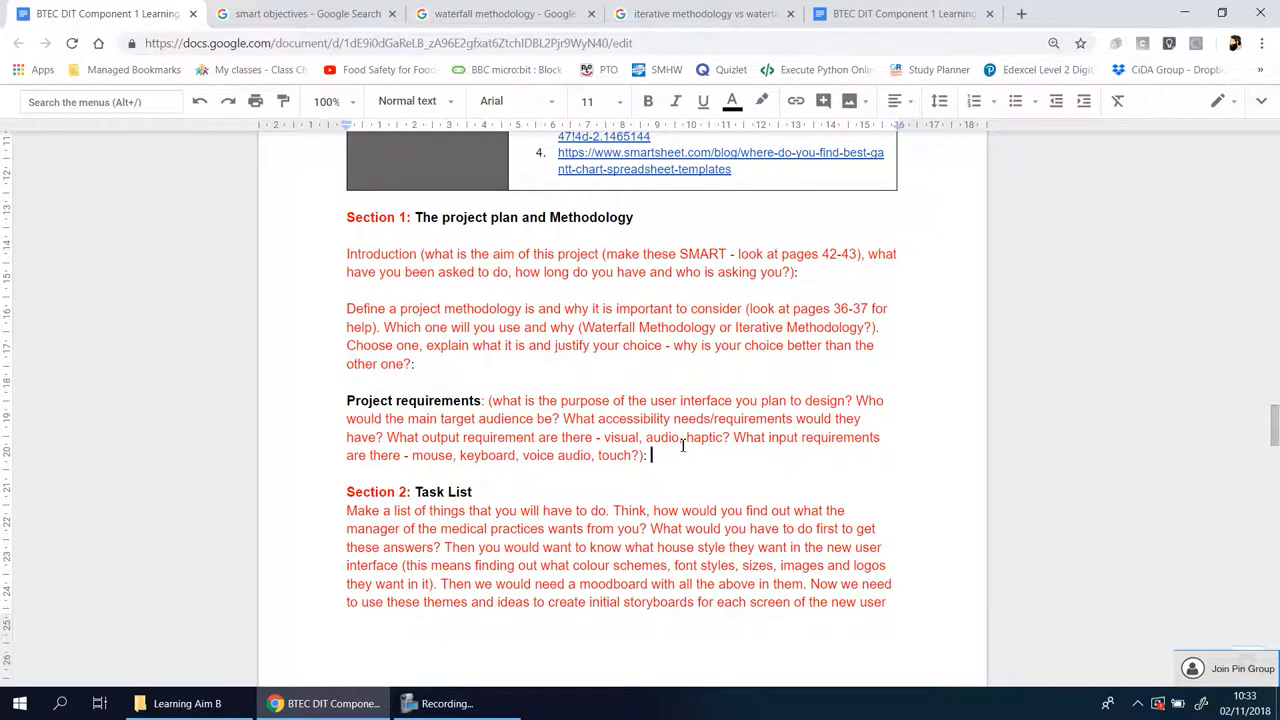
pyautogui.moveTo(717, 480)
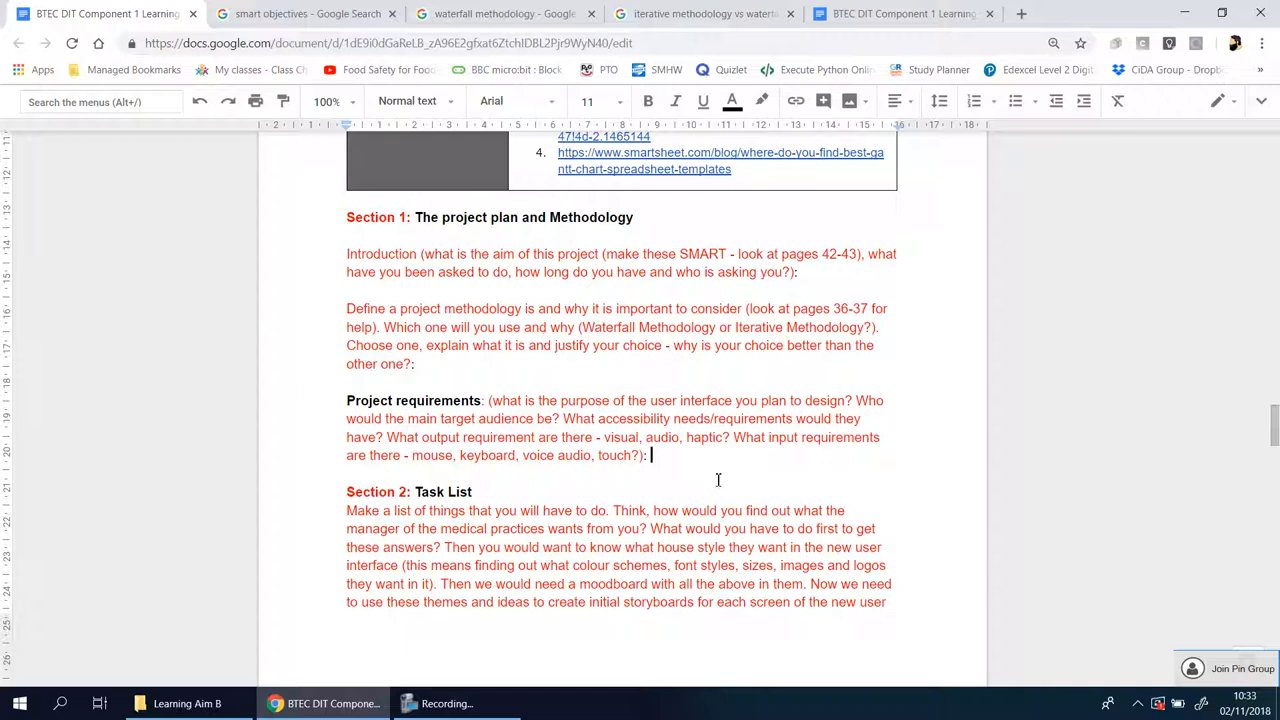